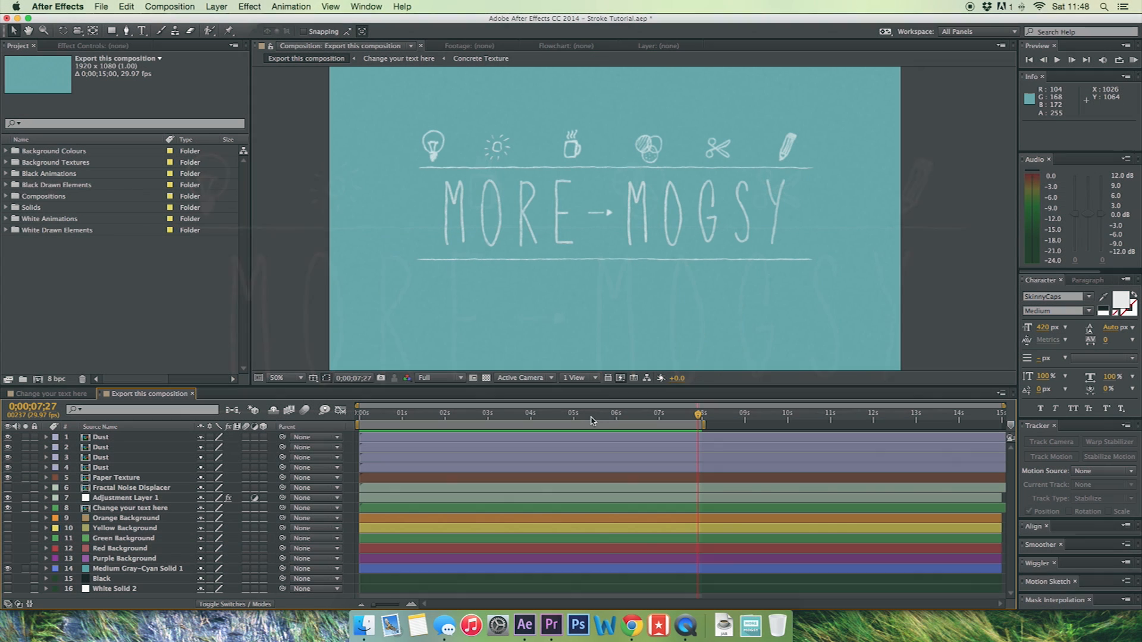
mouse_move(588, 420)
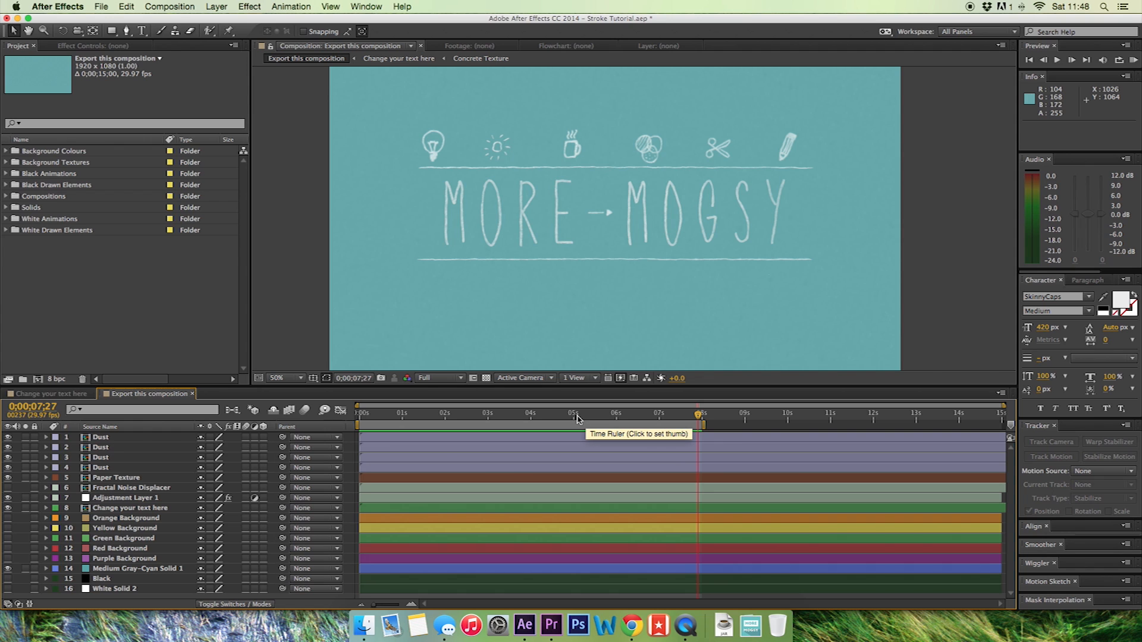
mouse_move(468, 423)
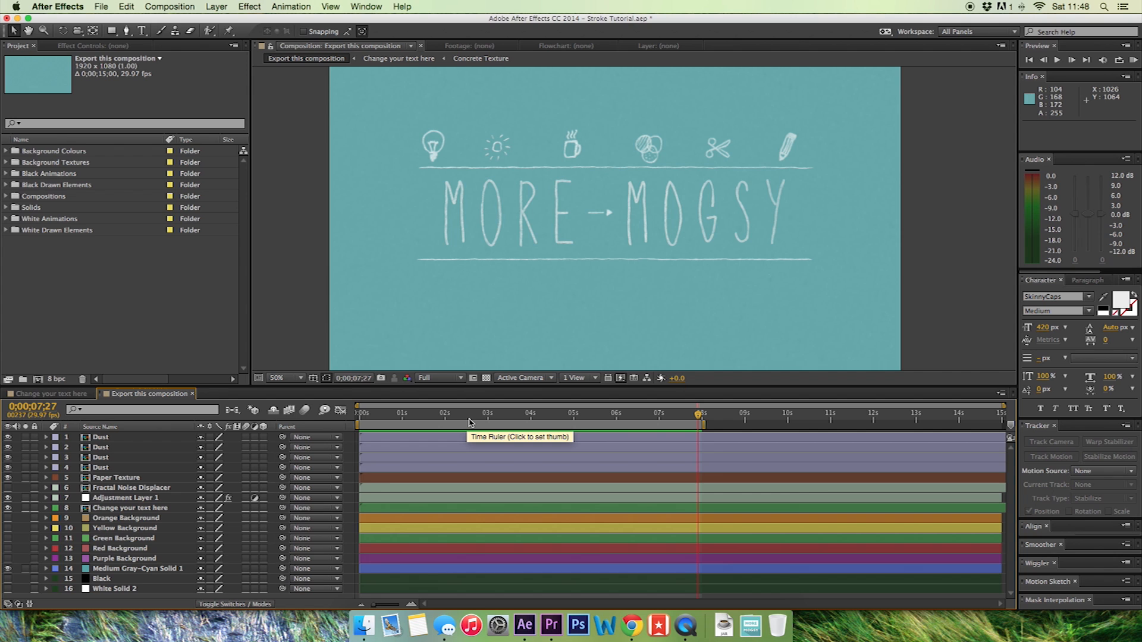
mouse_move(470, 423)
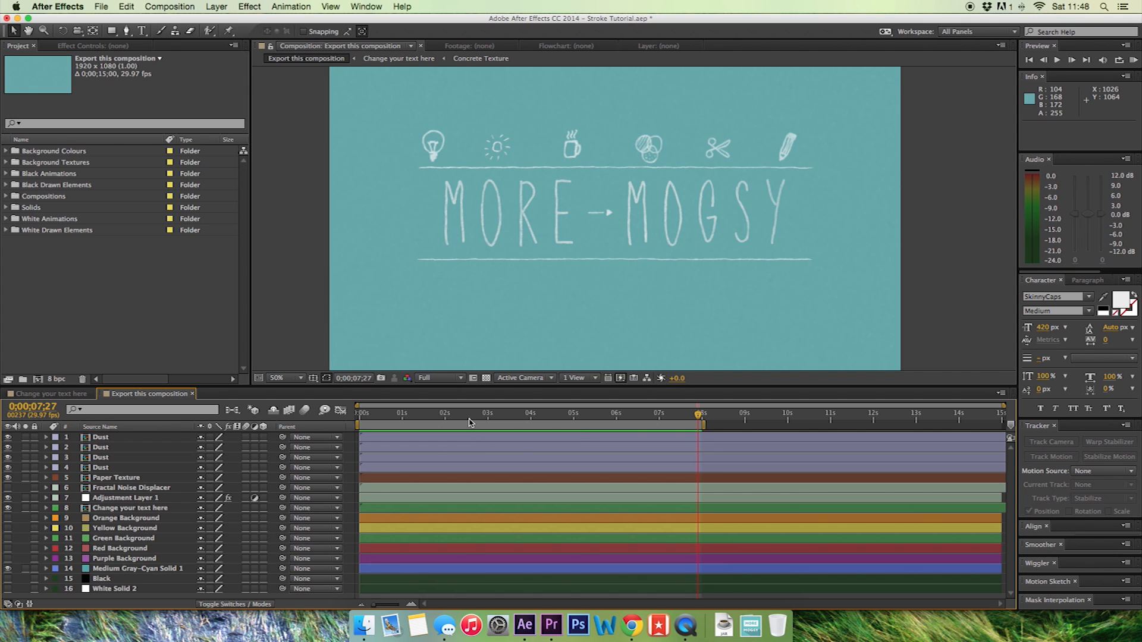
mouse_move(226, 26)
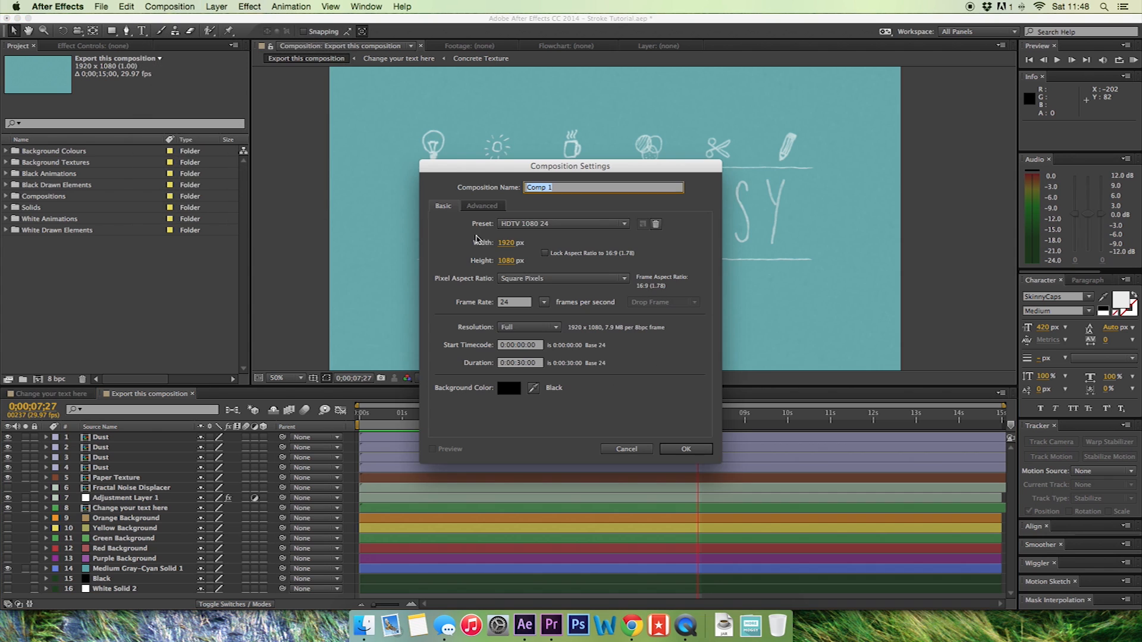
mouse_move(582, 202)
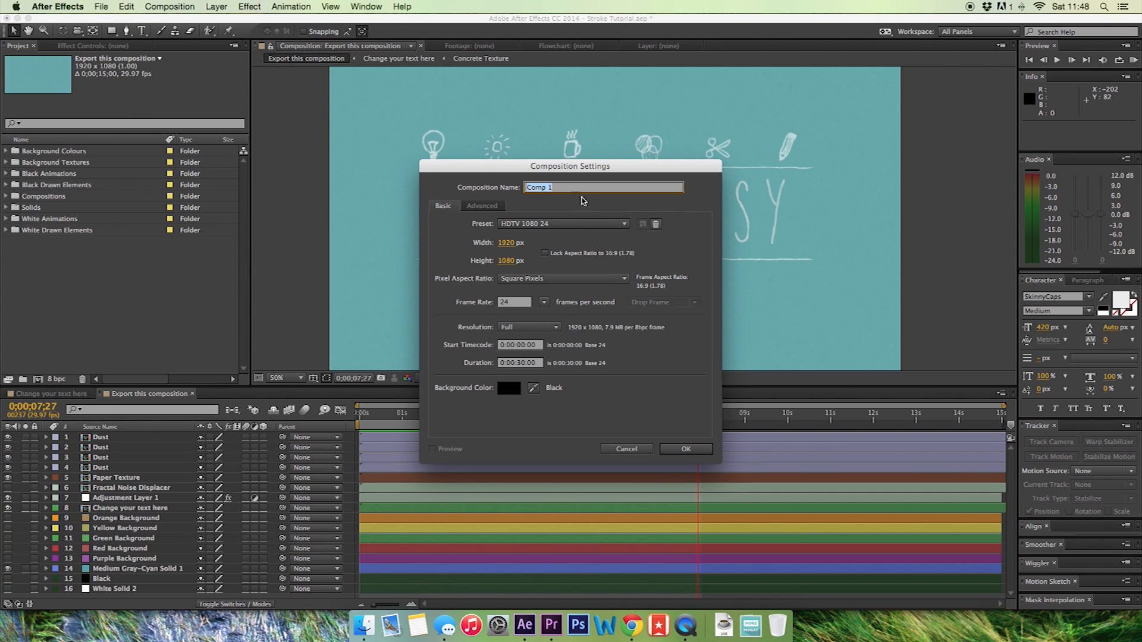
- Create a composition named 'Stroke' at 1920×1080, 24 fps, lasting 30 seconds
text(Stor)
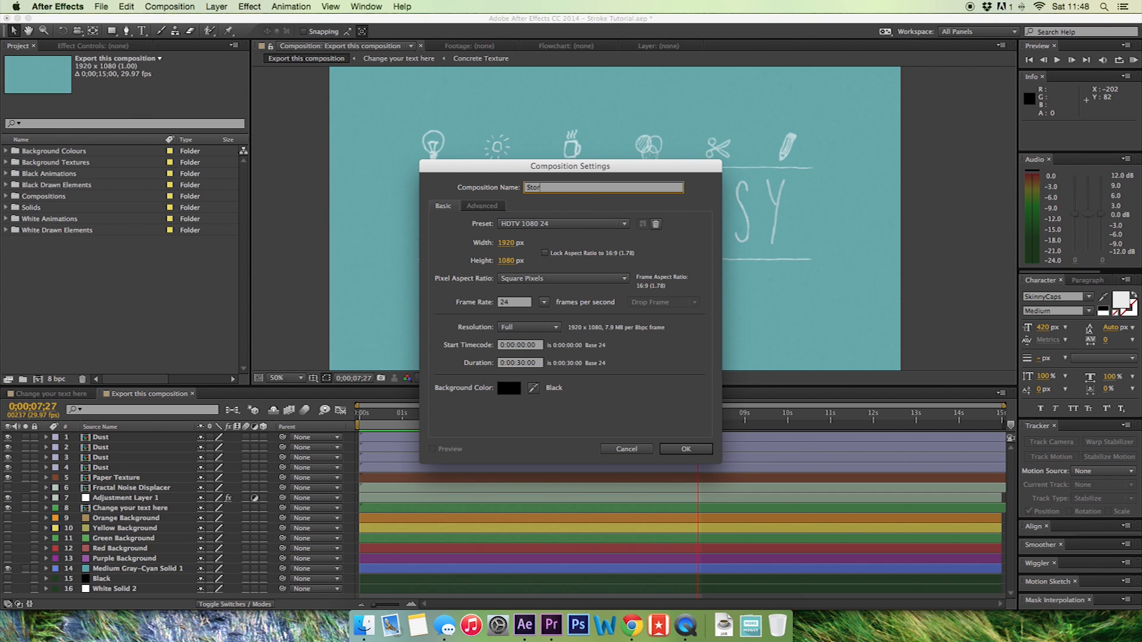
click(685, 449)
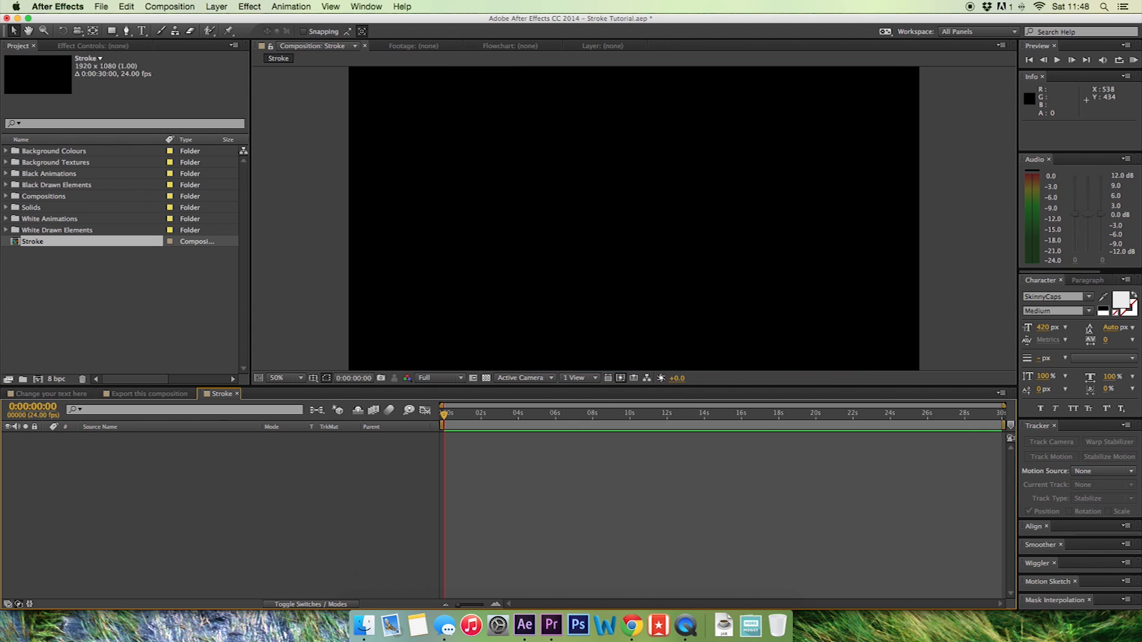
mouse_move(213, 11)
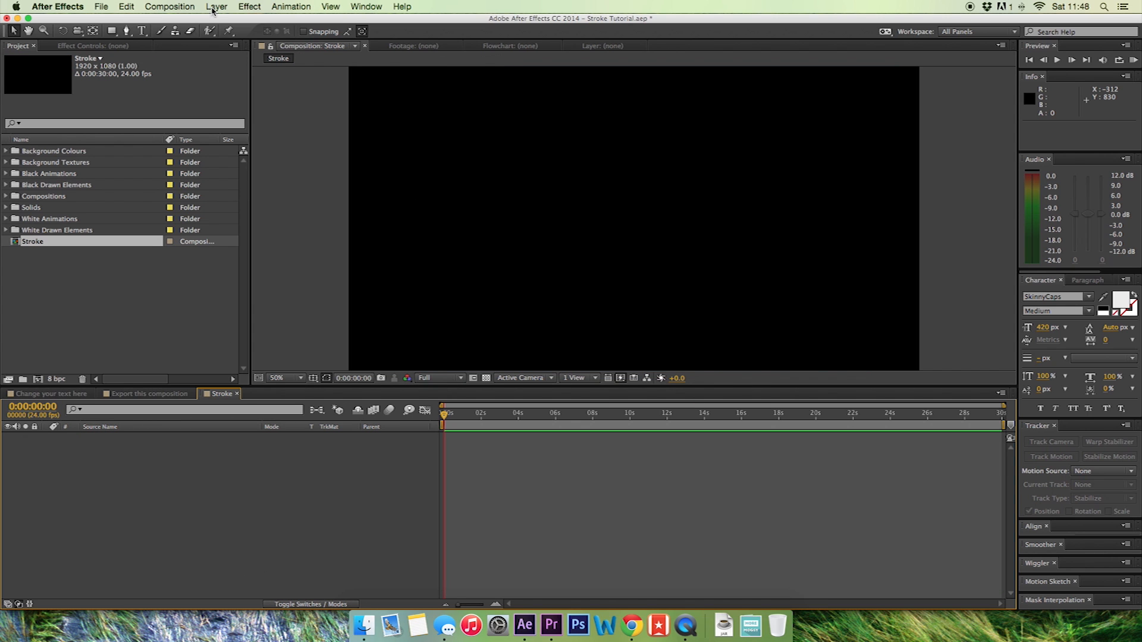
- Add a comp-size cyan solid, 'Medium Gray-Cyan Solid 2', as the background
click(217, 5)
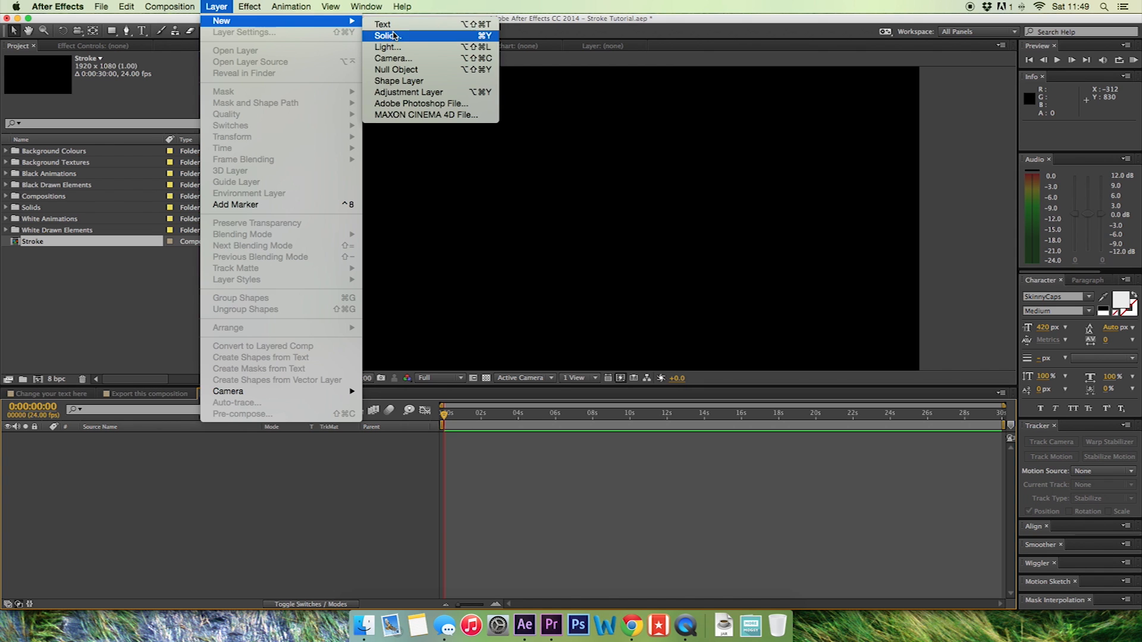
click(387, 35)
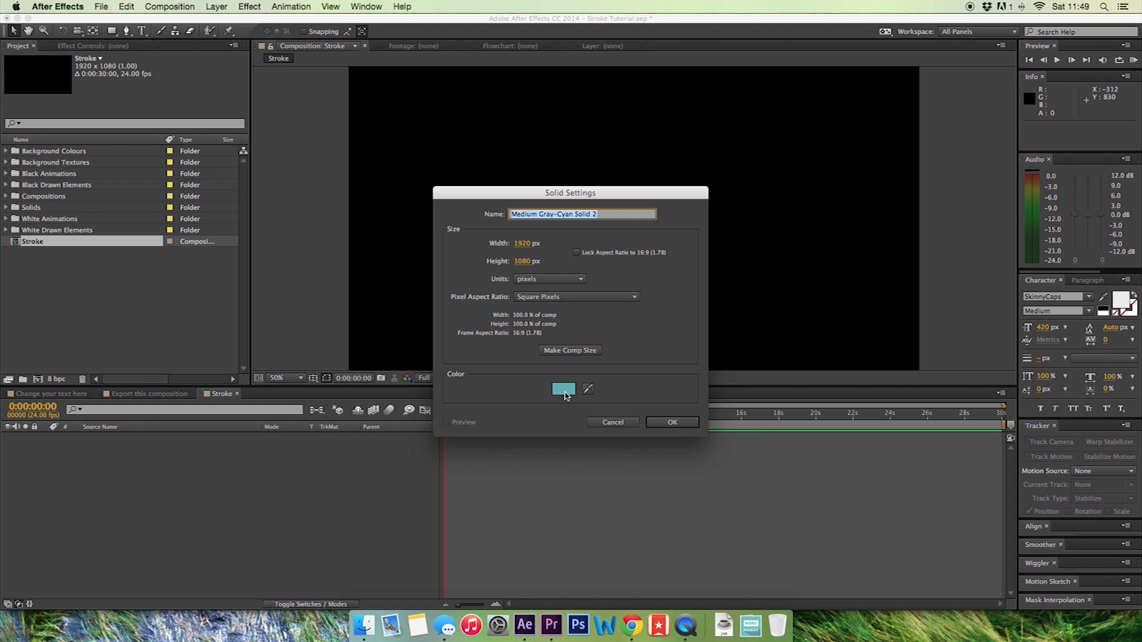
click(671, 422)
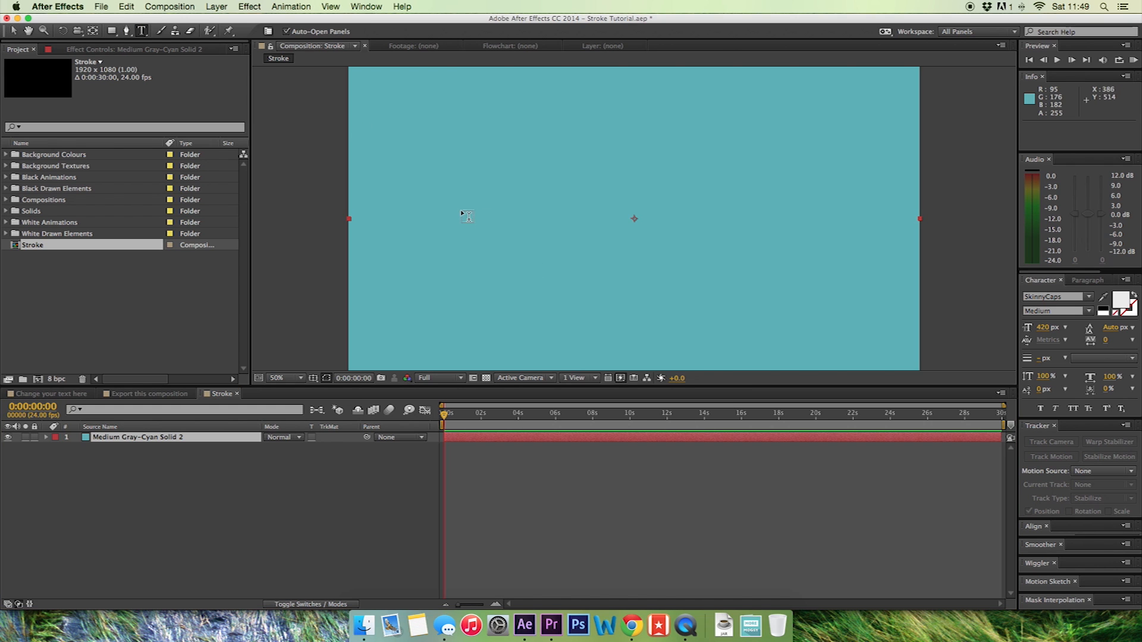
mouse_move(465, 226)
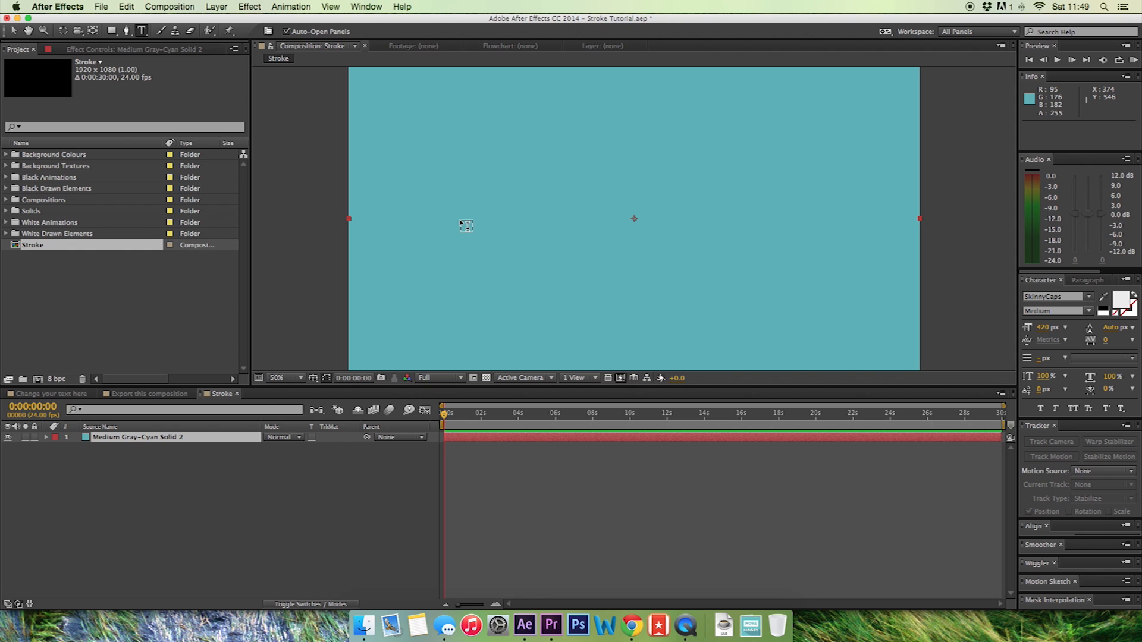
- Type a white 'MORE MOGSY' text layer across the middle of the frame
click(464, 218)
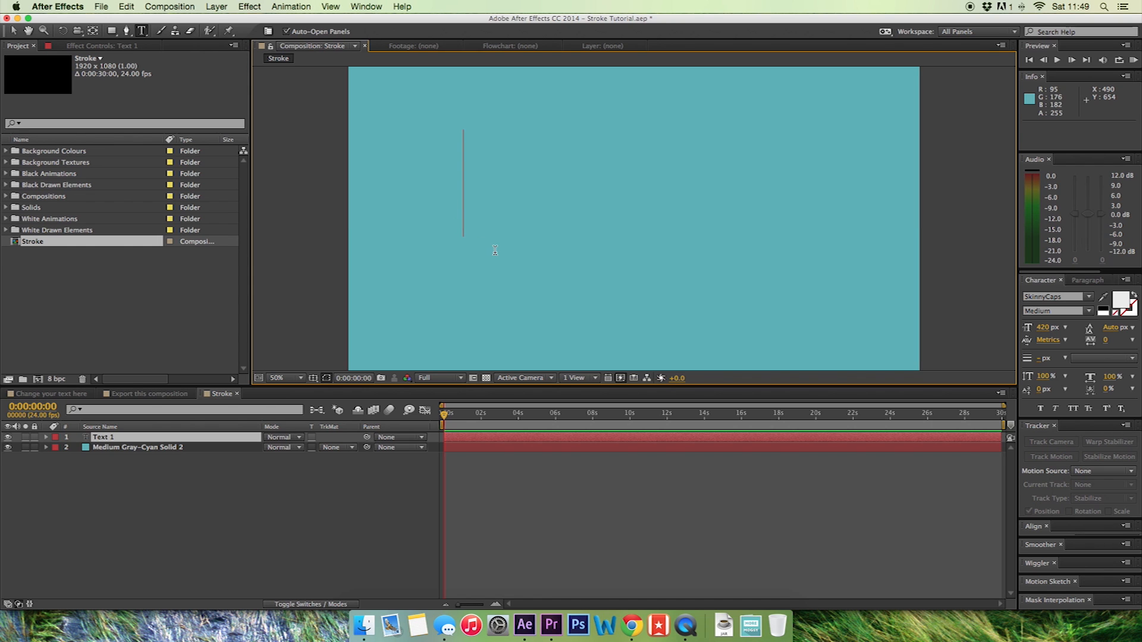
text(RE MOGSY)
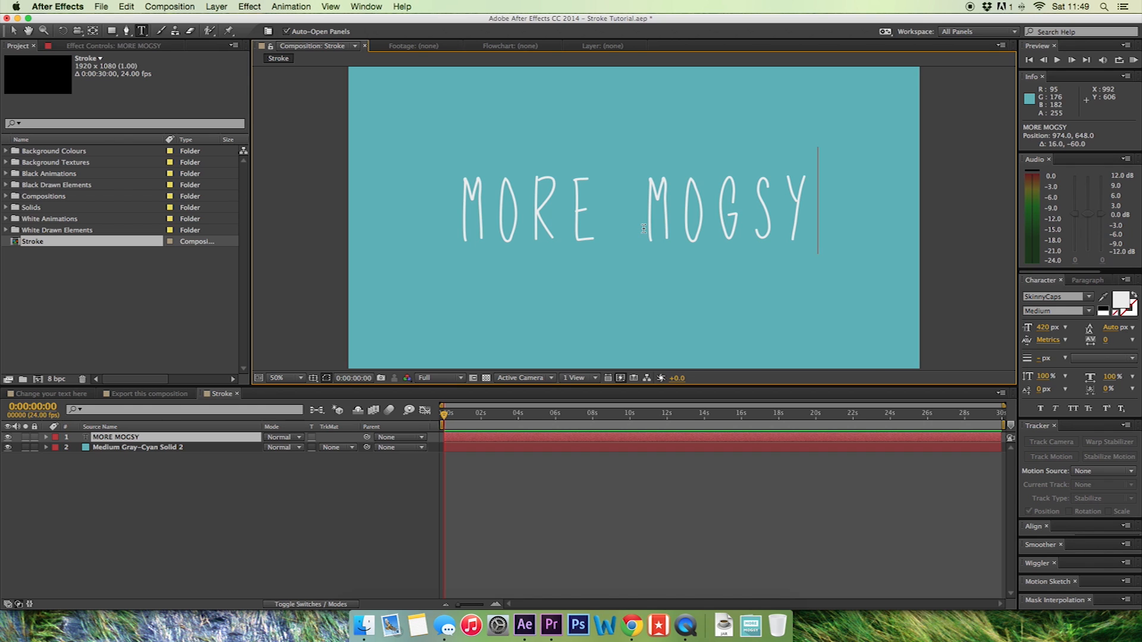
mouse_move(583, 204)
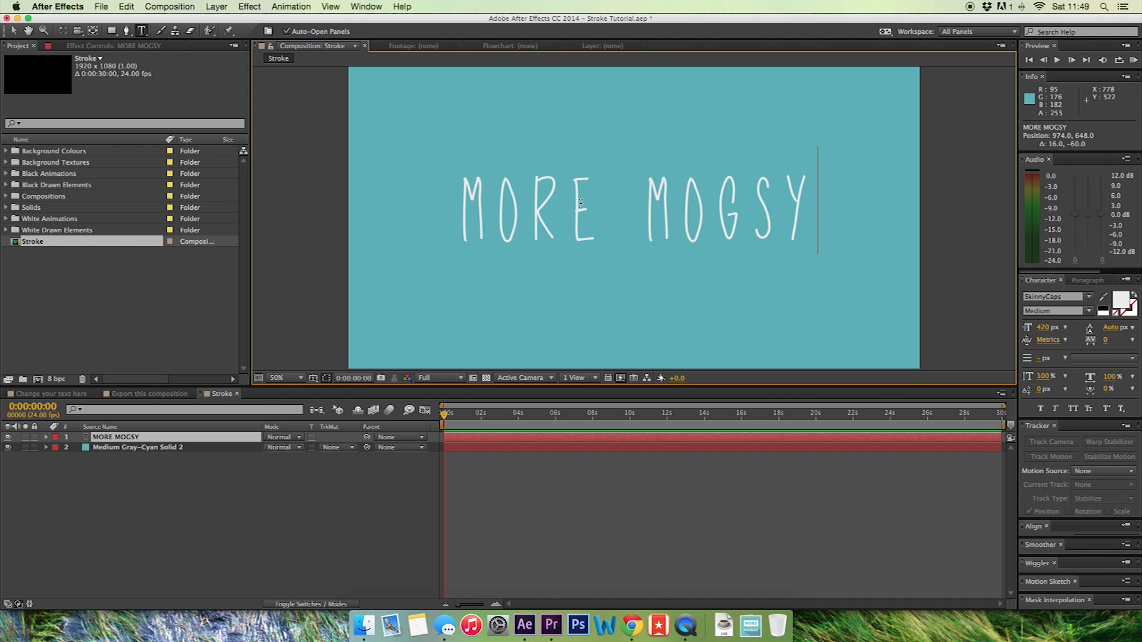
mouse_move(532, 207)
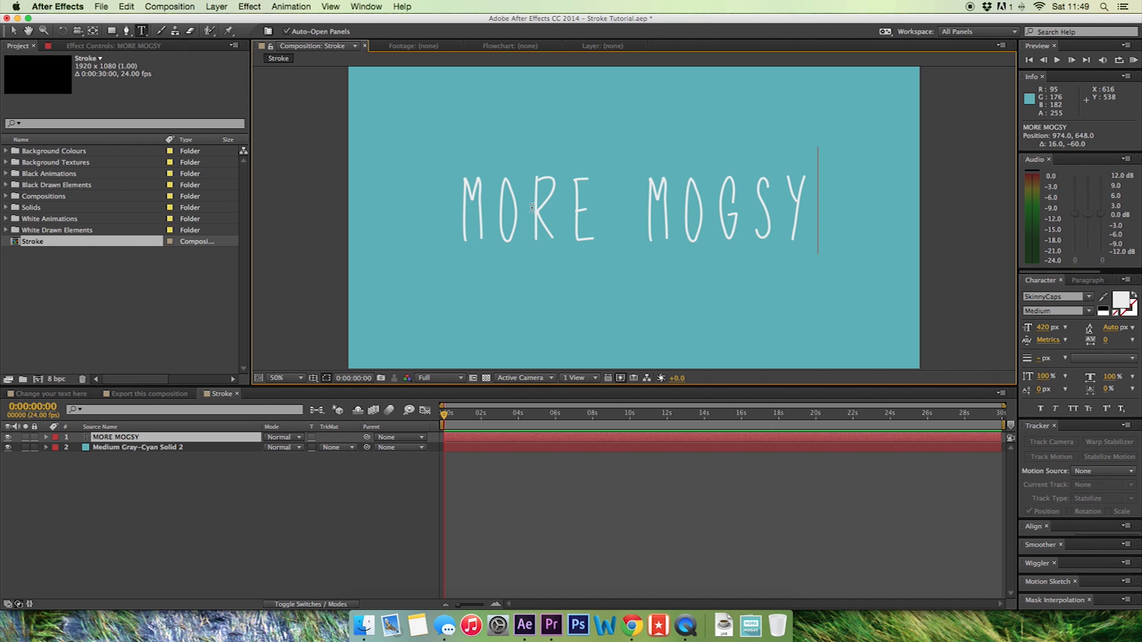
click(13, 30)
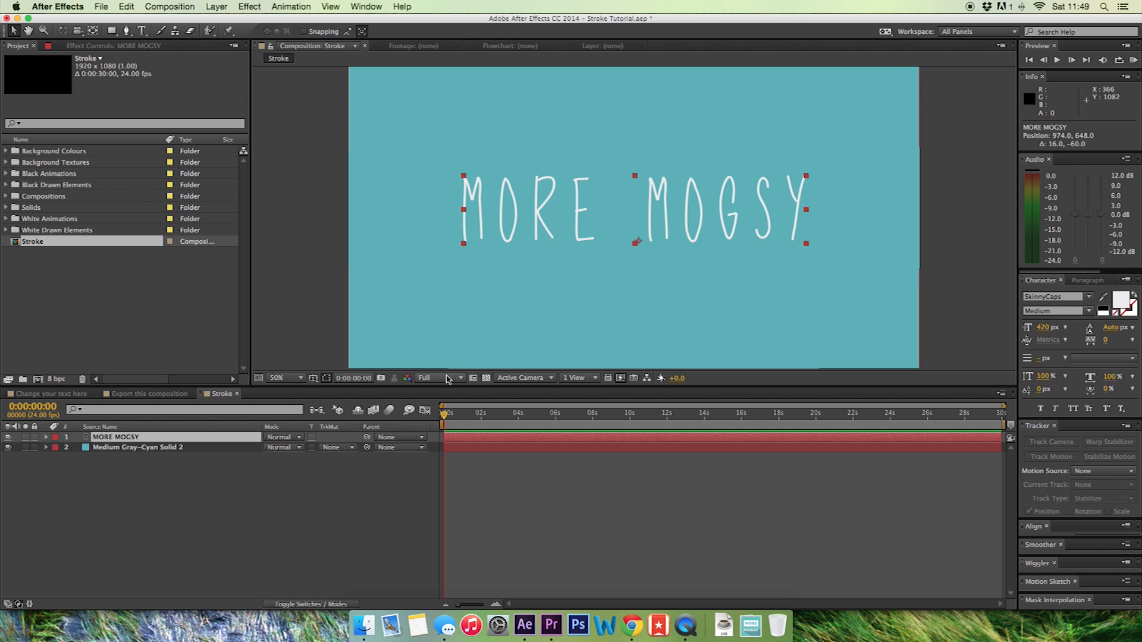
- Set the viewer magnification to 100% and select the MORE MOGSY text layer
click(282, 377)
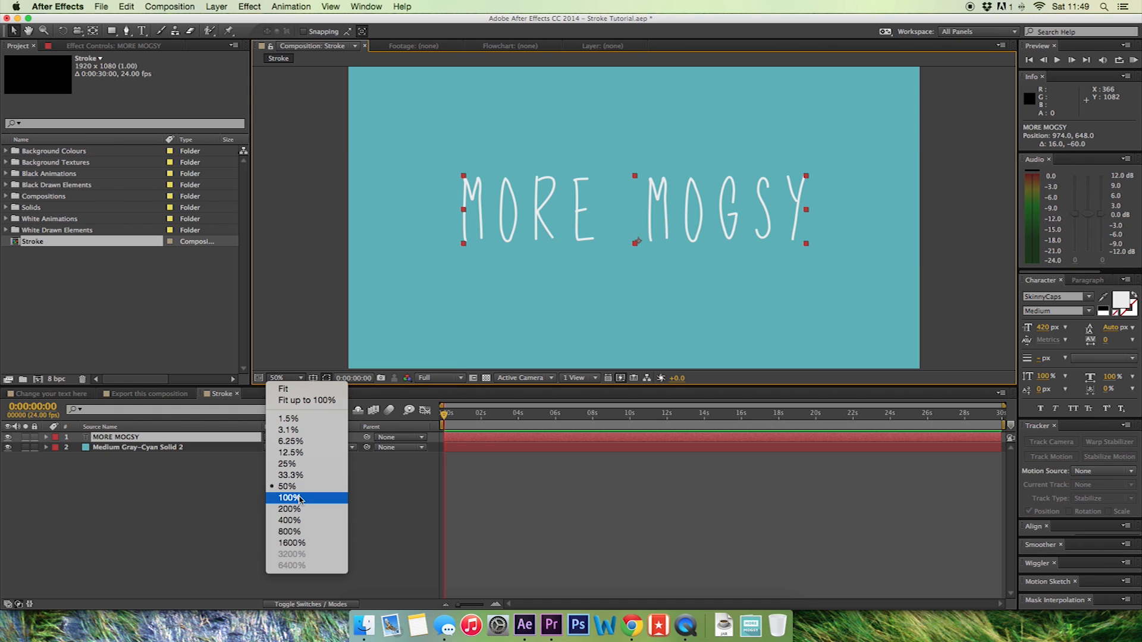
click(289, 497)
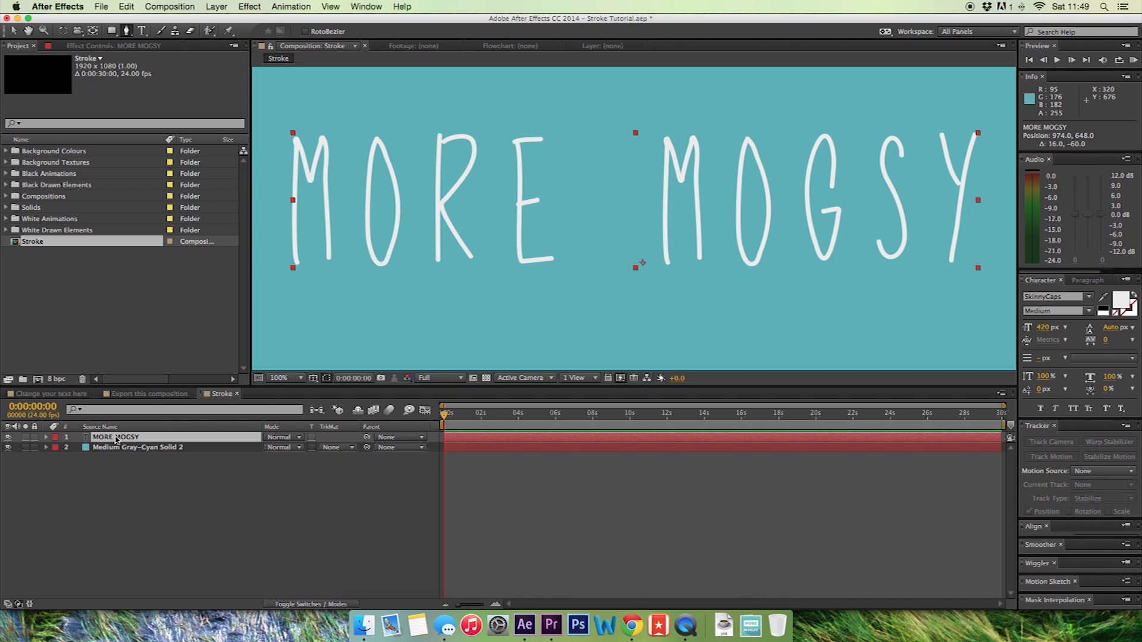
click(137, 447)
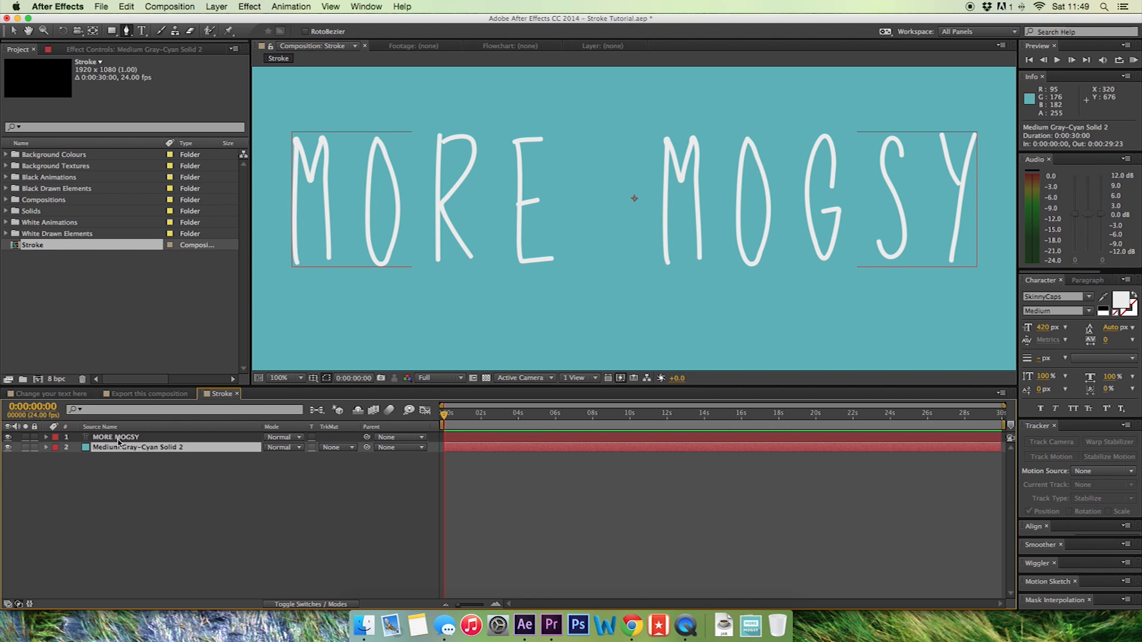
click(115, 437)
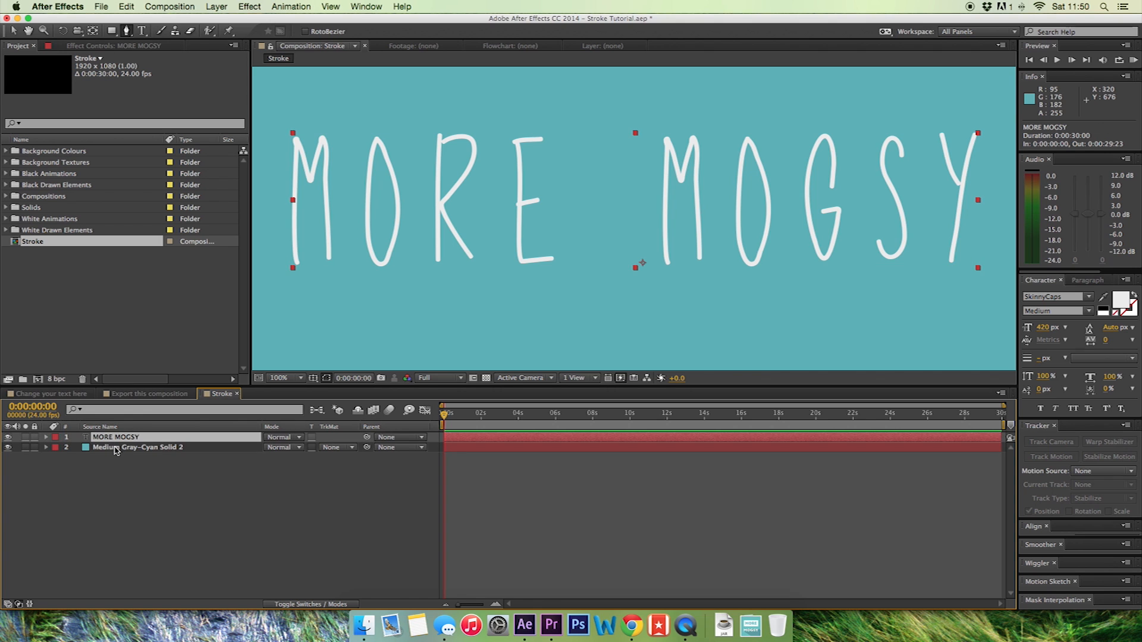
click(138, 447)
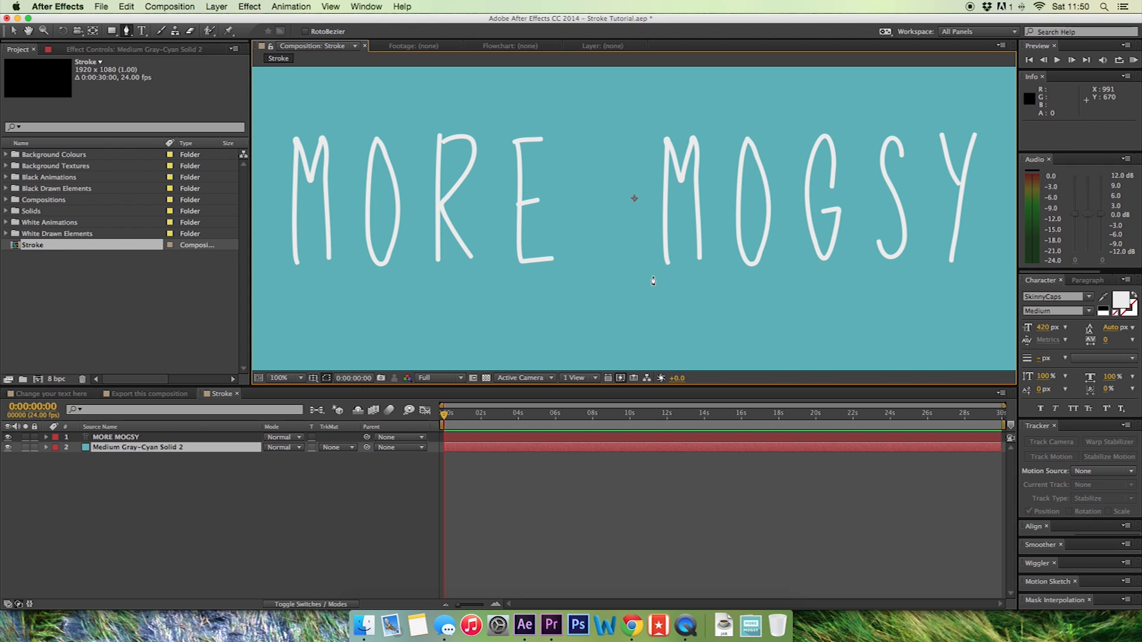
click(115, 437)
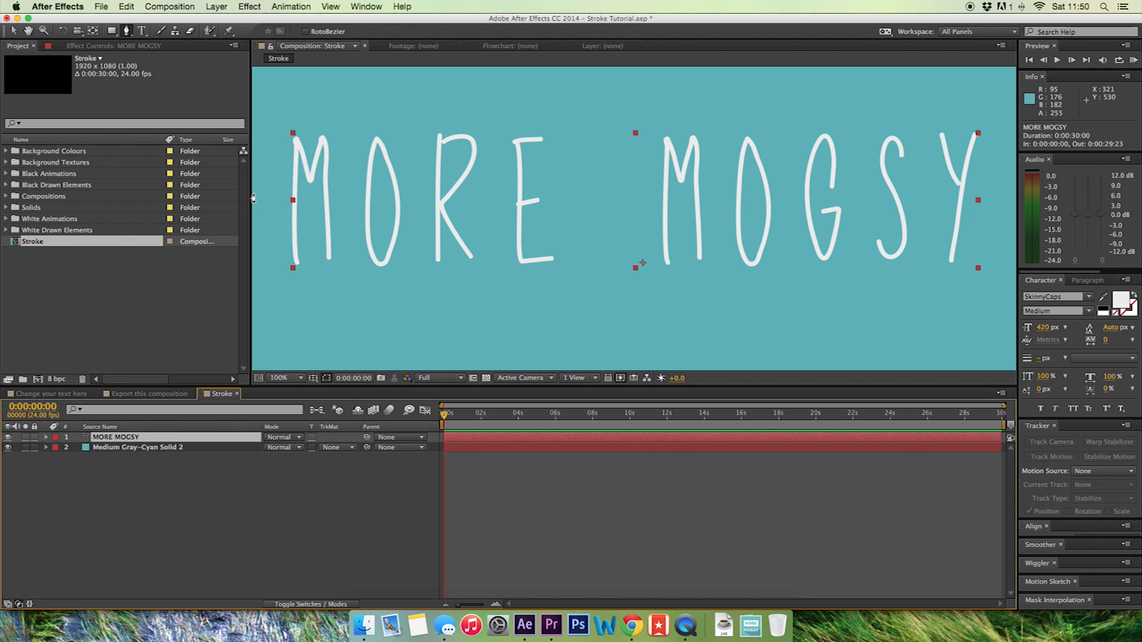
mouse_move(296, 267)
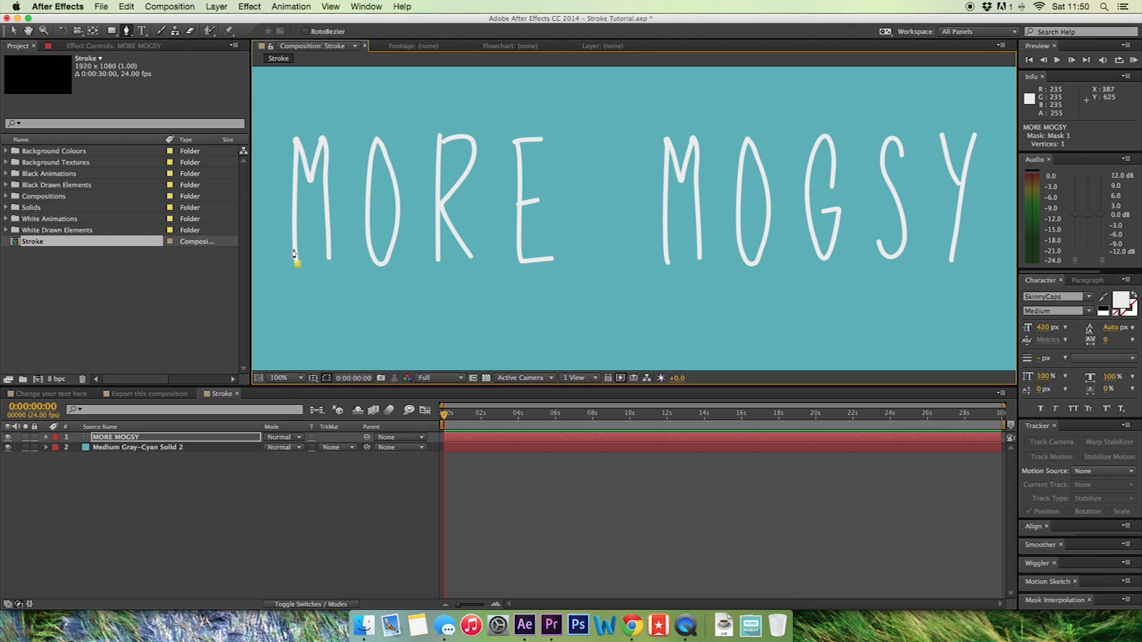
mouse_move(297, 213)
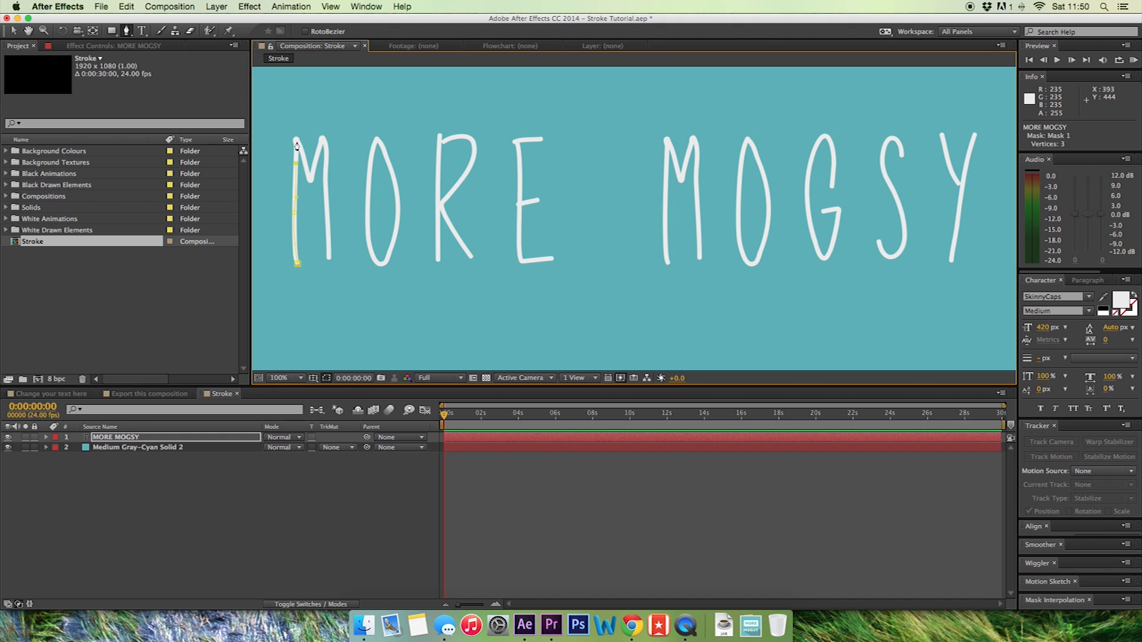
- Place mask points along the first M to begin Mask 1
click(310, 184)
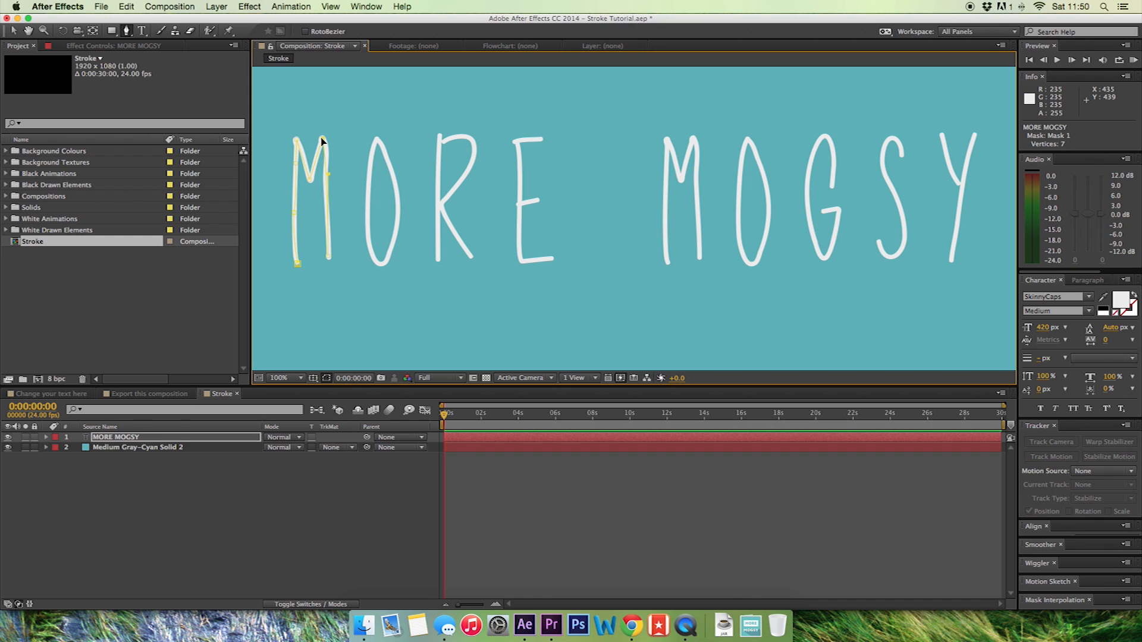
mouse_move(344, 264)
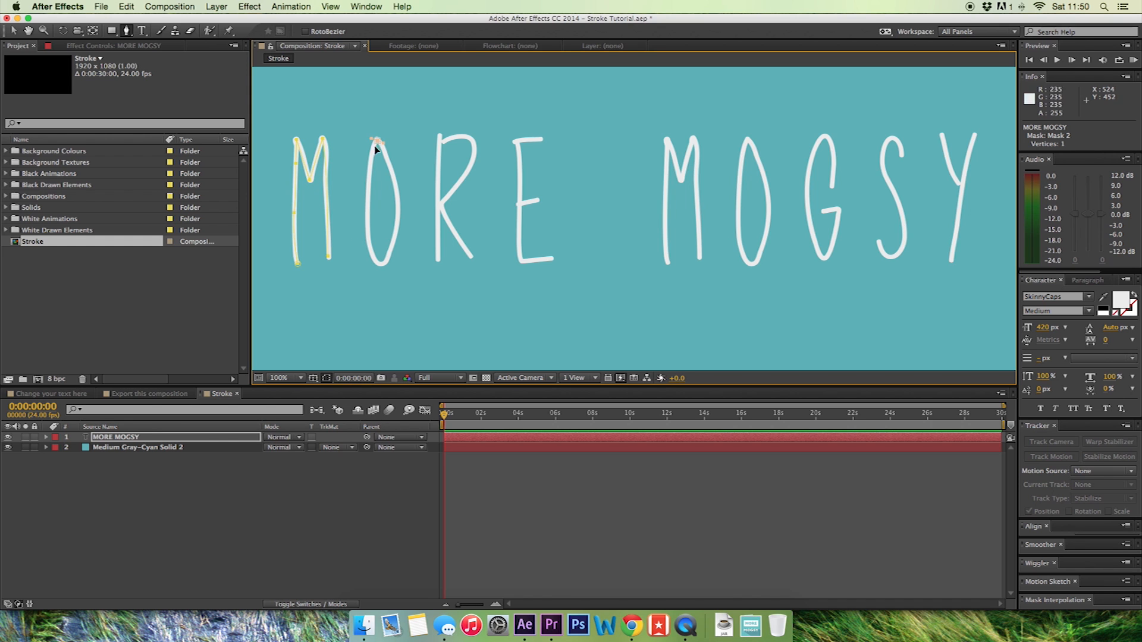
mouse_move(378, 147)
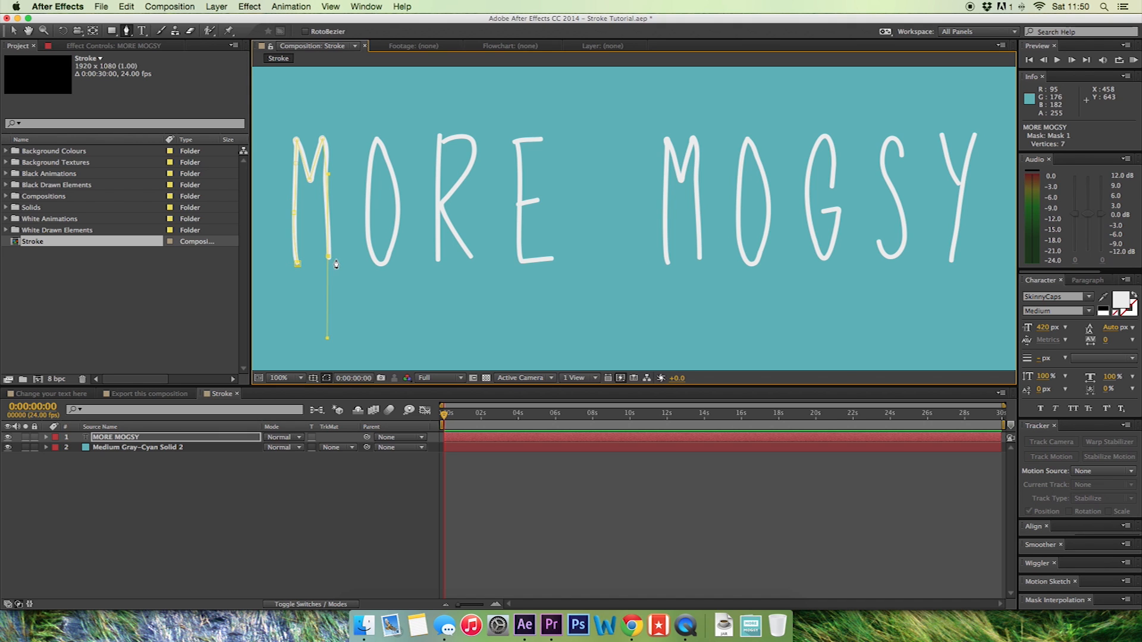
mouse_move(343, 262)
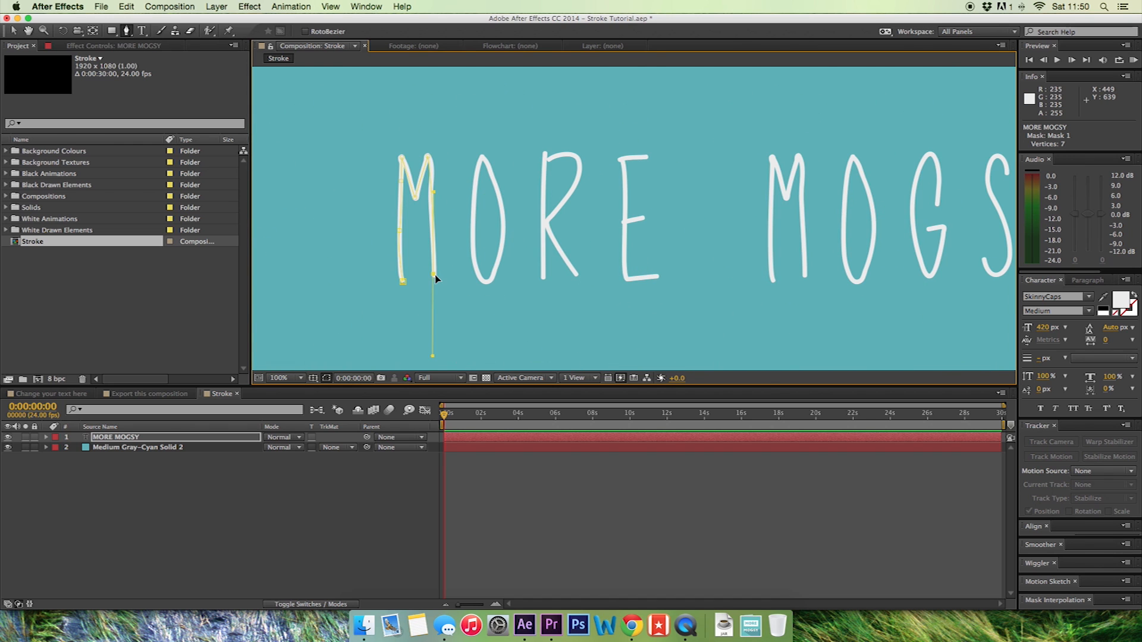
mouse_move(488, 171)
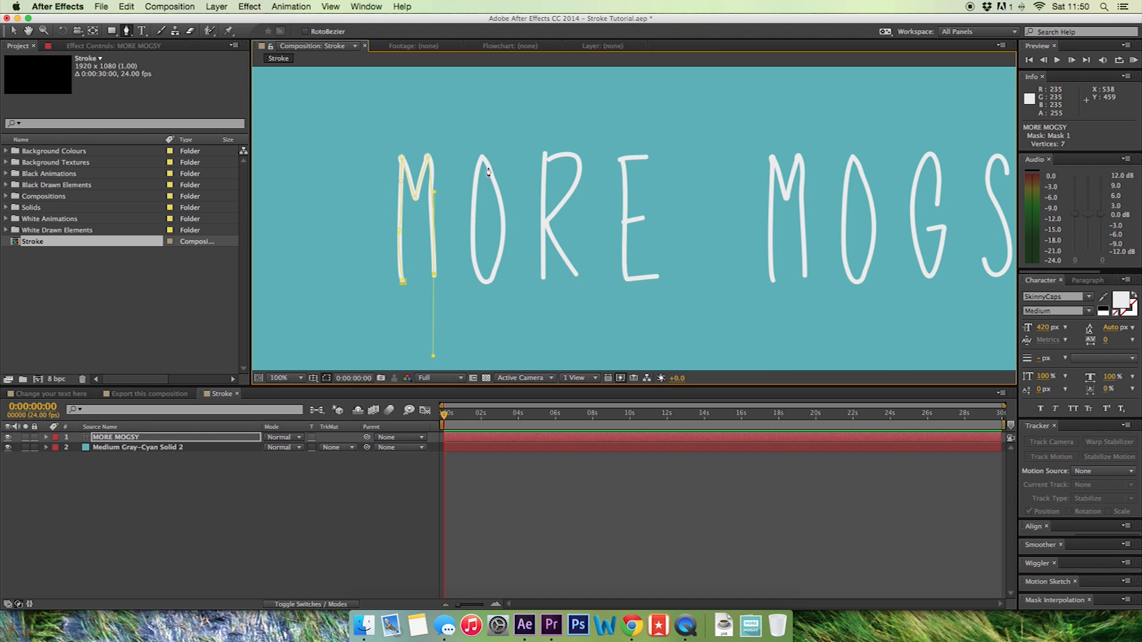
- Trace Mask 1 through the O, R and E and onward into MOGSY
click(478, 157)
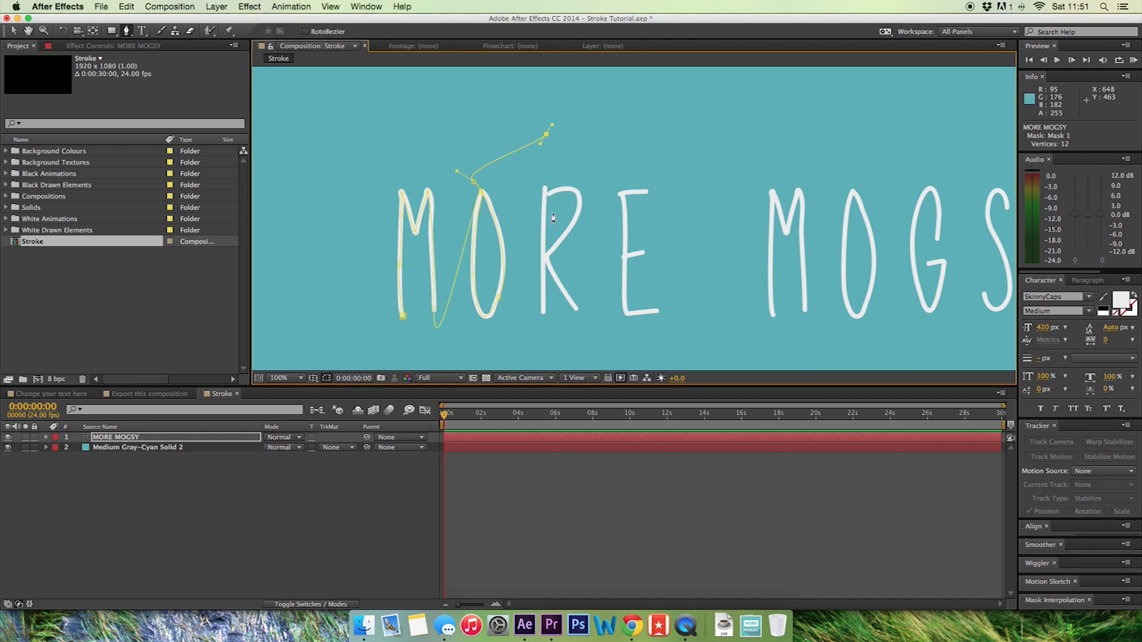
mouse_move(542, 321)
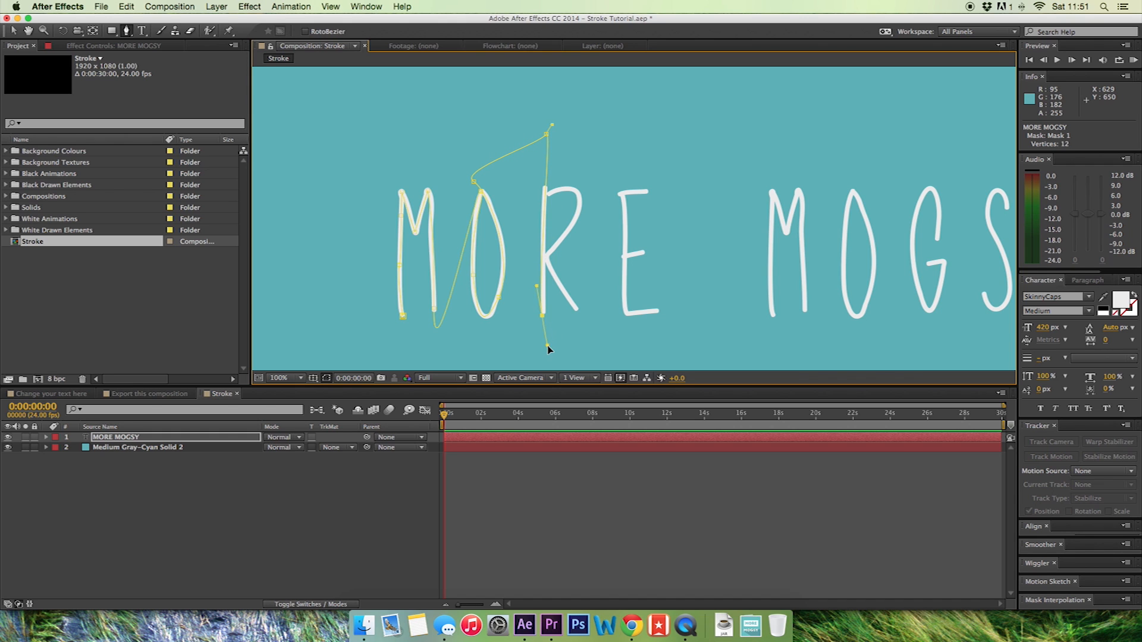
click(509, 211)
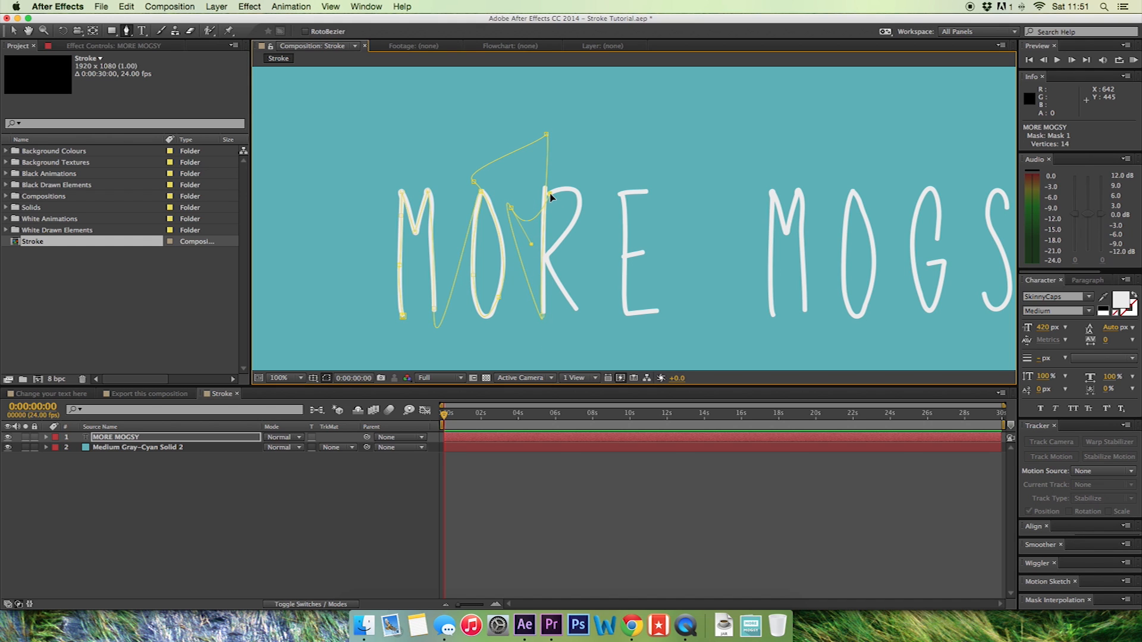
click(528, 205)
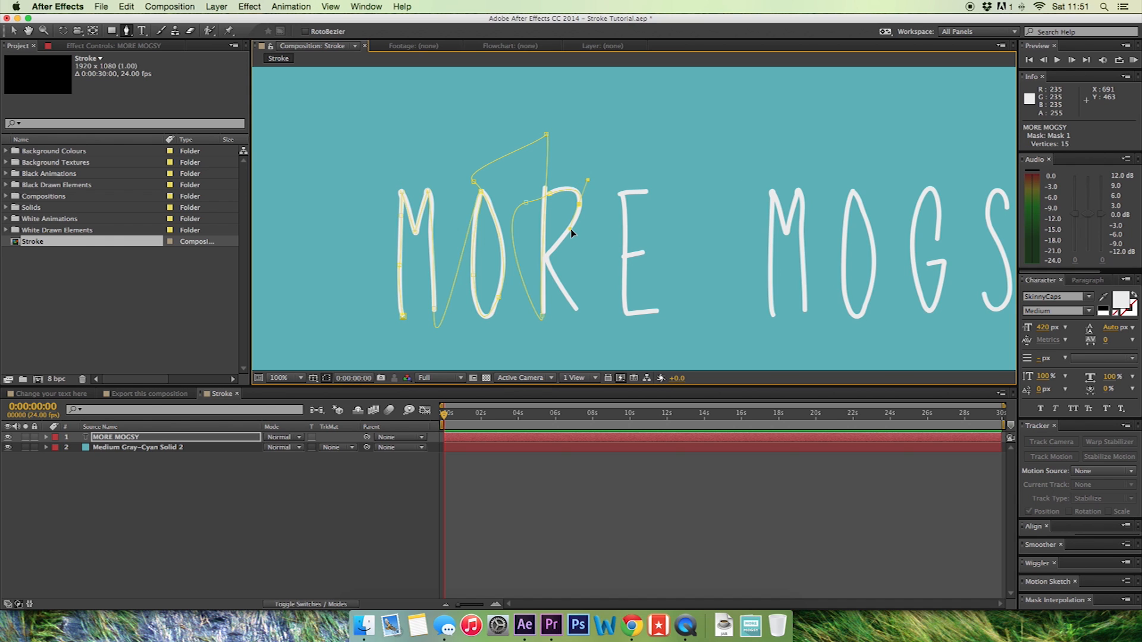
click(571, 234)
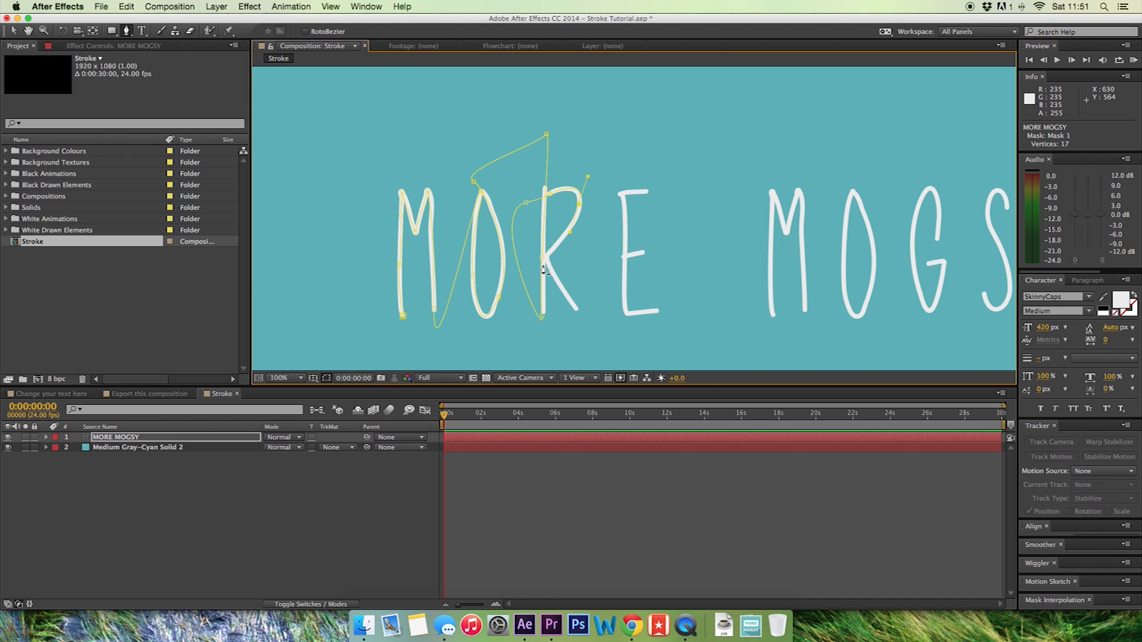
mouse_move(552, 256)
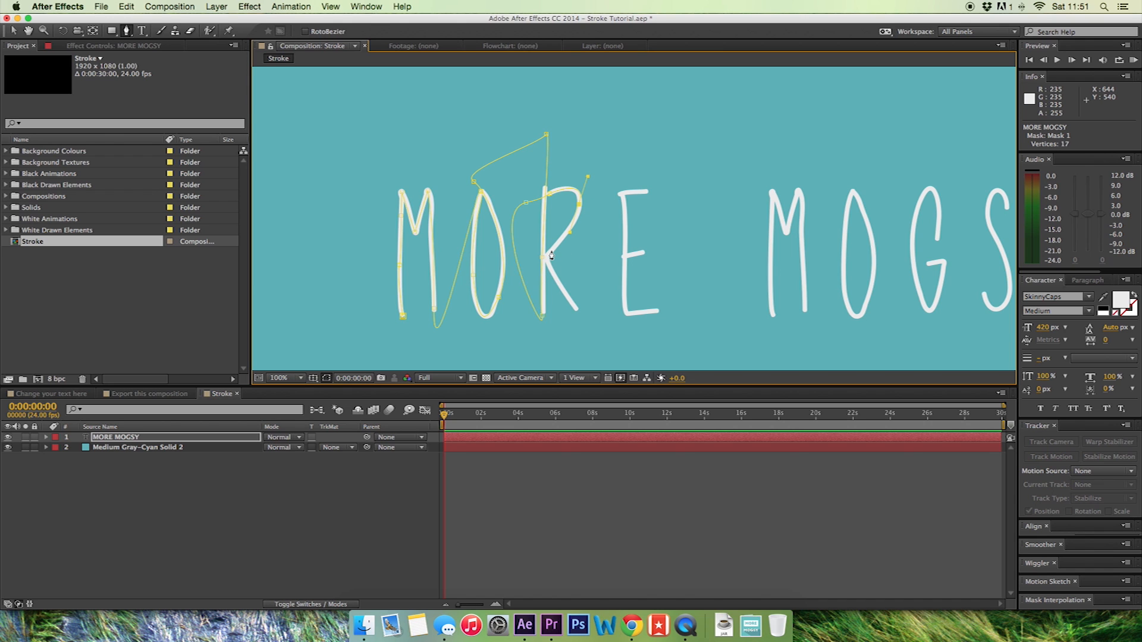
click(551, 275)
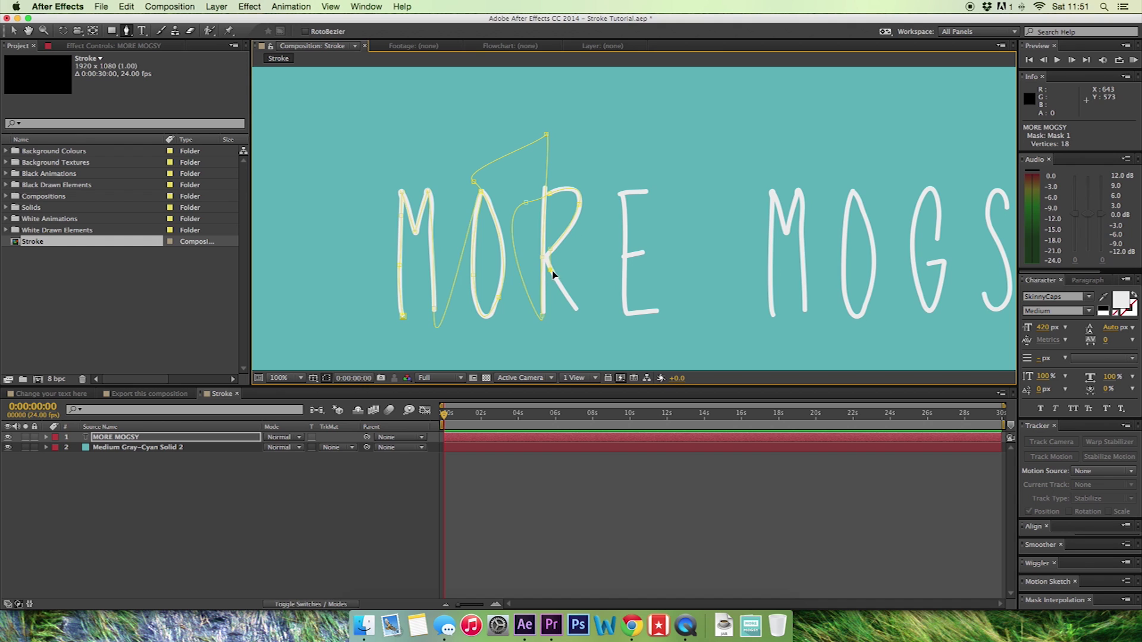
click(578, 312)
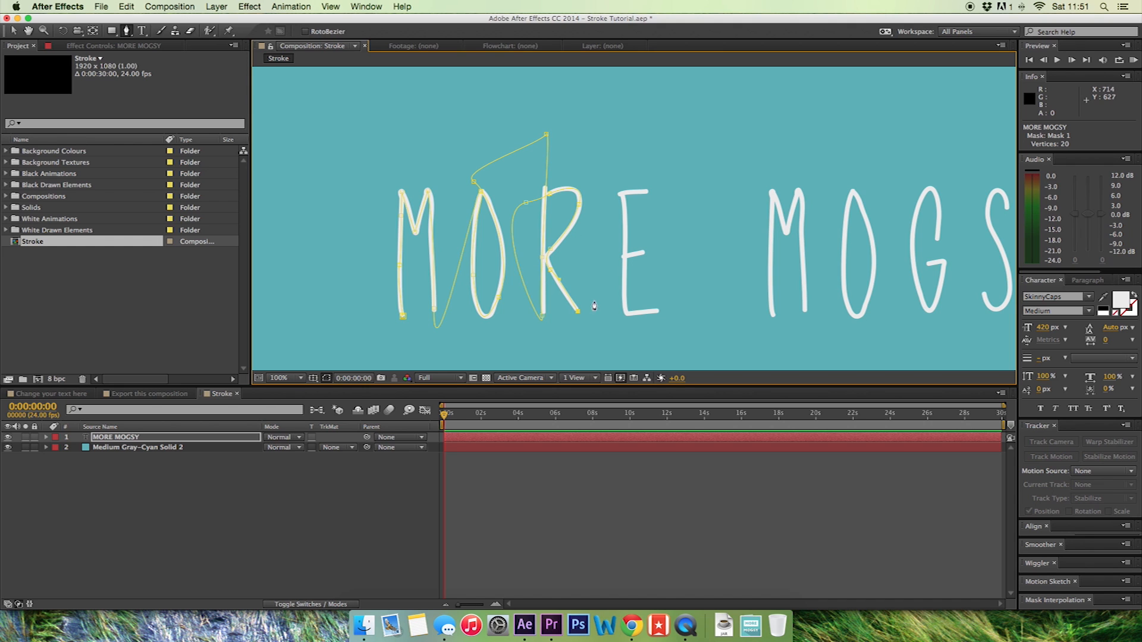
click(648, 197)
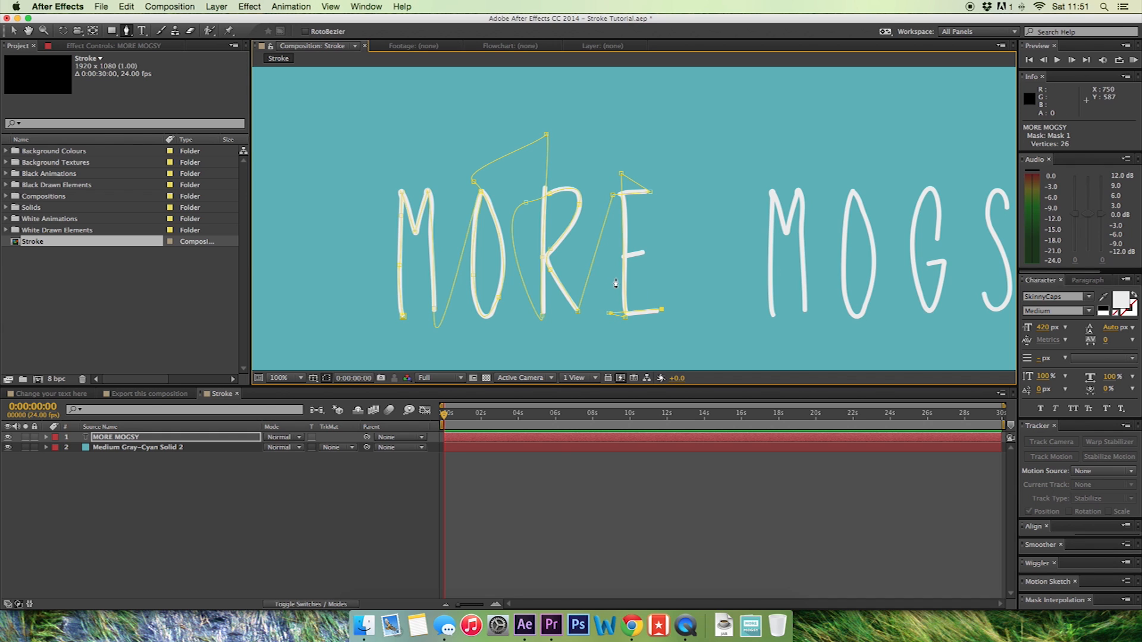
click(605, 260)
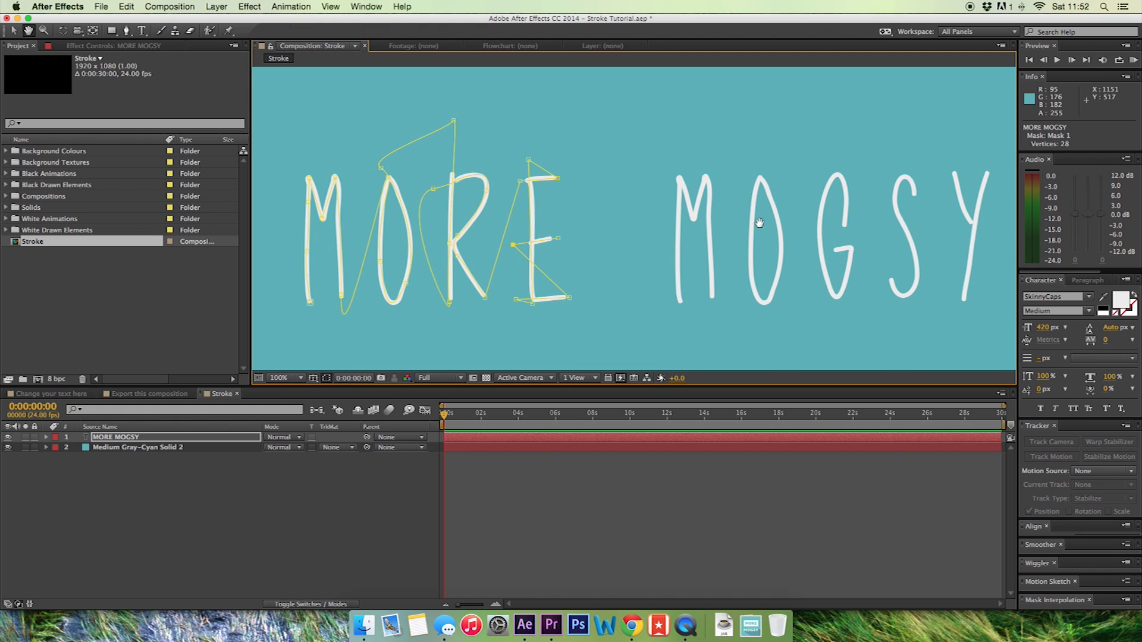
click(761, 204)
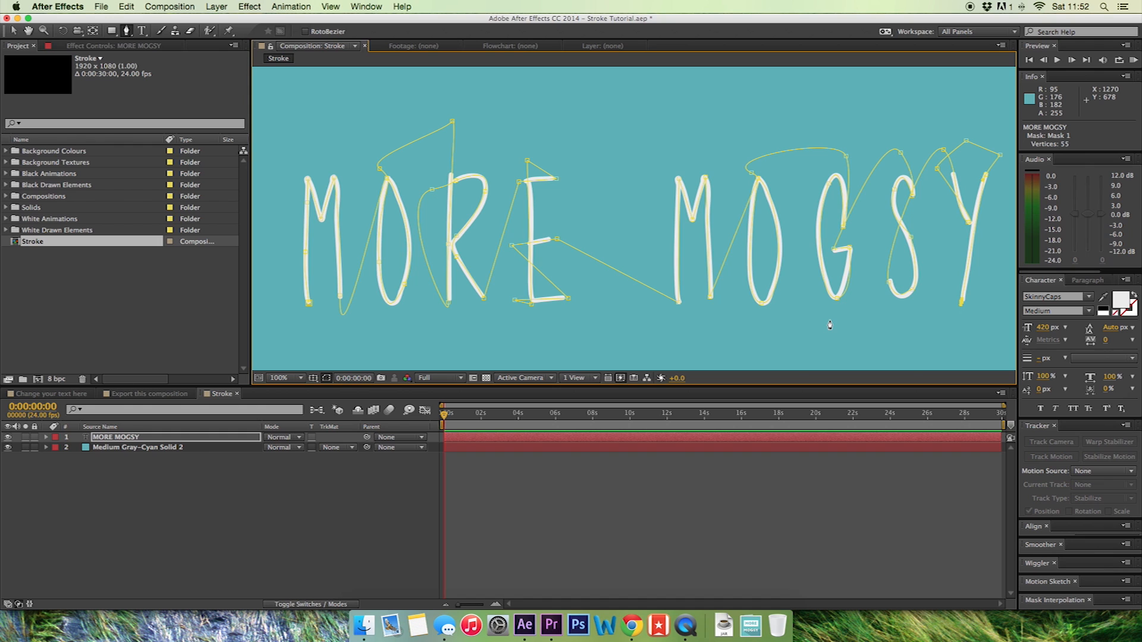
mouse_move(363, 233)
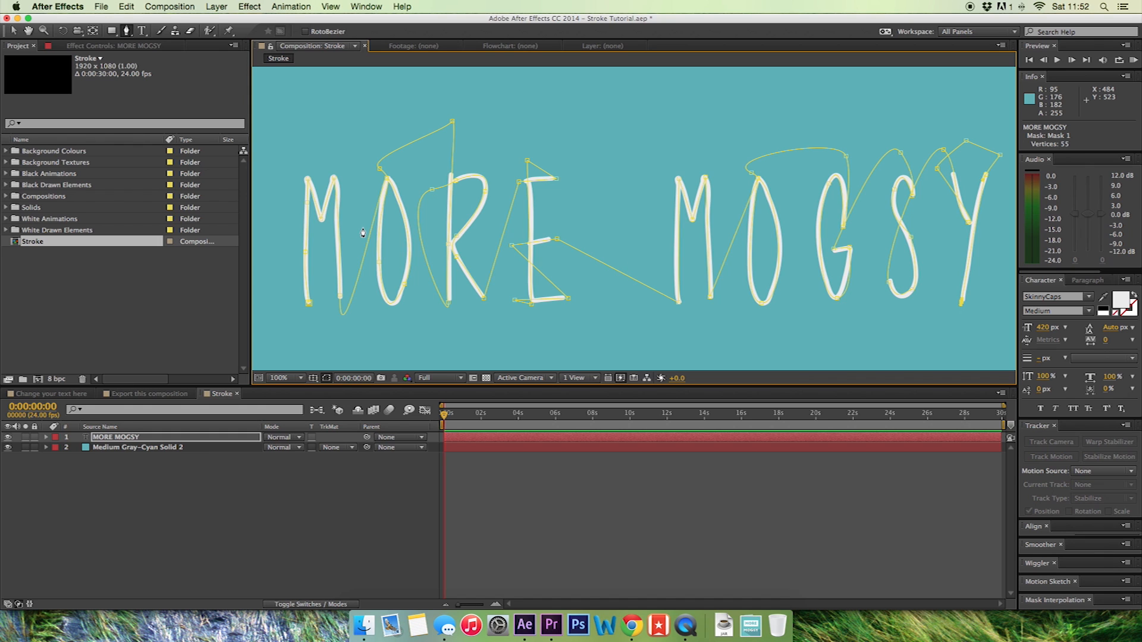
mouse_move(407, 284)
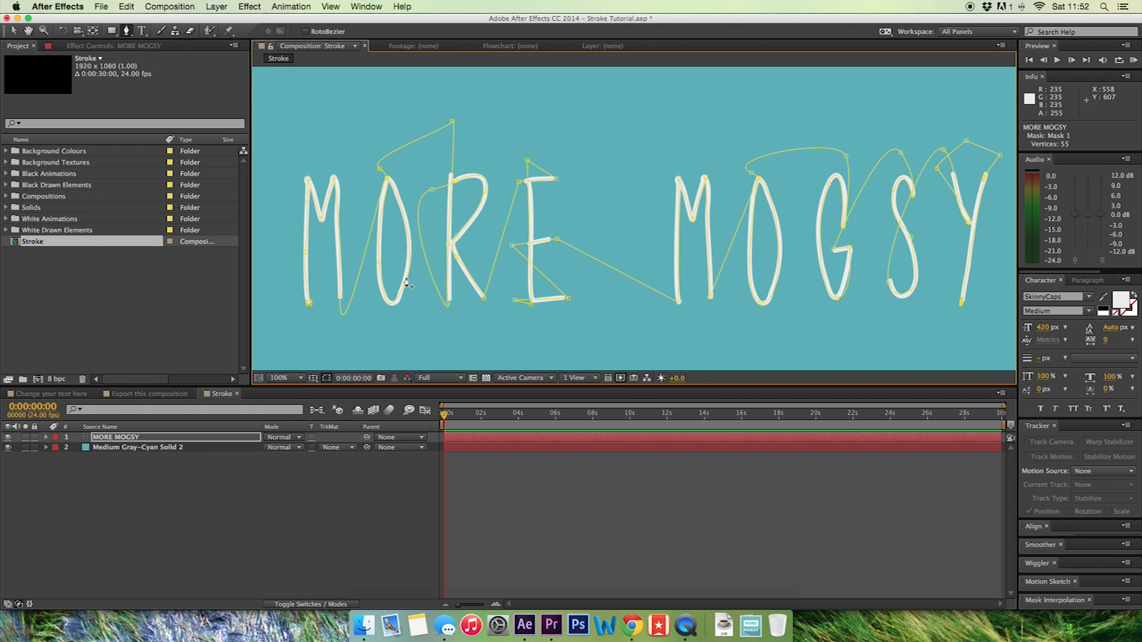
mouse_move(552, 201)
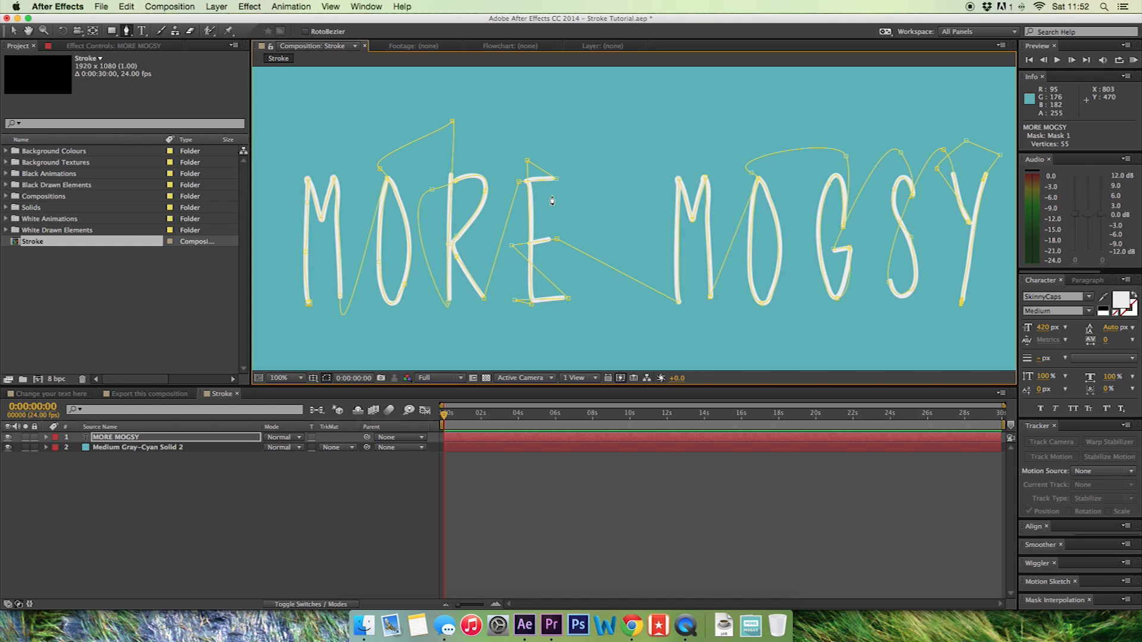
mouse_move(966, 220)
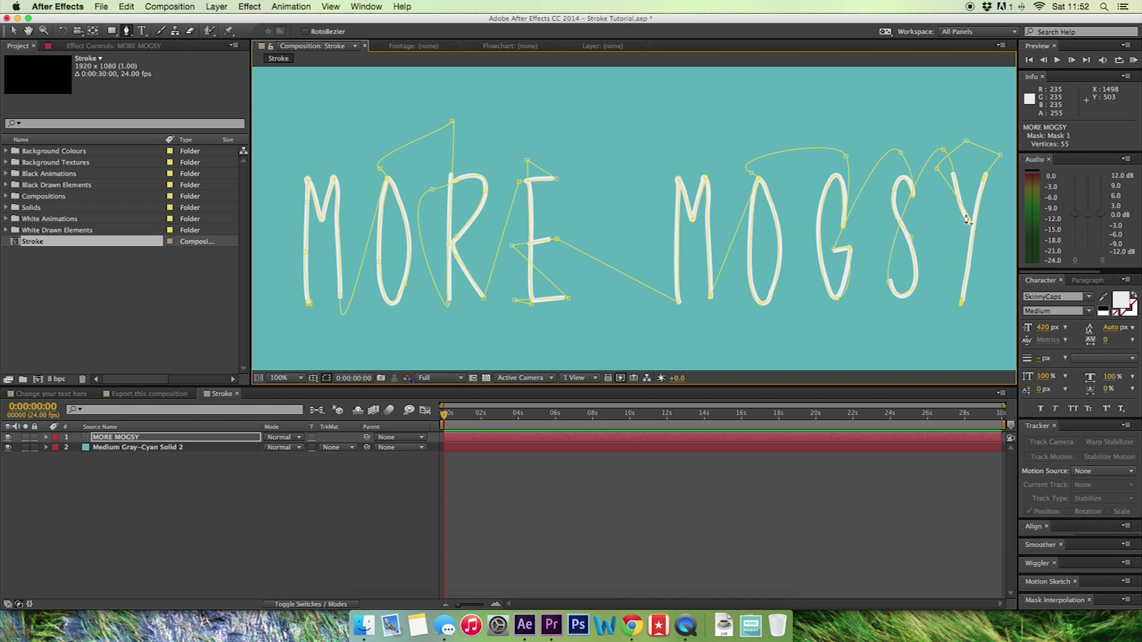
mouse_move(972, 242)
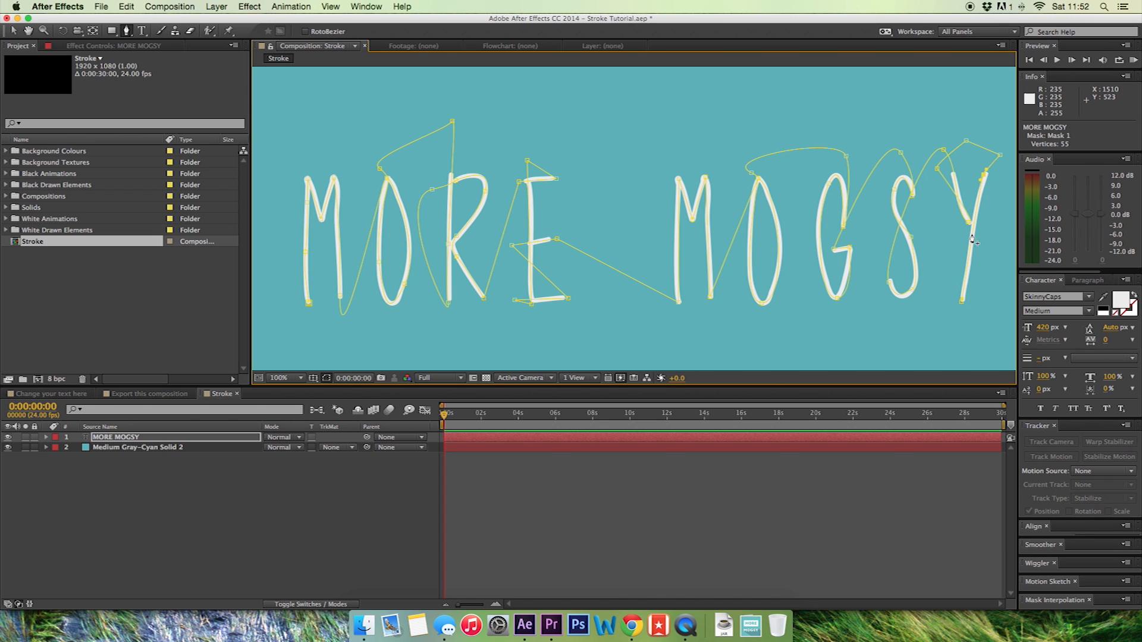
mouse_move(292, 26)
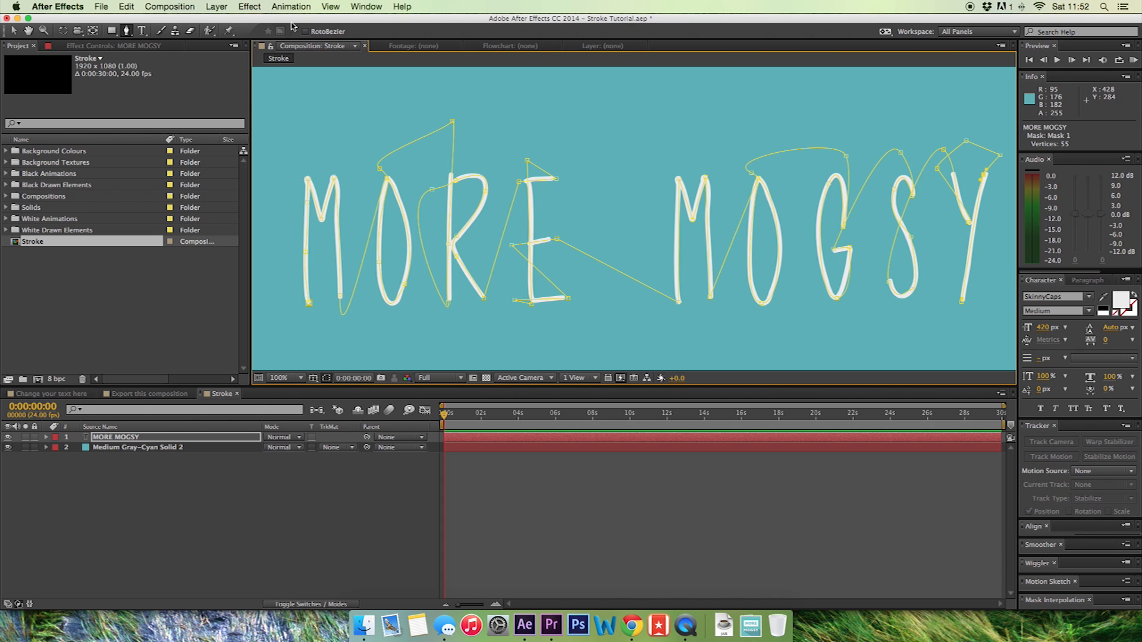
click(248, 6)
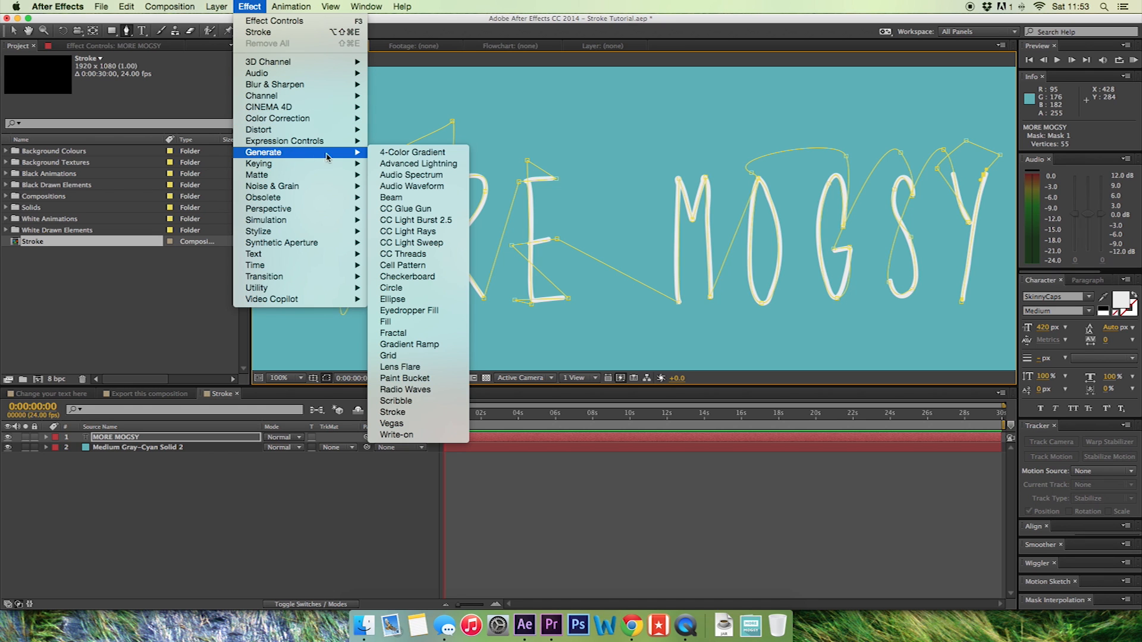
click(393, 412)
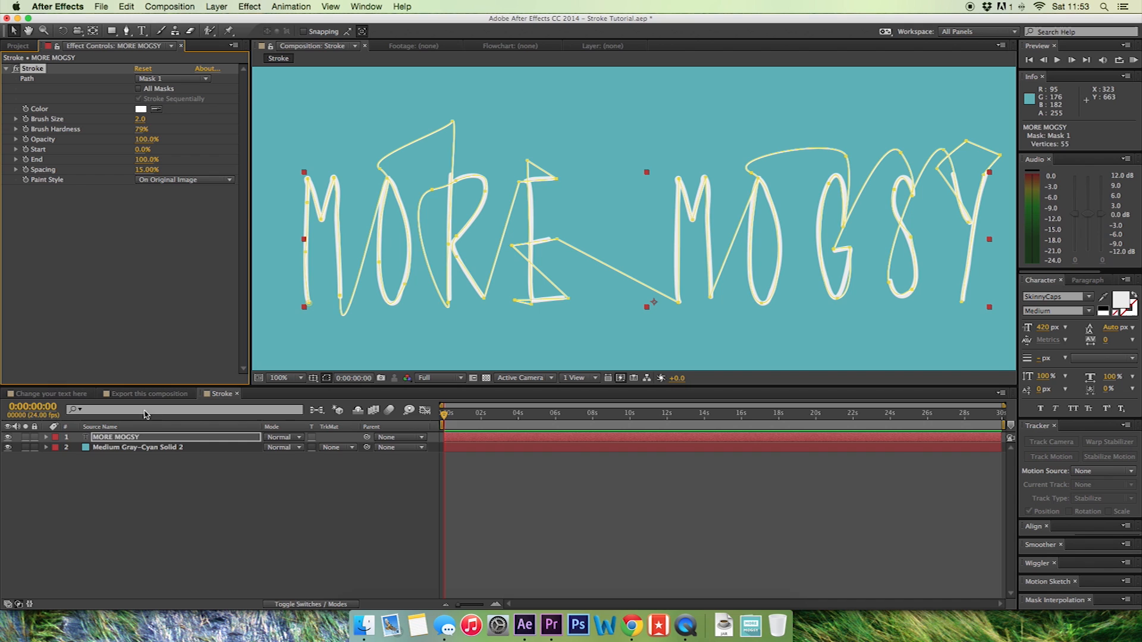
click(117, 437)
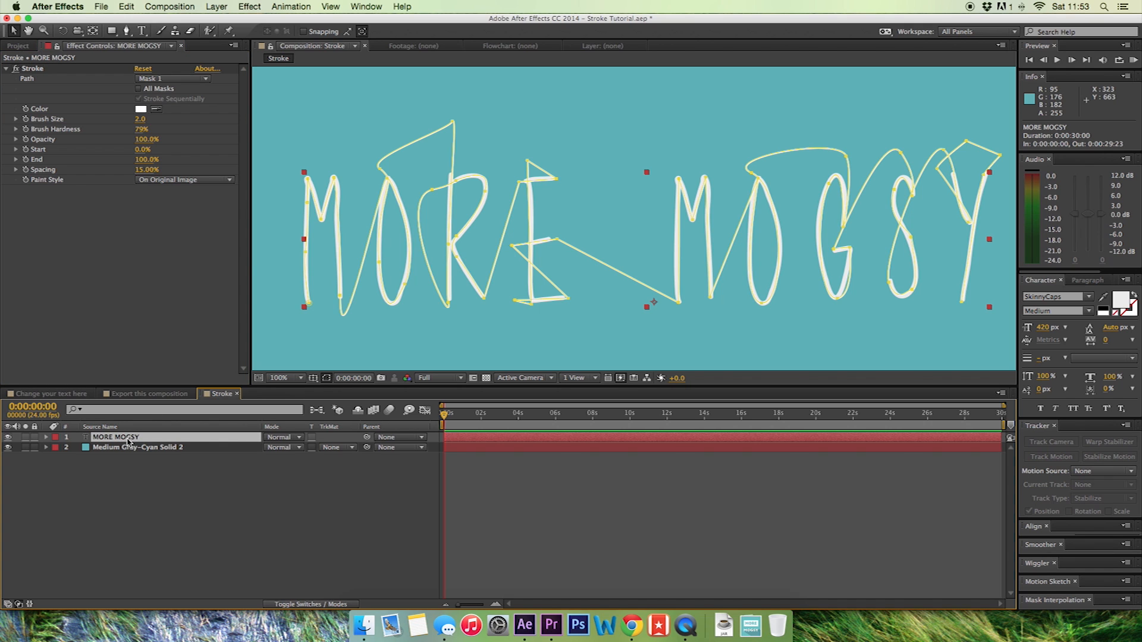
mouse_move(283, 194)
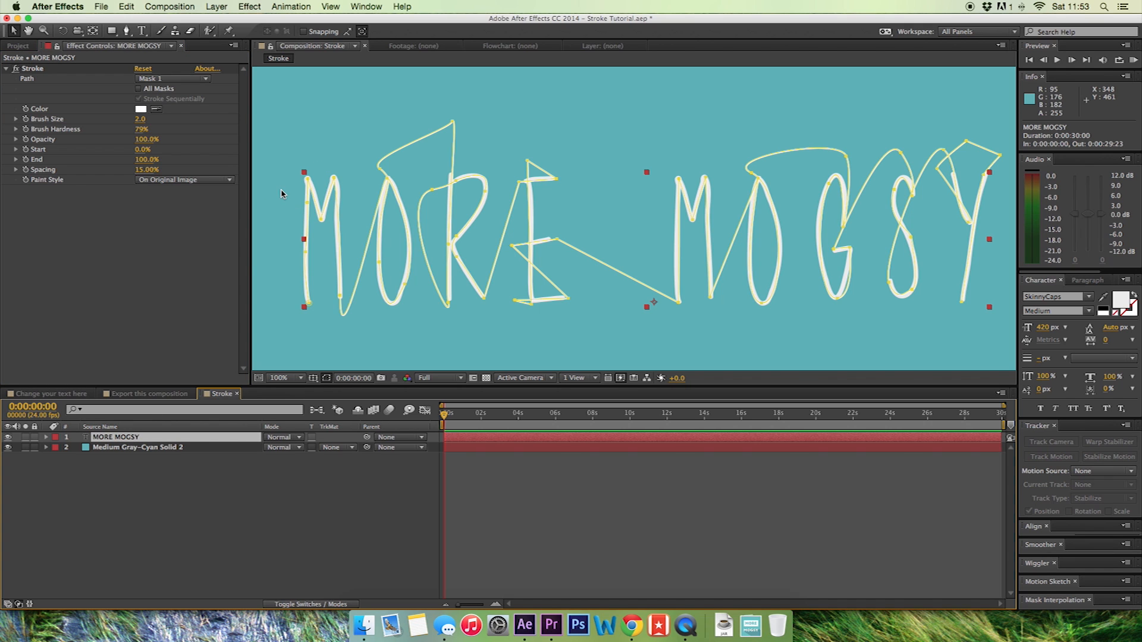
mouse_move(403, 140)
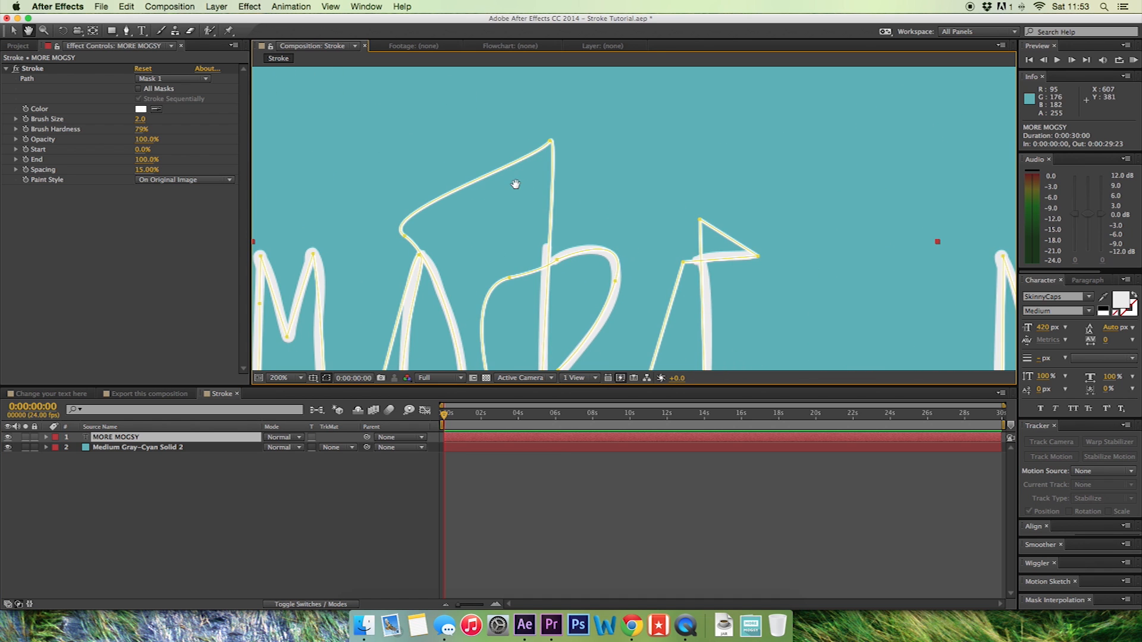
click(279, 377)
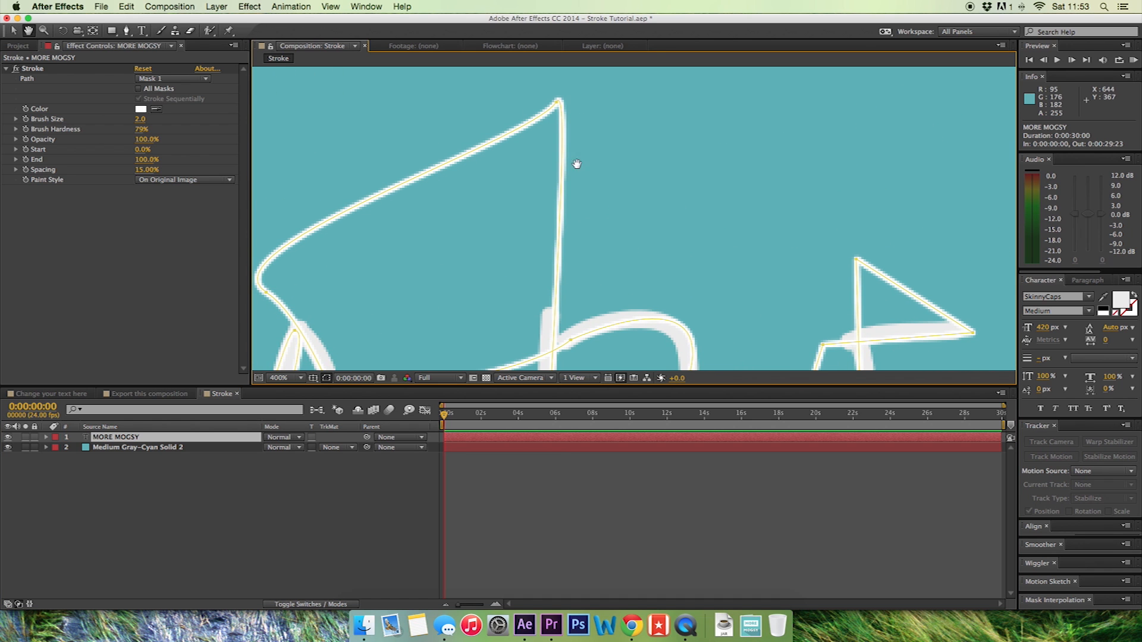
click(283, 378)
text(3)
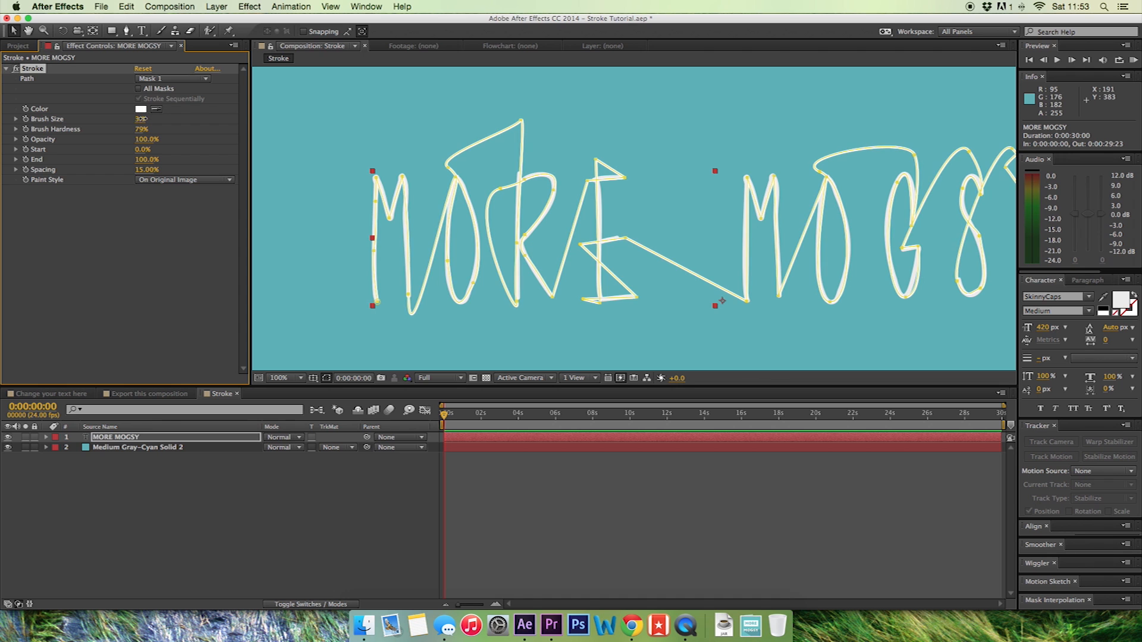
- Set Brush Size to 18.8, previewing End partway before returning it to 100%
drag(141, 119, 110, 118)
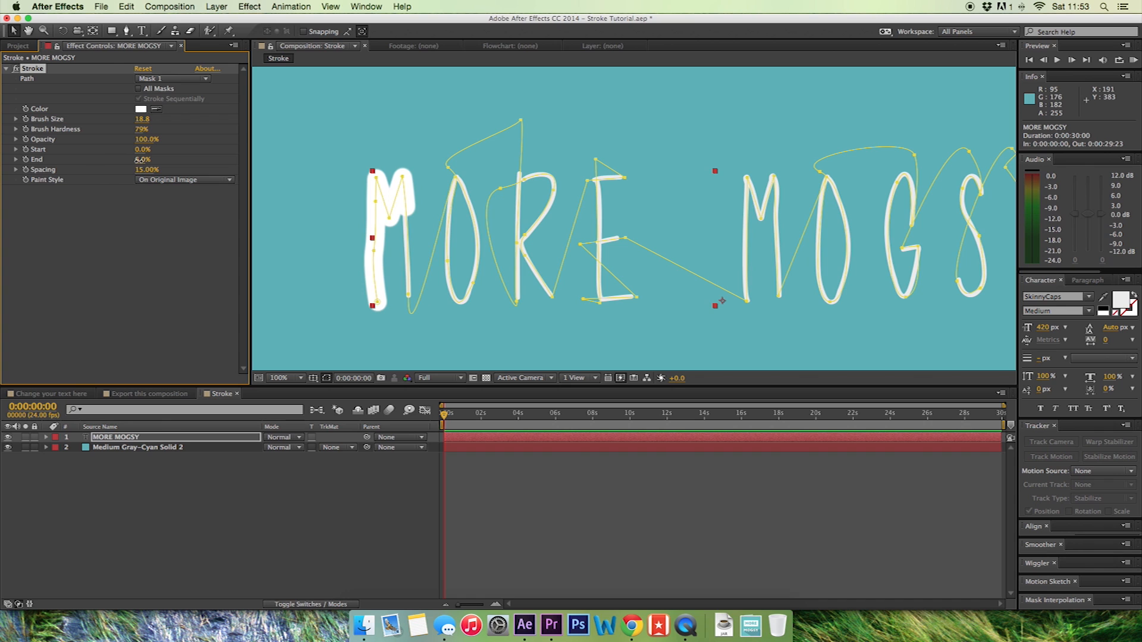
drag(142, 159, 156, 159)
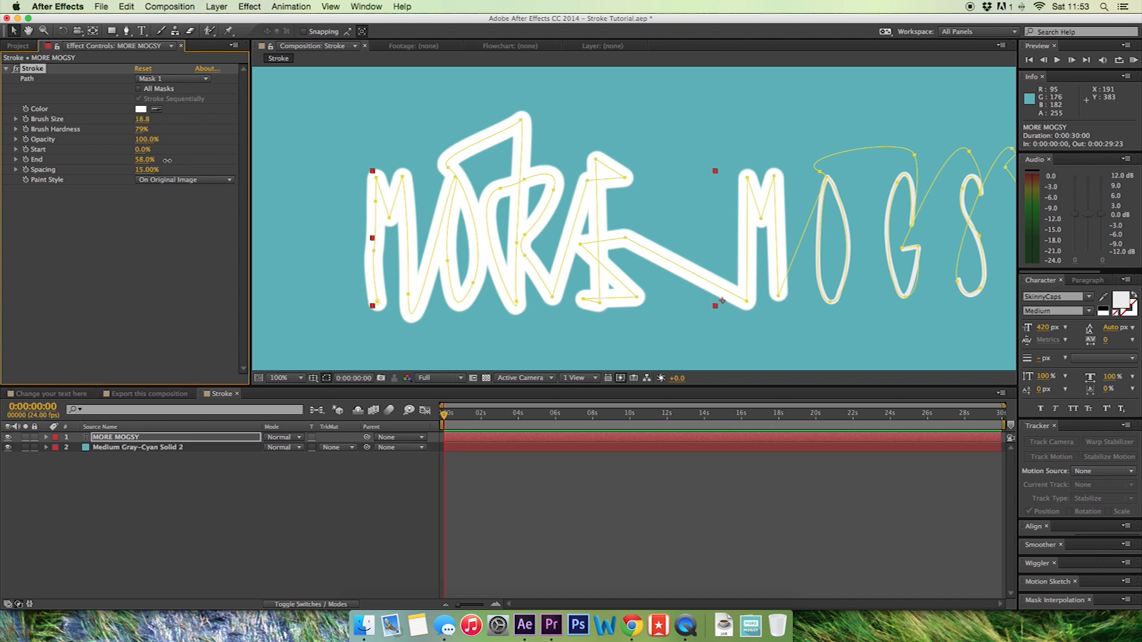
drag(144, 159, 189, 159)
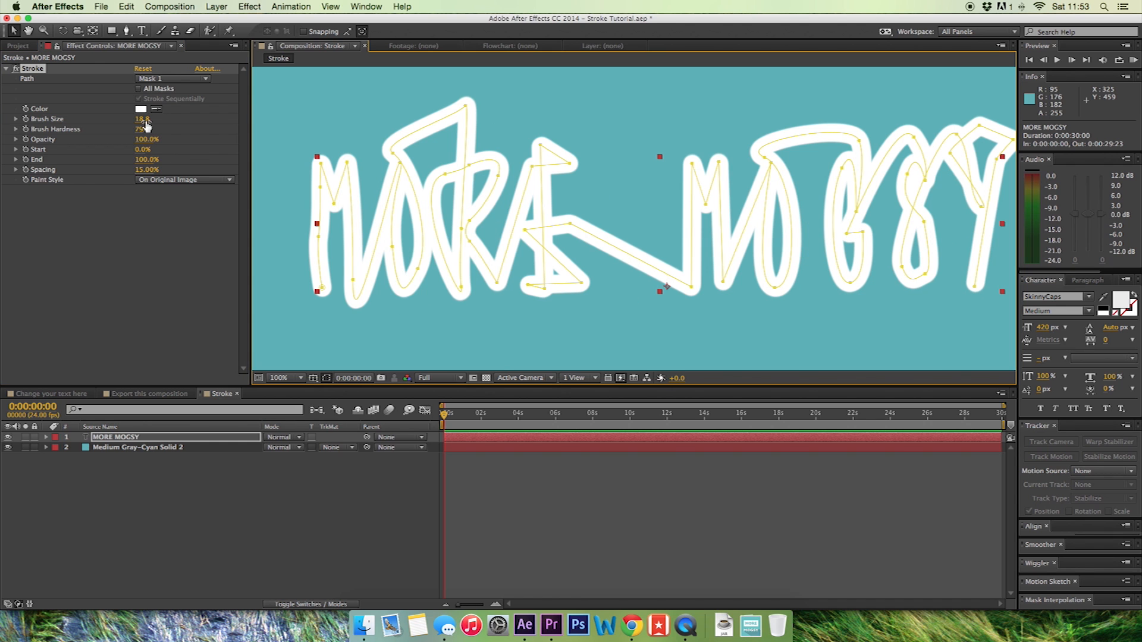
- Set the Stroke effect's Paint Style to Reveal Original Image
click(182, 179)
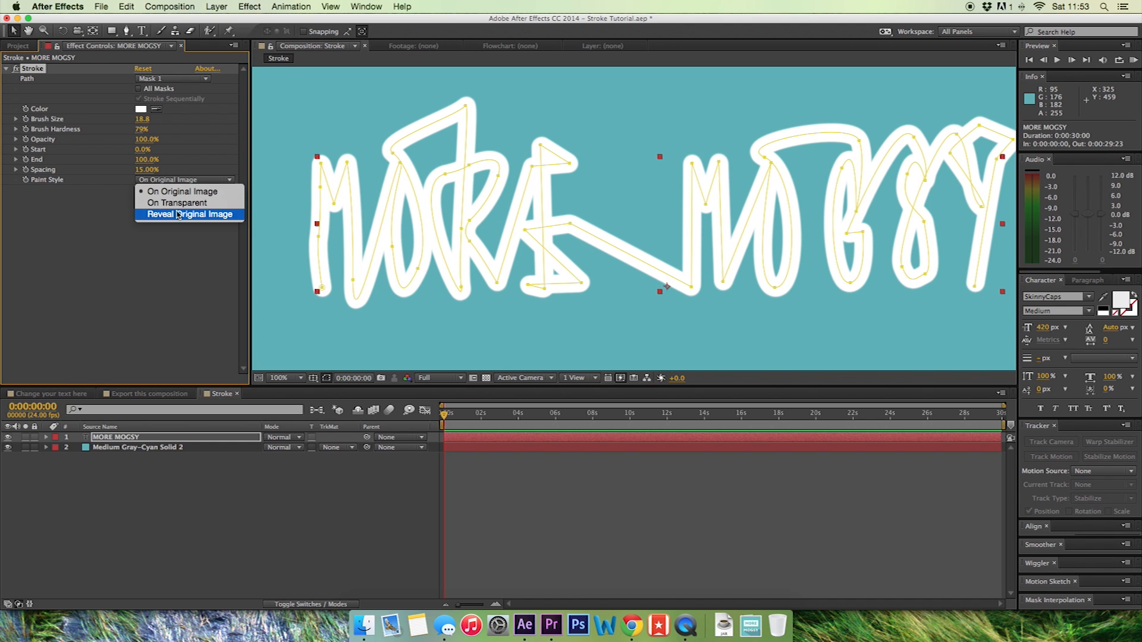
mouse_move(181, 214)
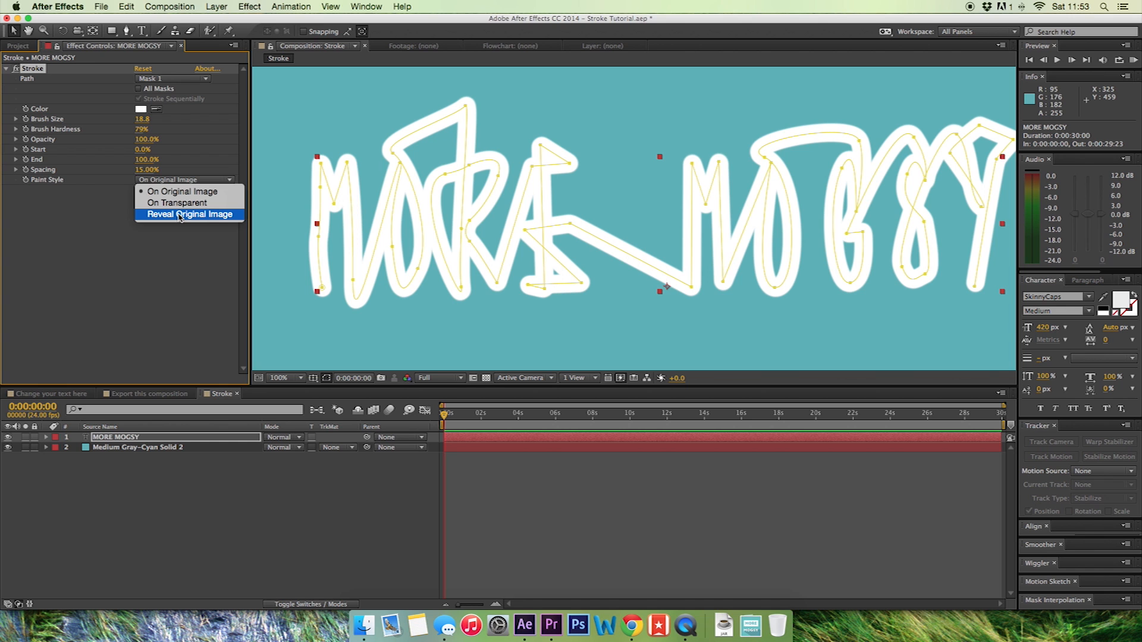
click(187, 214)
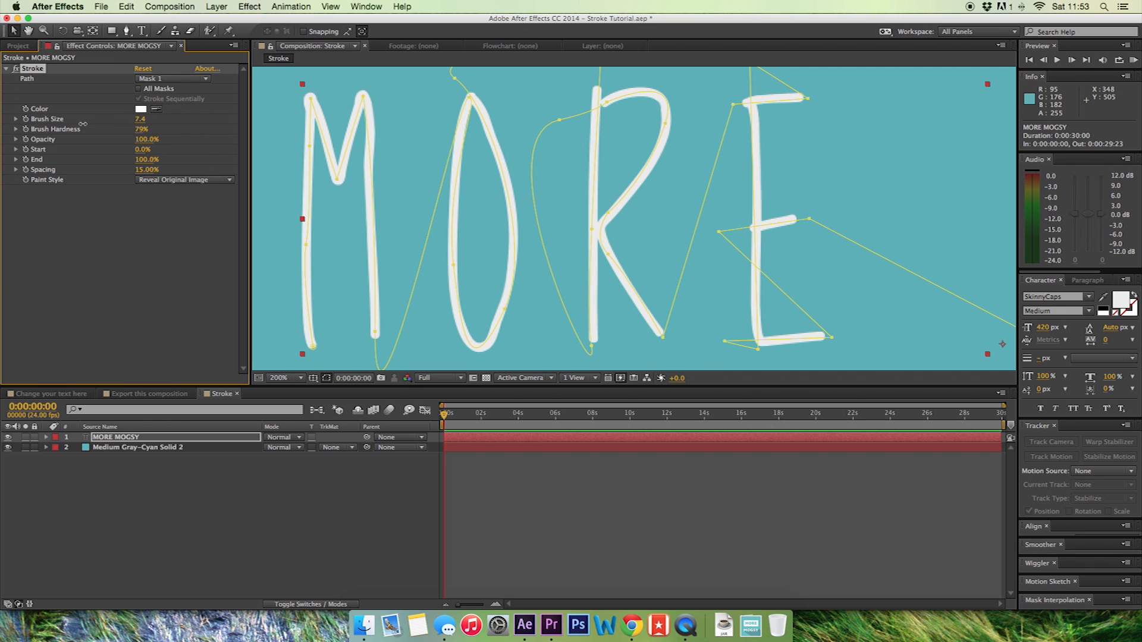
- Try brush sizes 6.9 and 2.4, then settle Brush Size at 7.4
drag(140, 119, 137, 119)
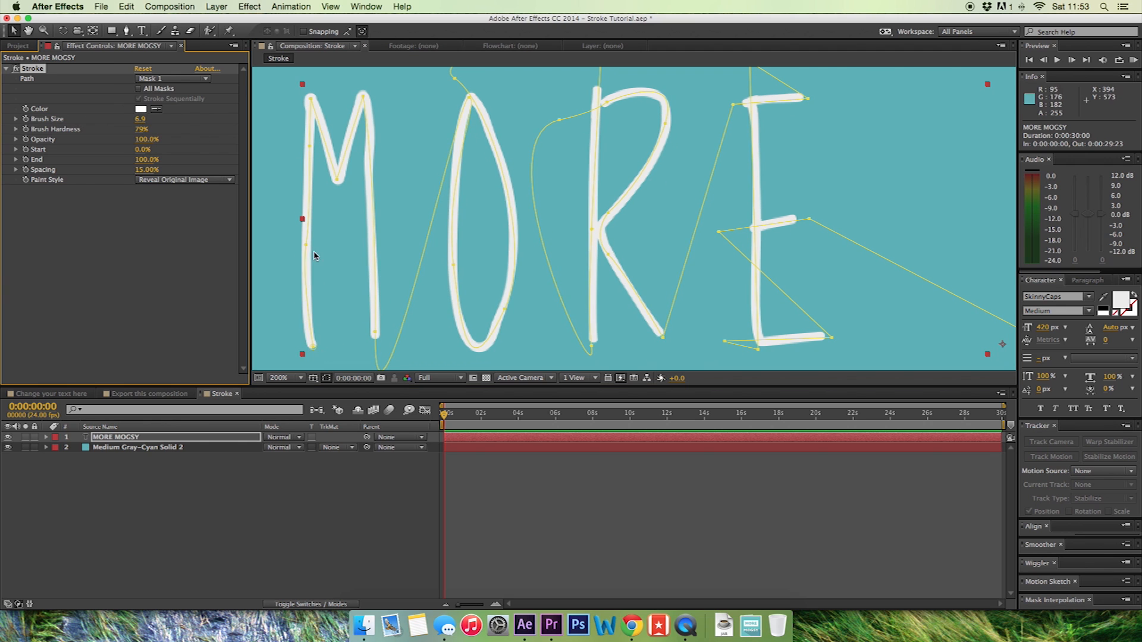
mouse_move(161, 120)
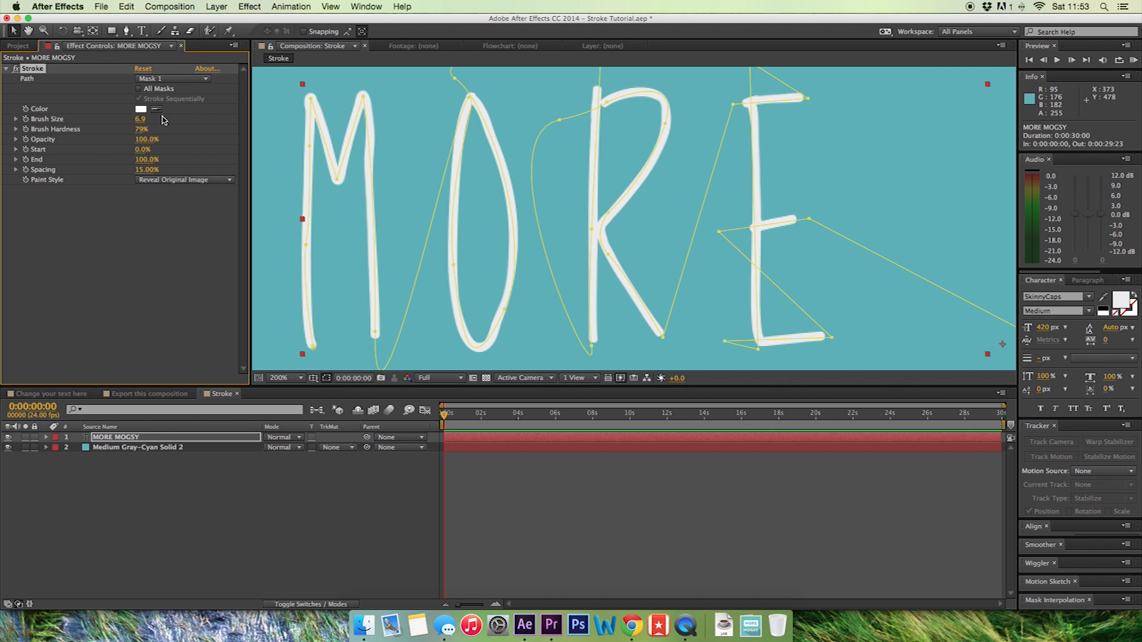
drag(140, 119, 113, 119)
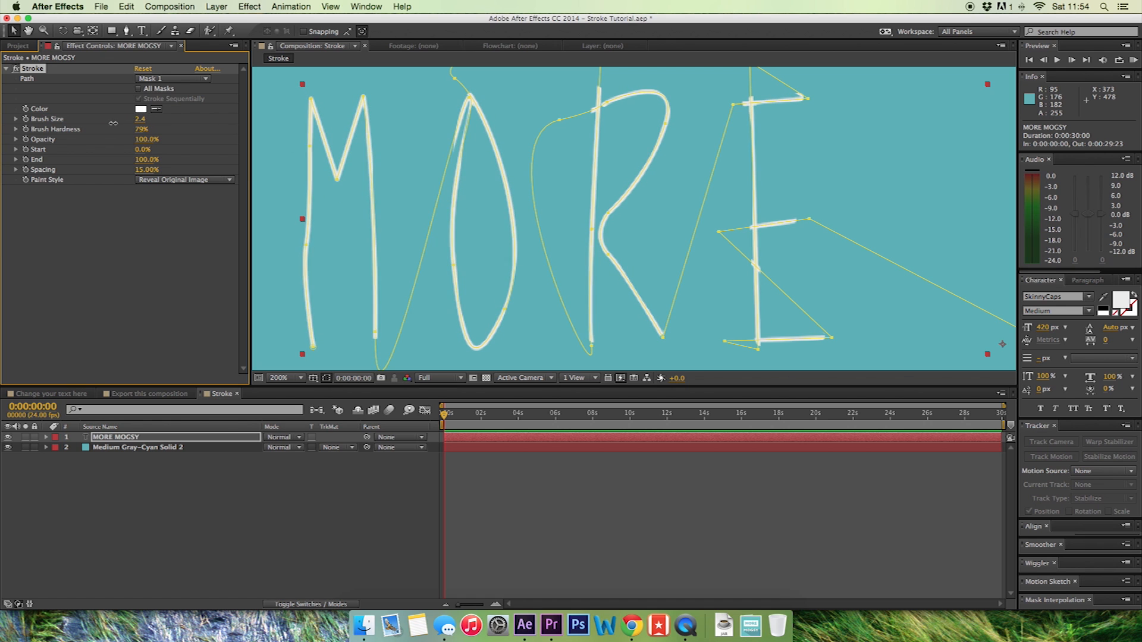
click(137, 448)
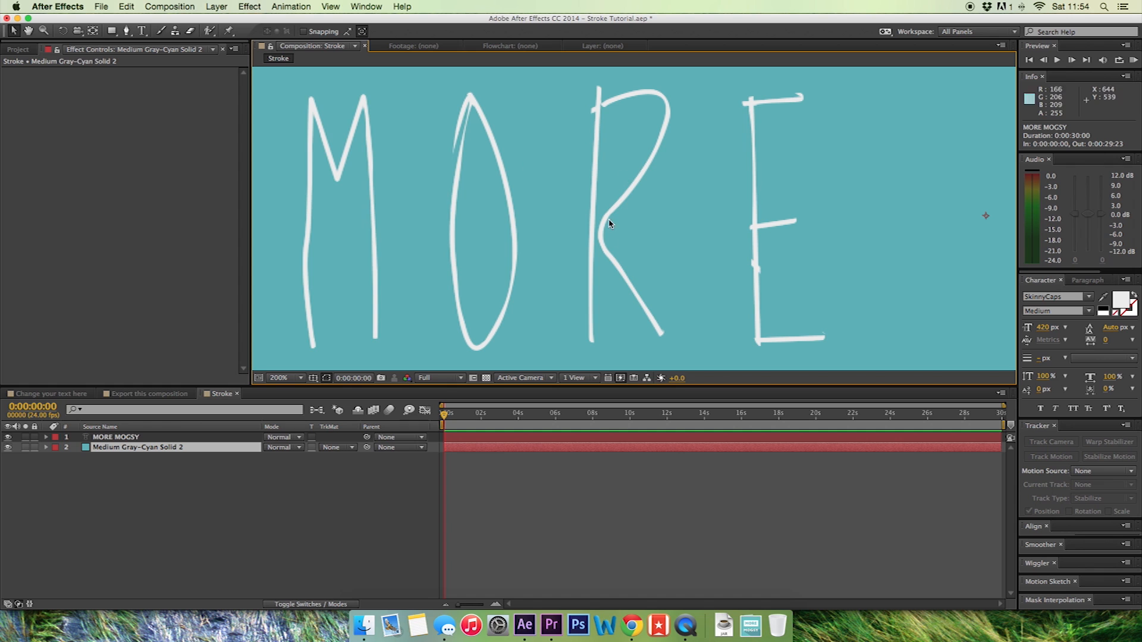
click(115, 437)
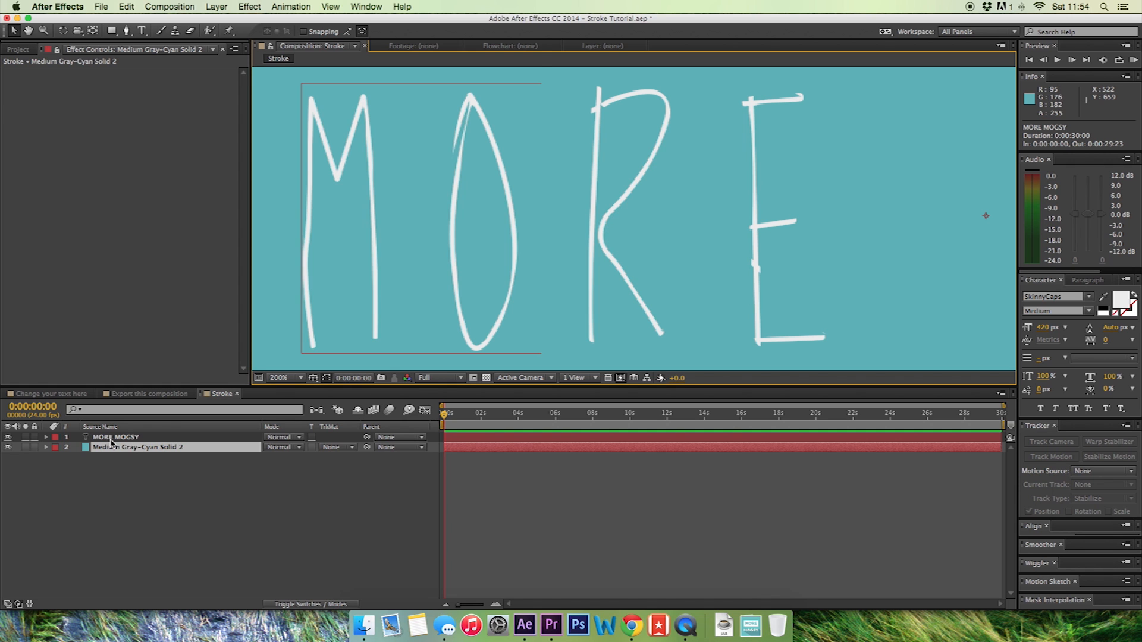
click(115, 438)
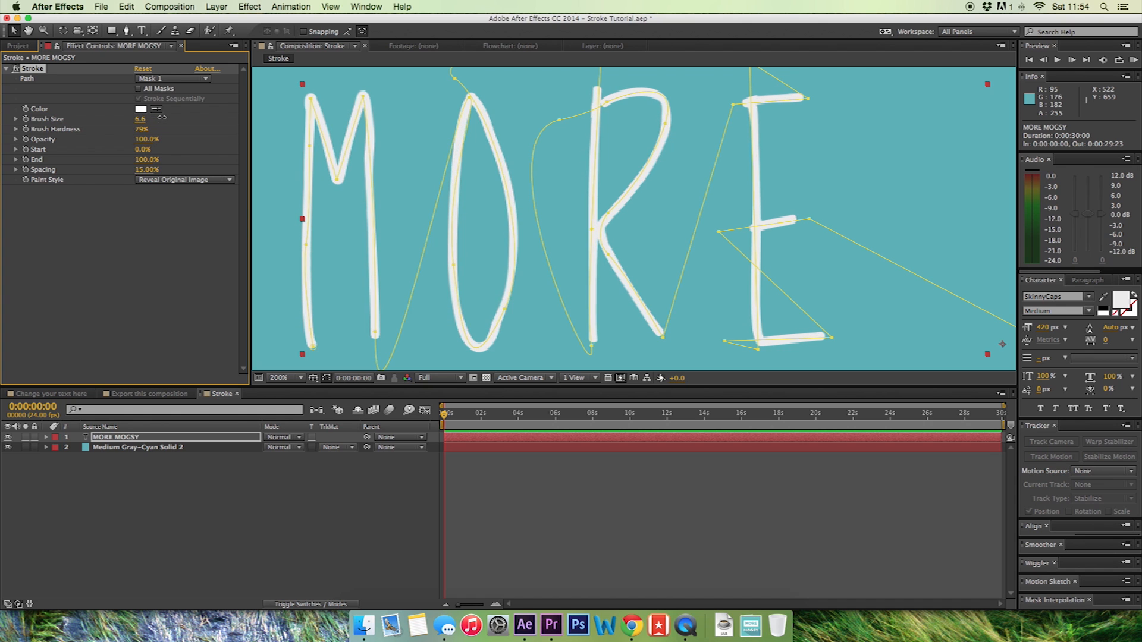
drag(140, 119, 146, 119)
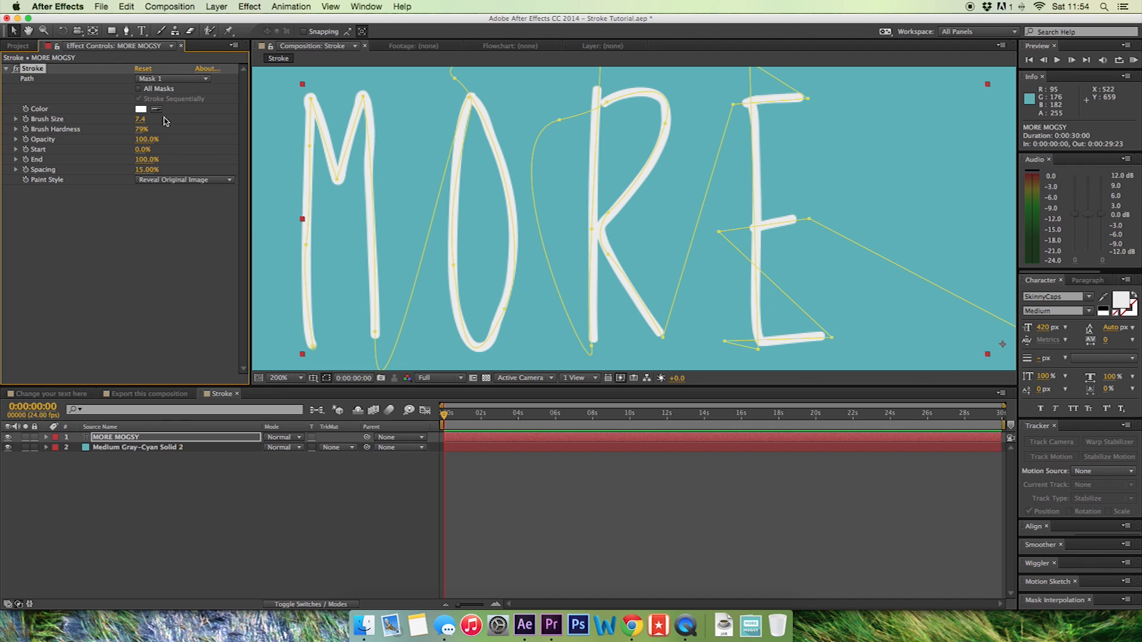
mouse_move(533, 268)
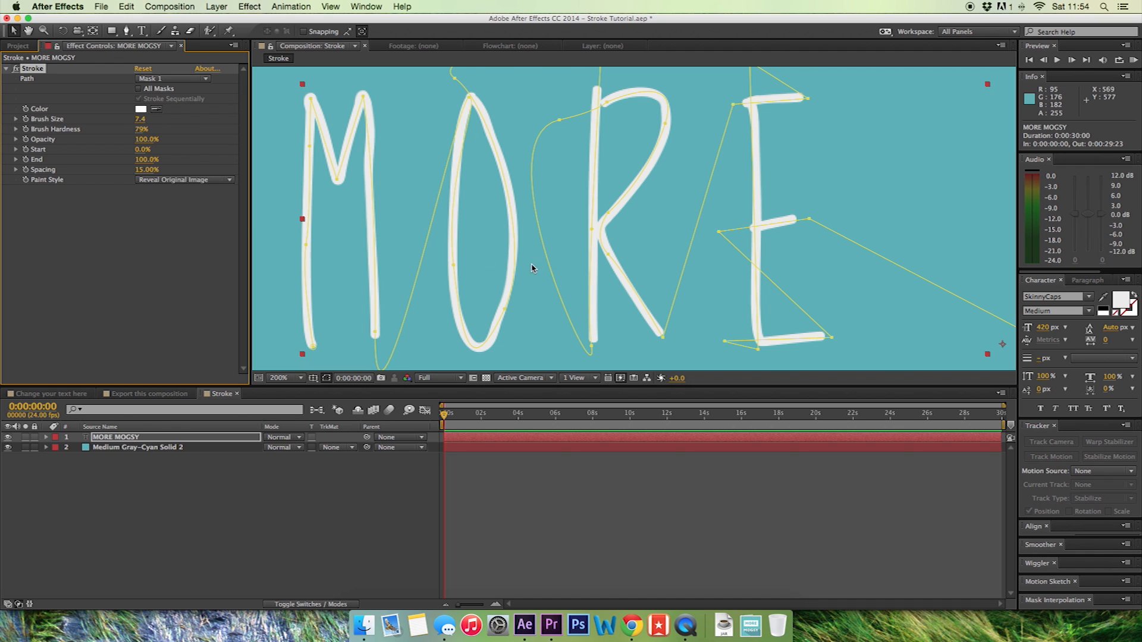
mouse_move(393, 204)
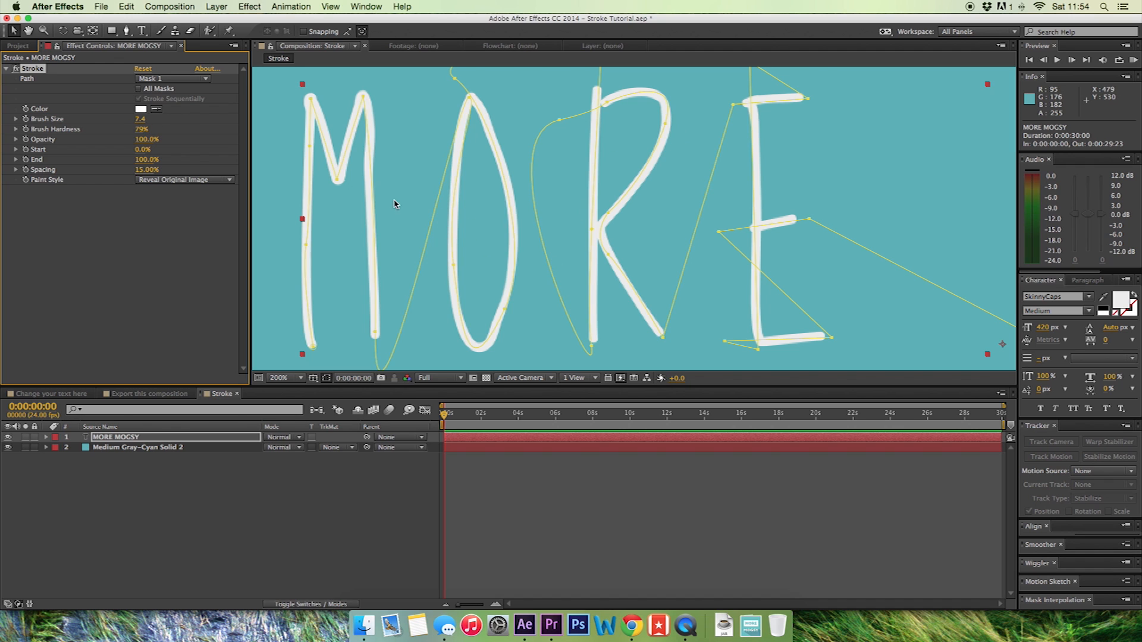
mouse_move(134, 124)
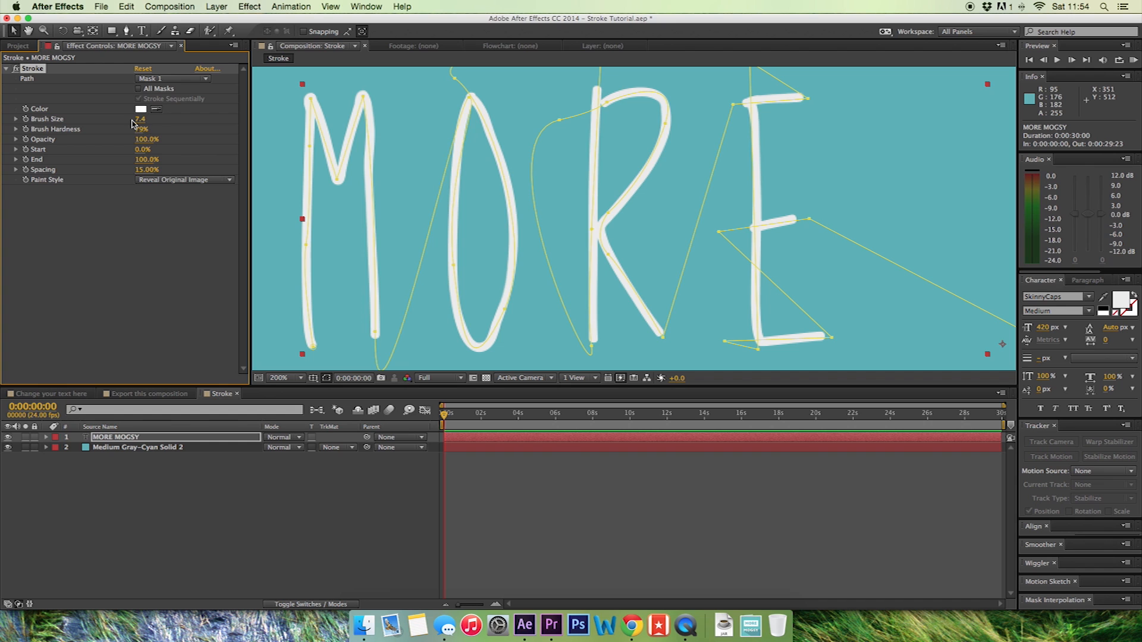
click(283, 378)
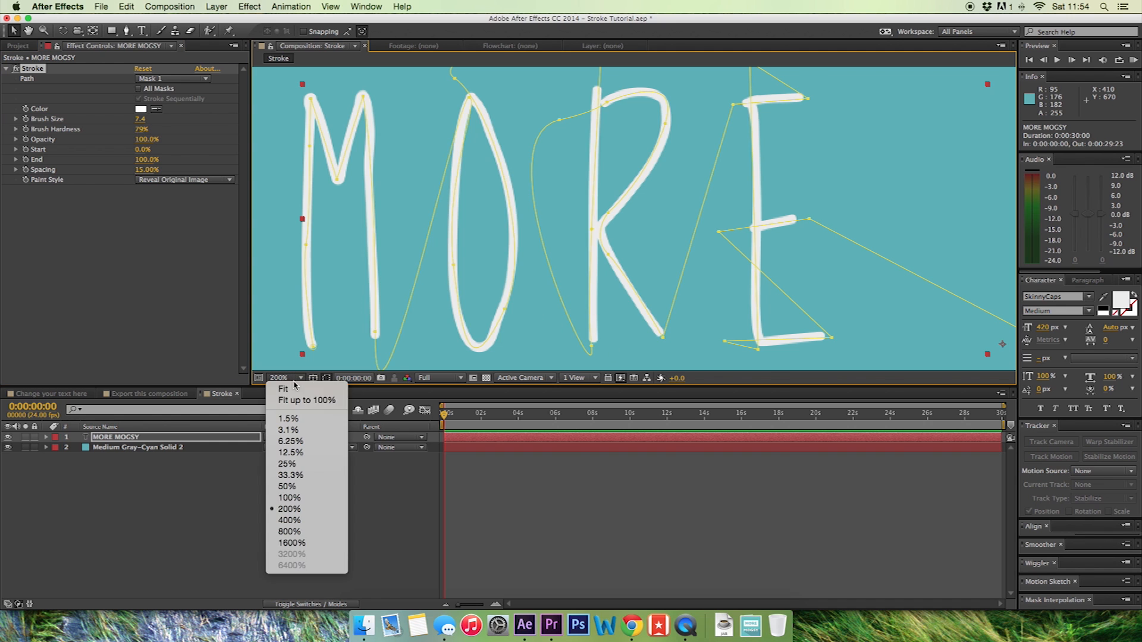
click(283, 389)
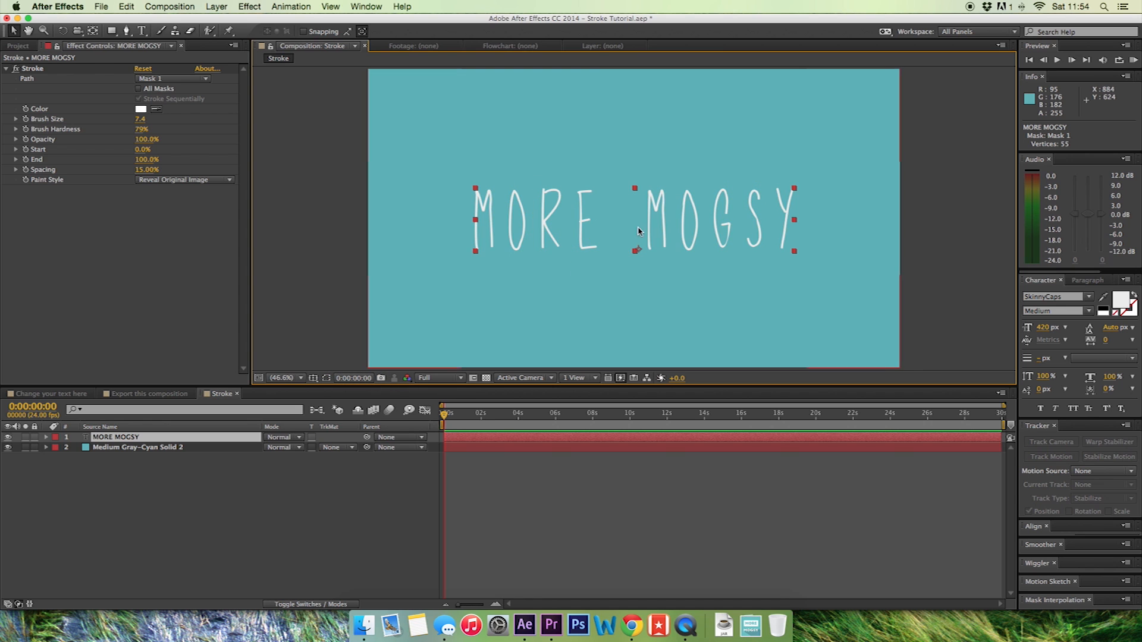
click(285, 377)
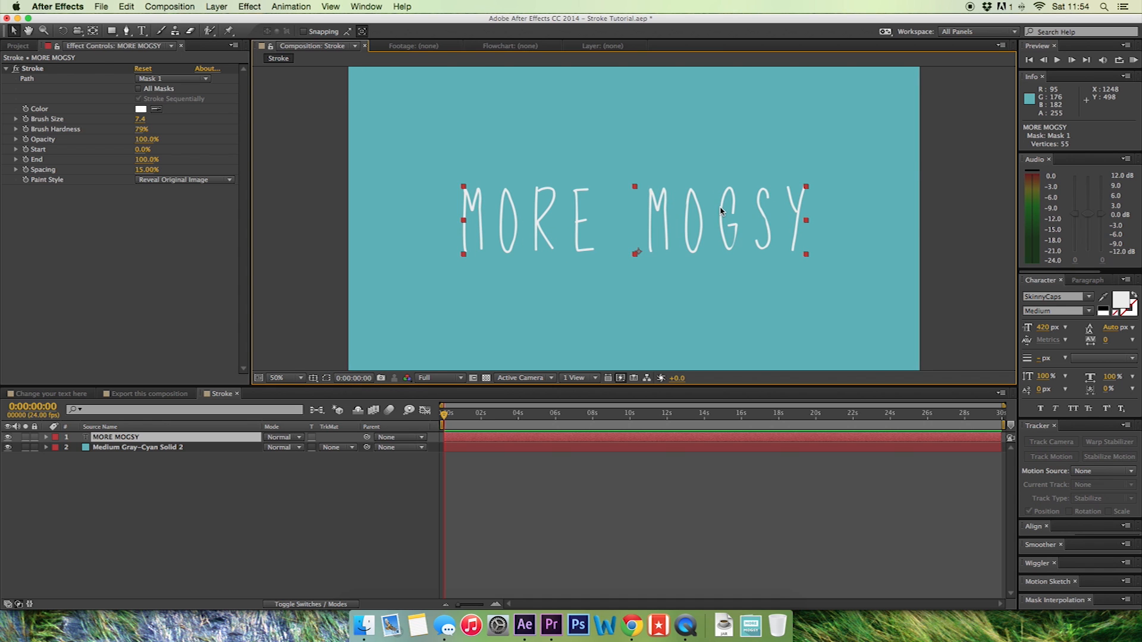
click(278, 377)
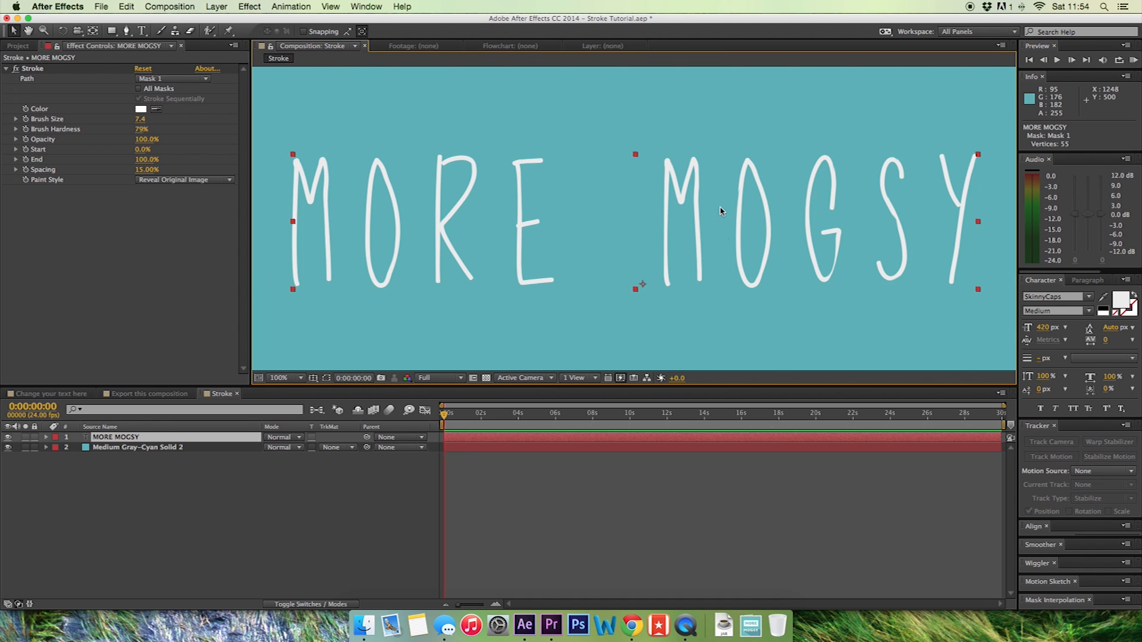
mouse_move(895, 225)
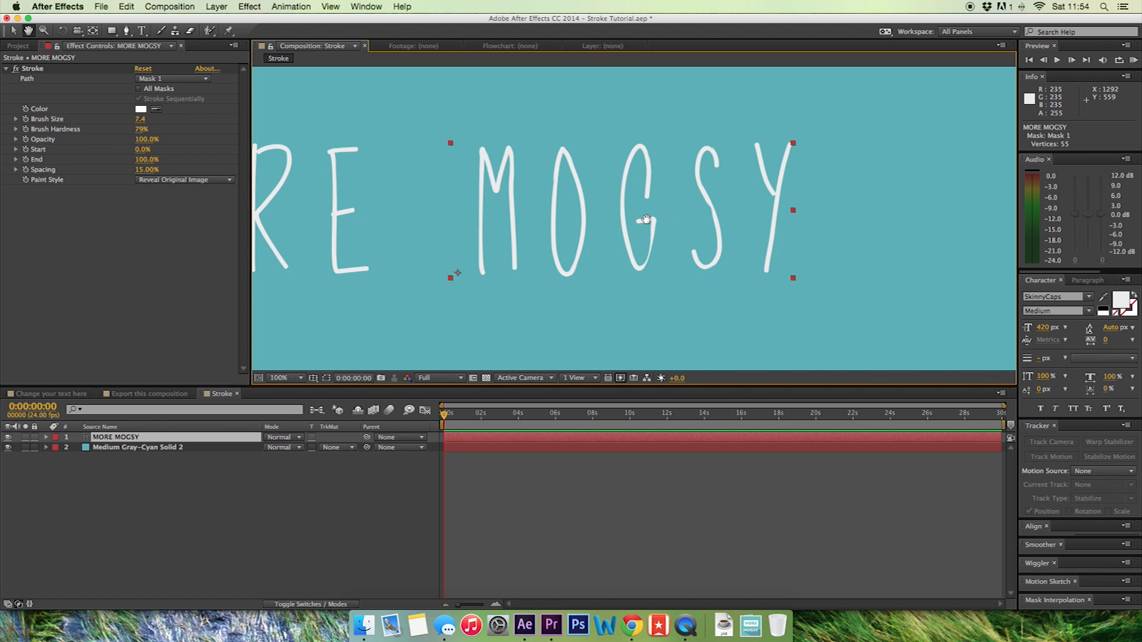
click(282, 377)
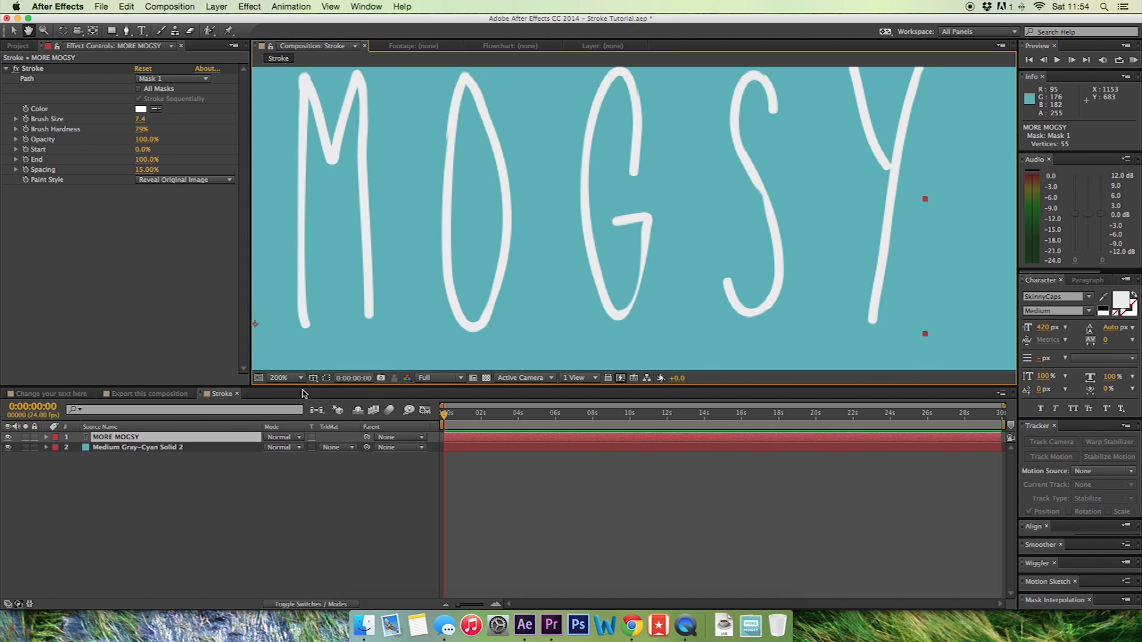
mouse_move(354, 378)
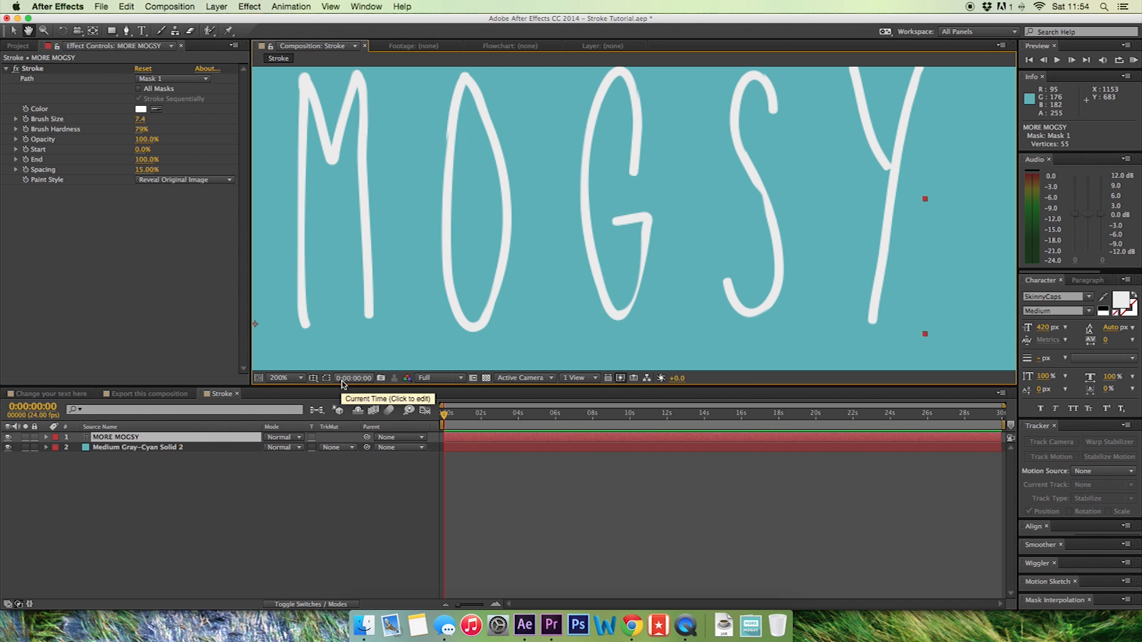
click(313, 377)
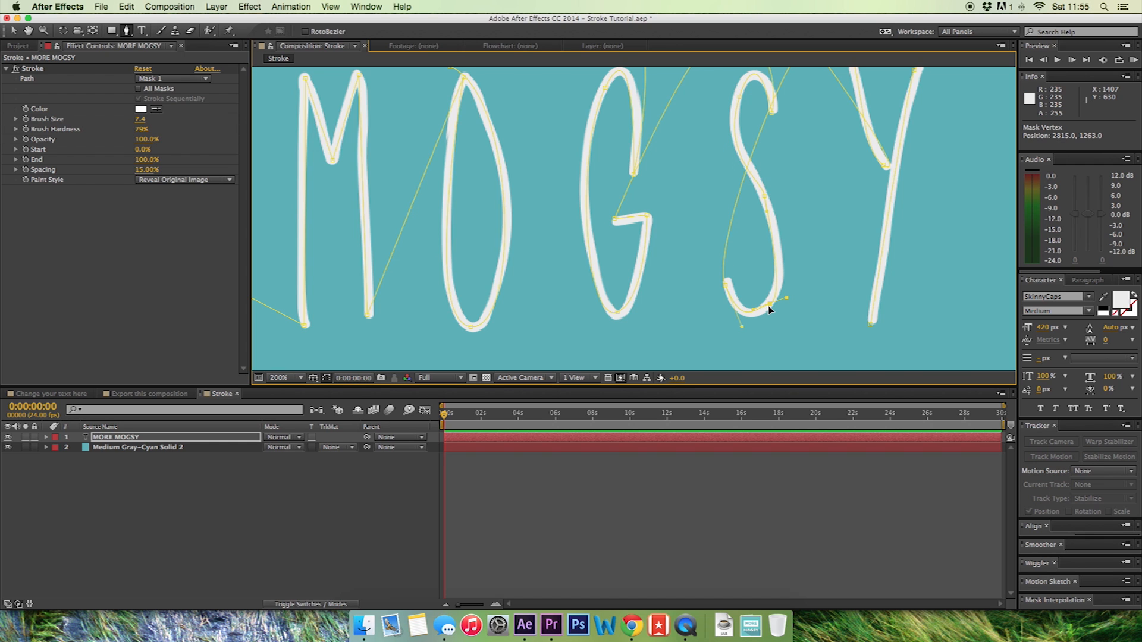
mouse_move(873, 190)
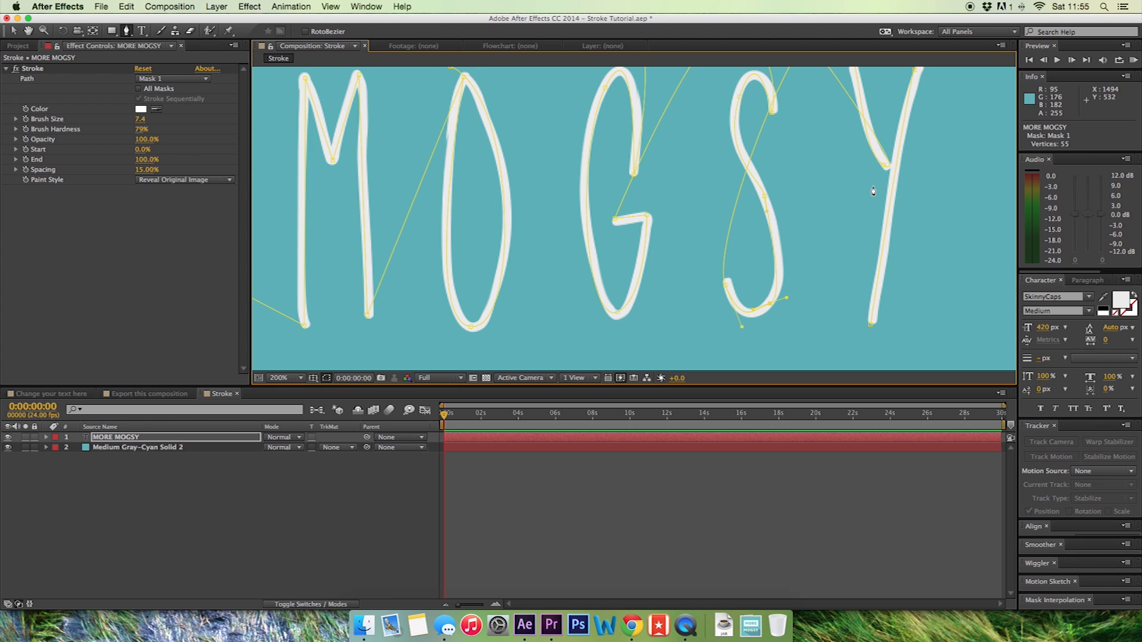
click(279, 378)
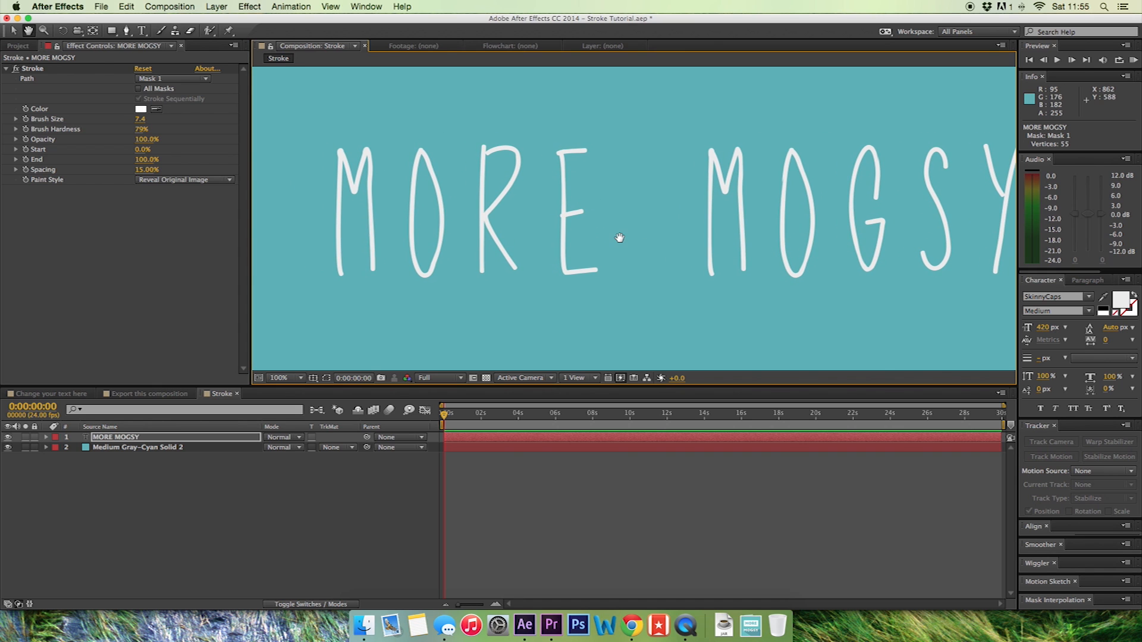
click(285, 379)
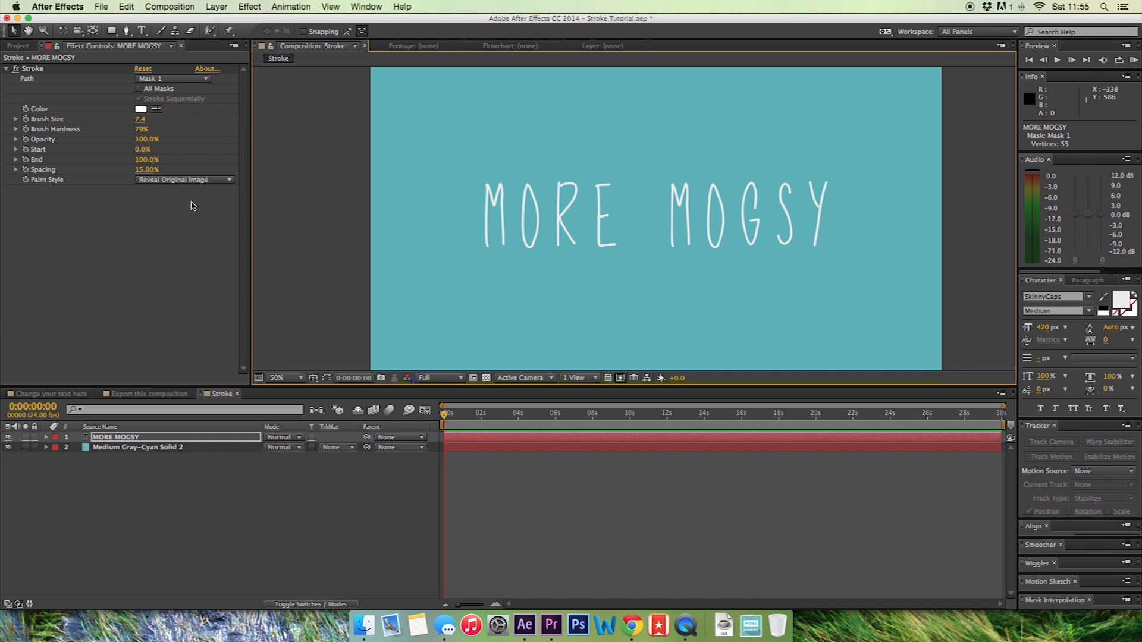
mouse_move(123, 184)
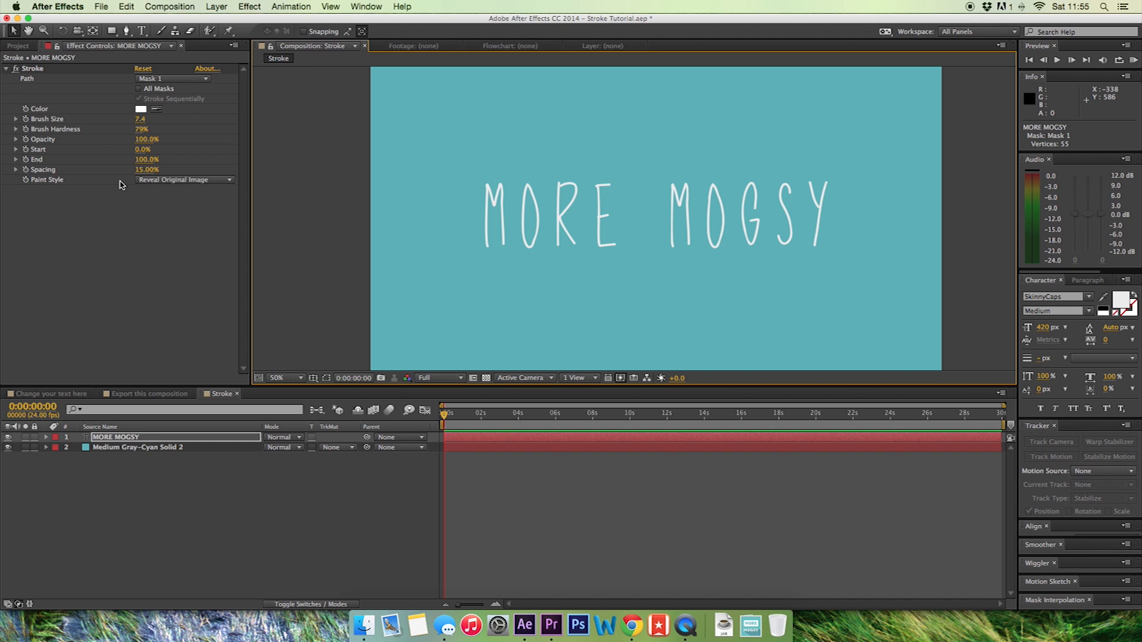
mouse_move(27, 159)
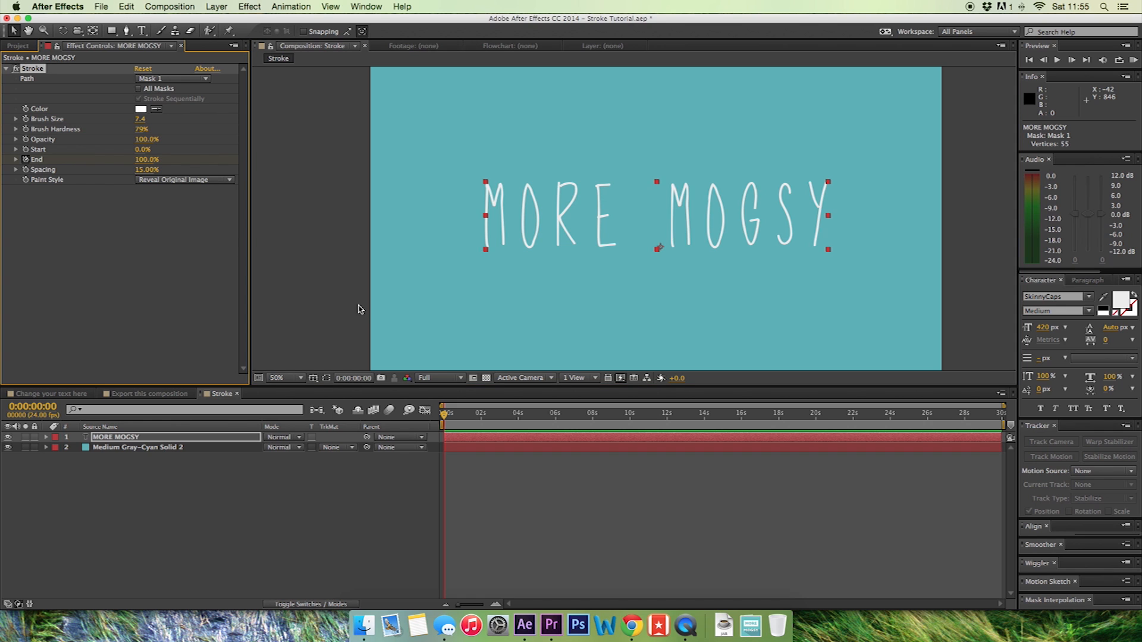
- Keyframe Stroke End at 100% at 4 seconds and 0% at the start
click(115, 437)
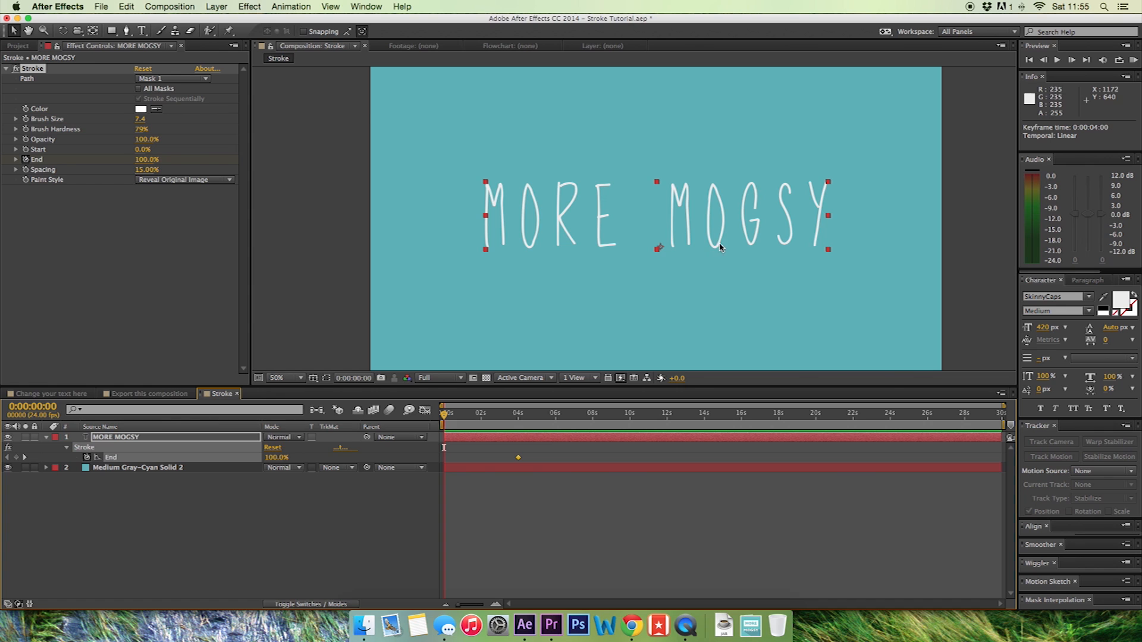
mouse_move(3, 252)
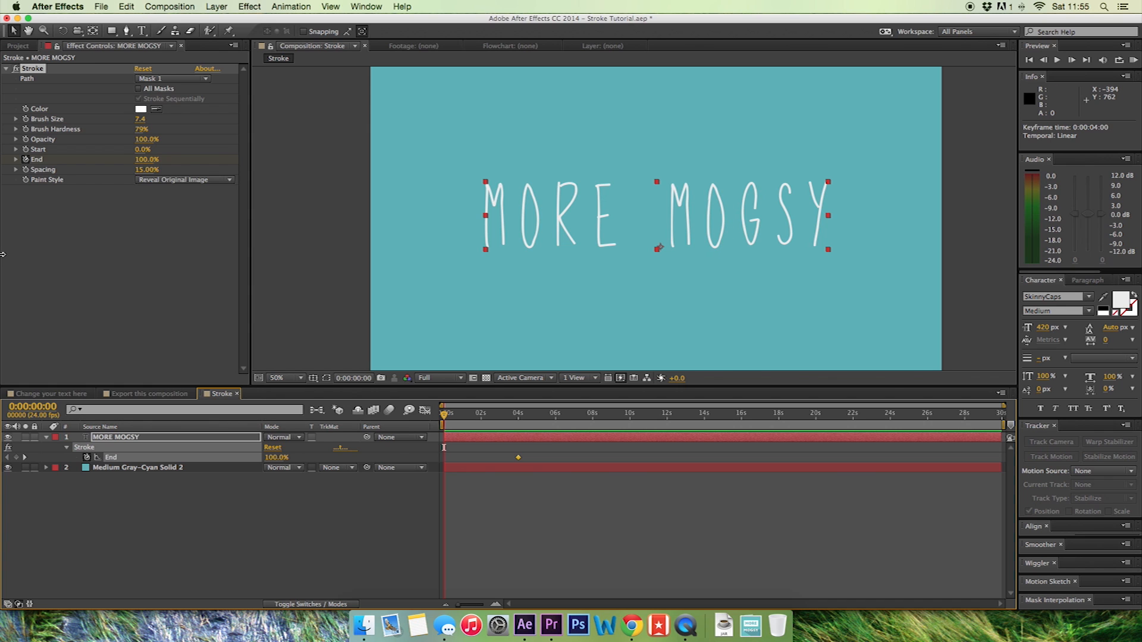
drag(147, 159, 131, 159)
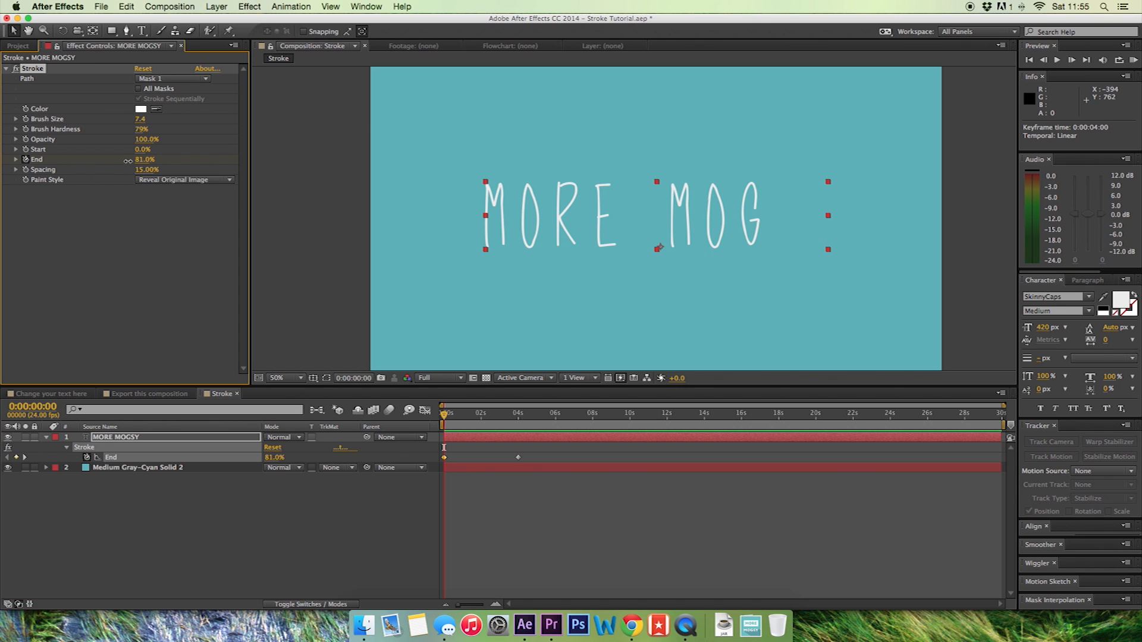
click(143, 159)
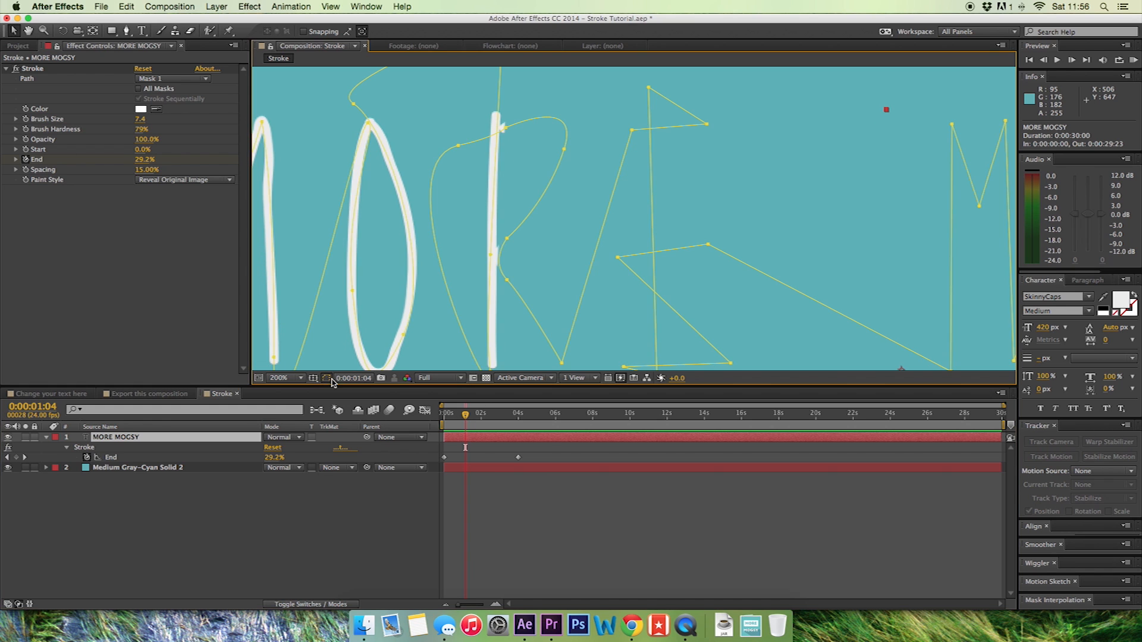
mouse_move(499, 111)
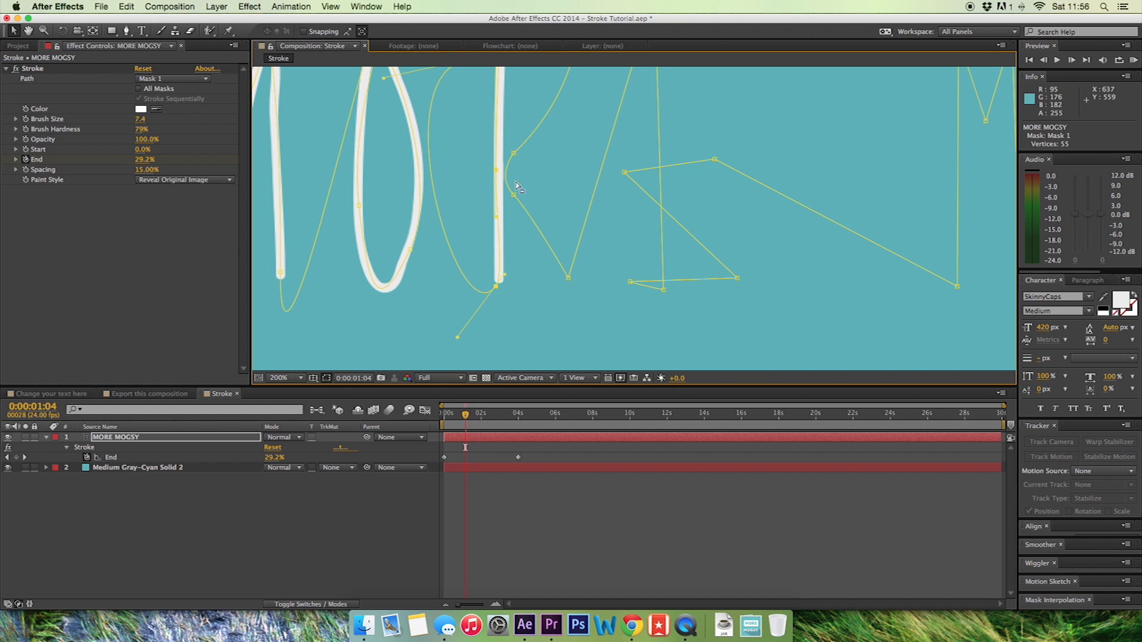
- Zoom the viewer back to 100% to inspect the stroke drawn at about 1:04
click(286, 378)
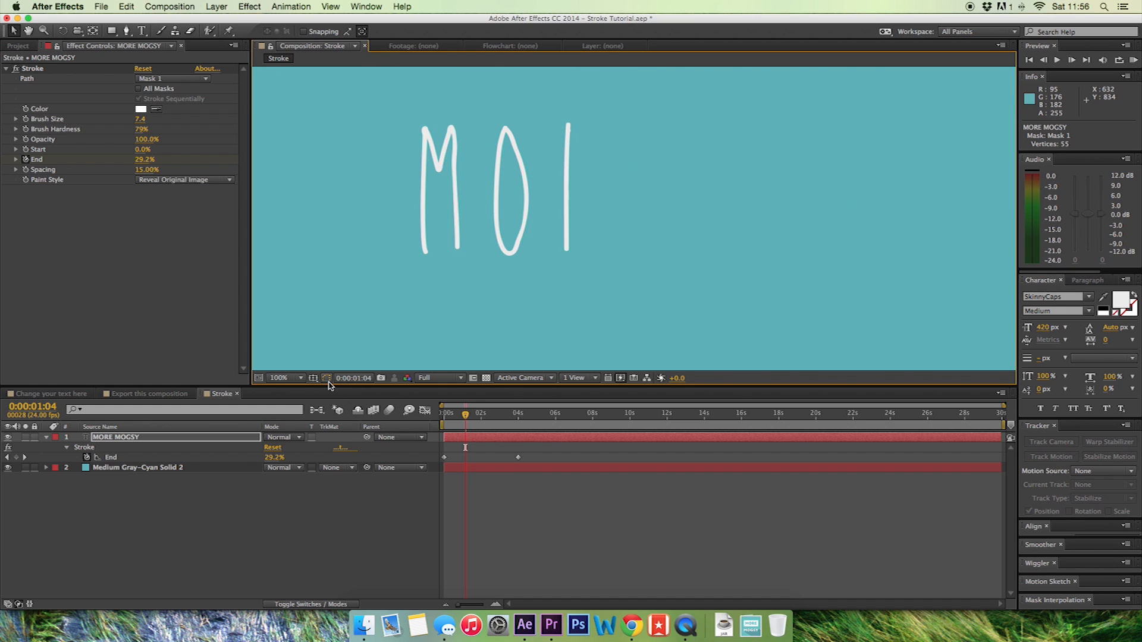
mouse_move(691, 251)
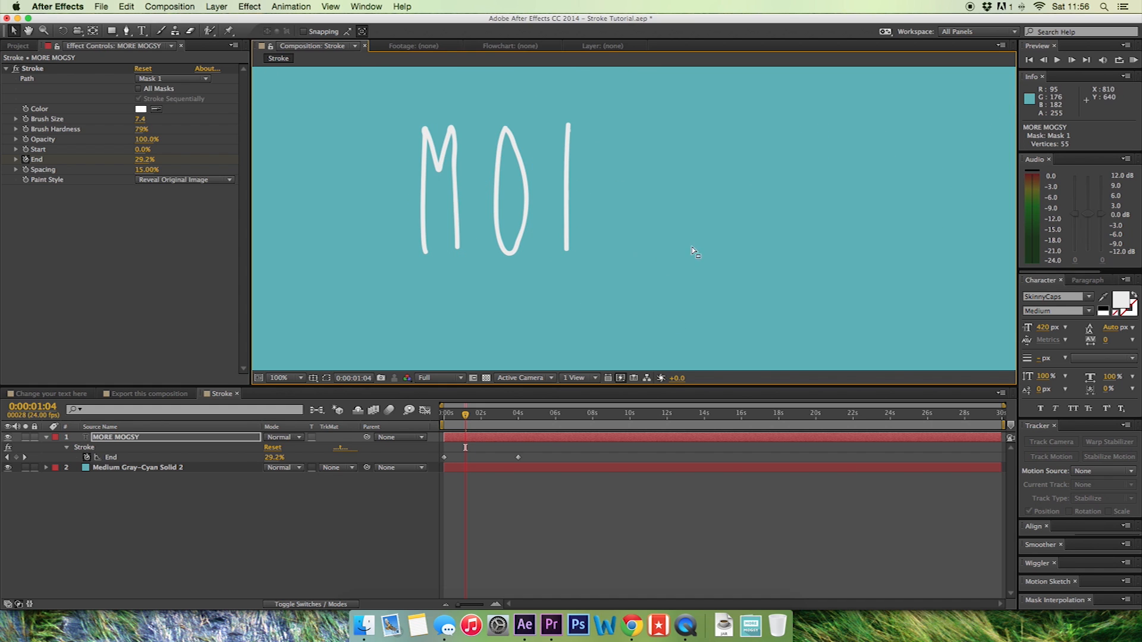
- Fit the composition in the viewer, RAM-preview the draw-on, then open 'Change your text here'
click(282, 377)
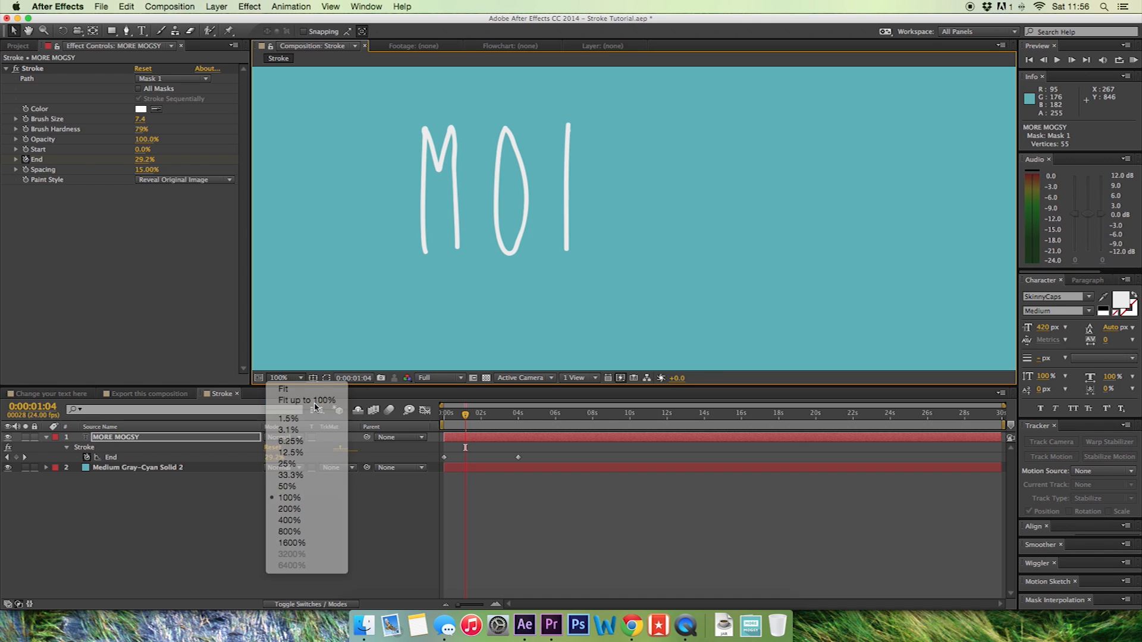
click(283, 389)
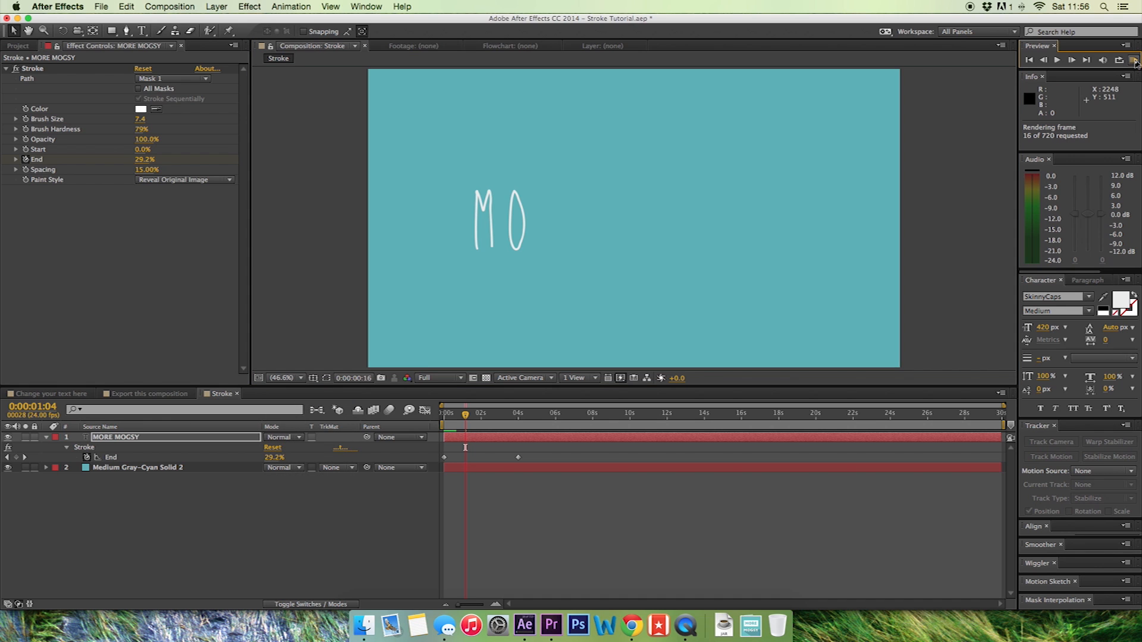
click(1131, 60)
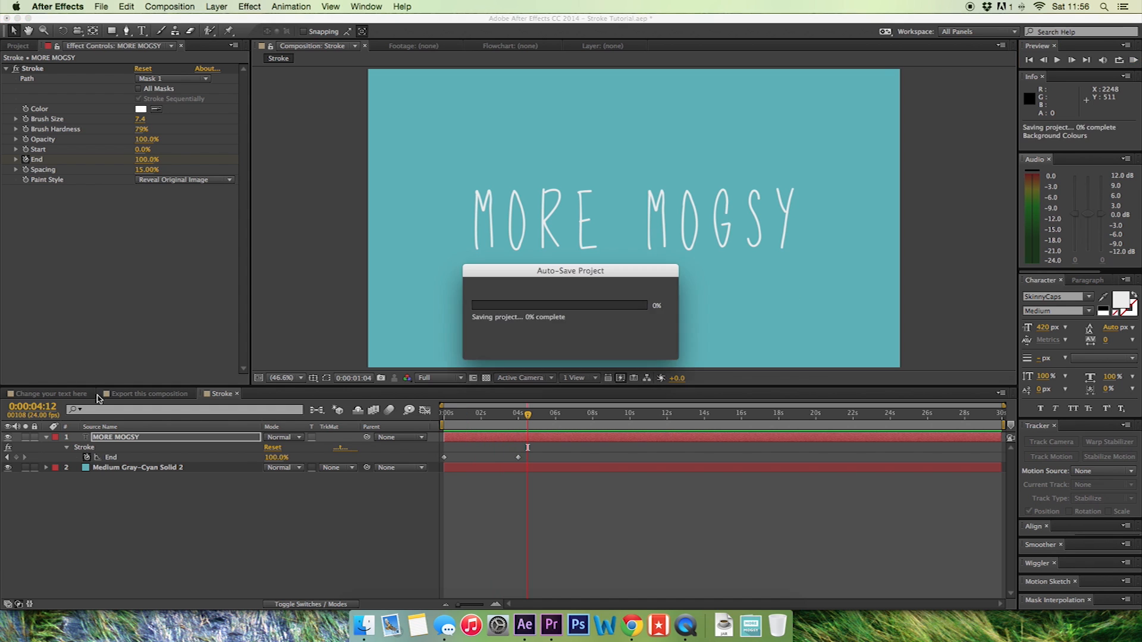
click(49, 393)
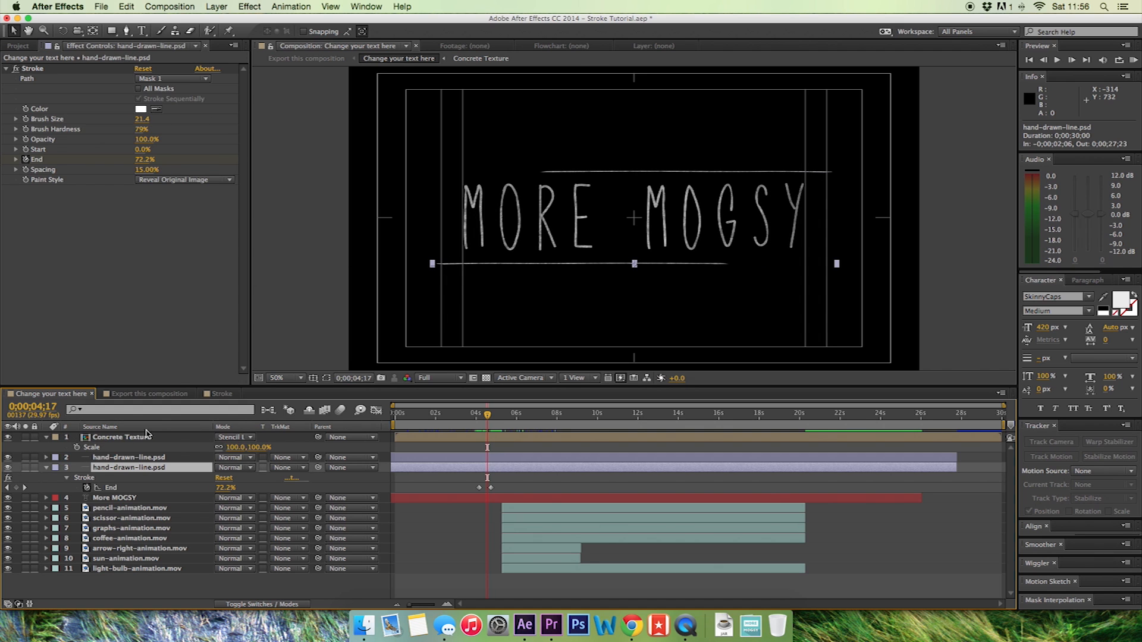
- View hand-drawn-line.psd in the Layer panel, then return to the Composition view
double_click(135, 467)
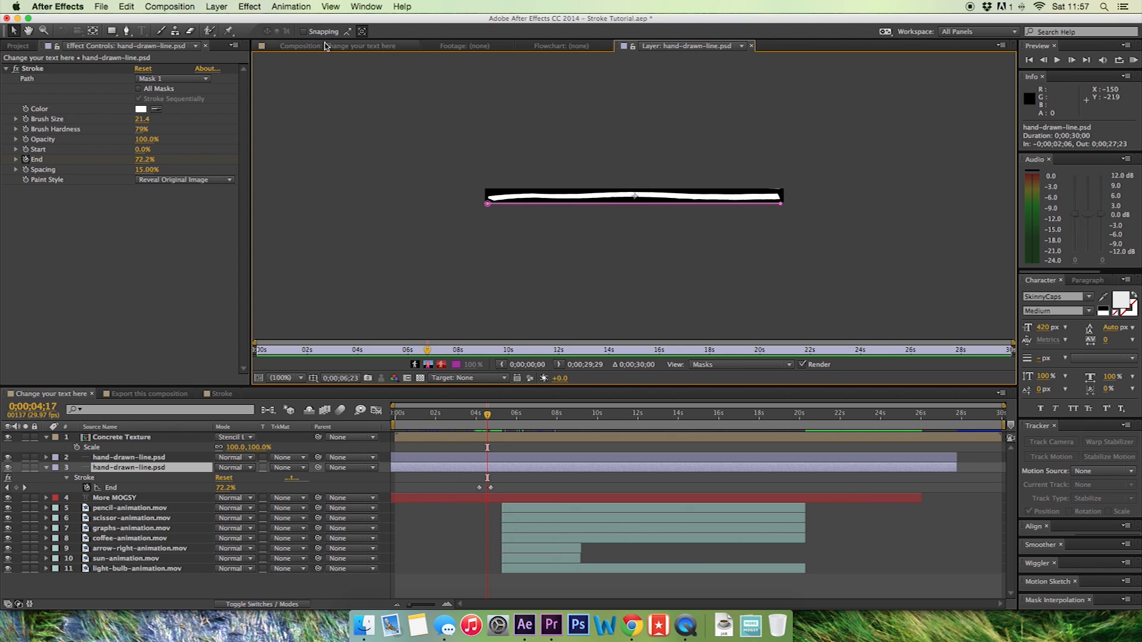
click(343, 45)
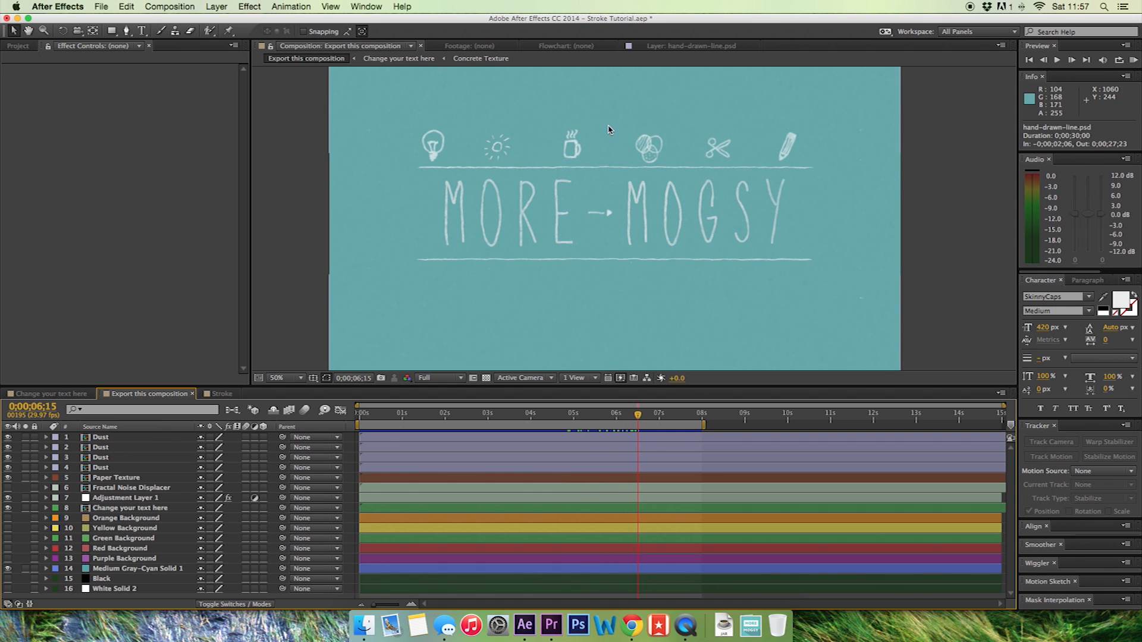
mouse_move(832, 112)
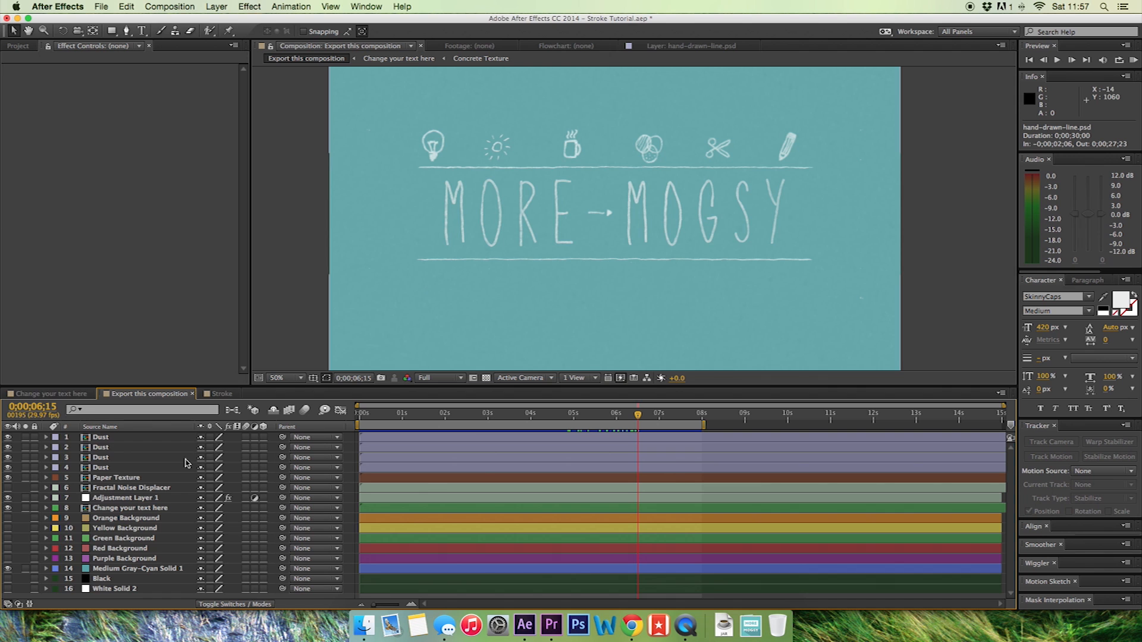
click(283, 377)
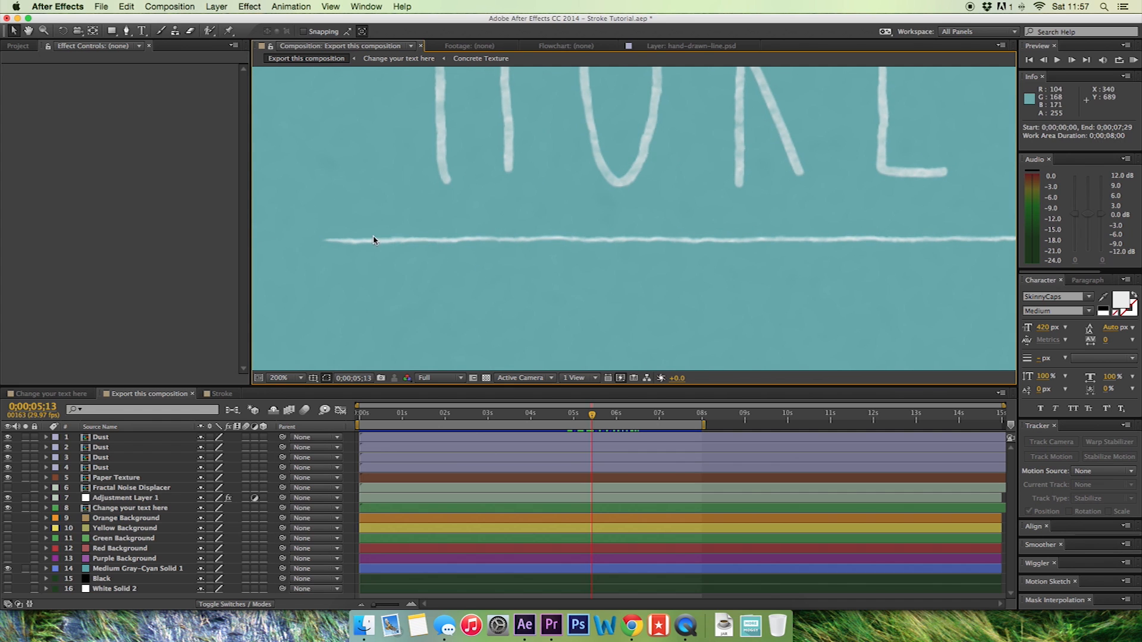
mouse_move(7, 507)
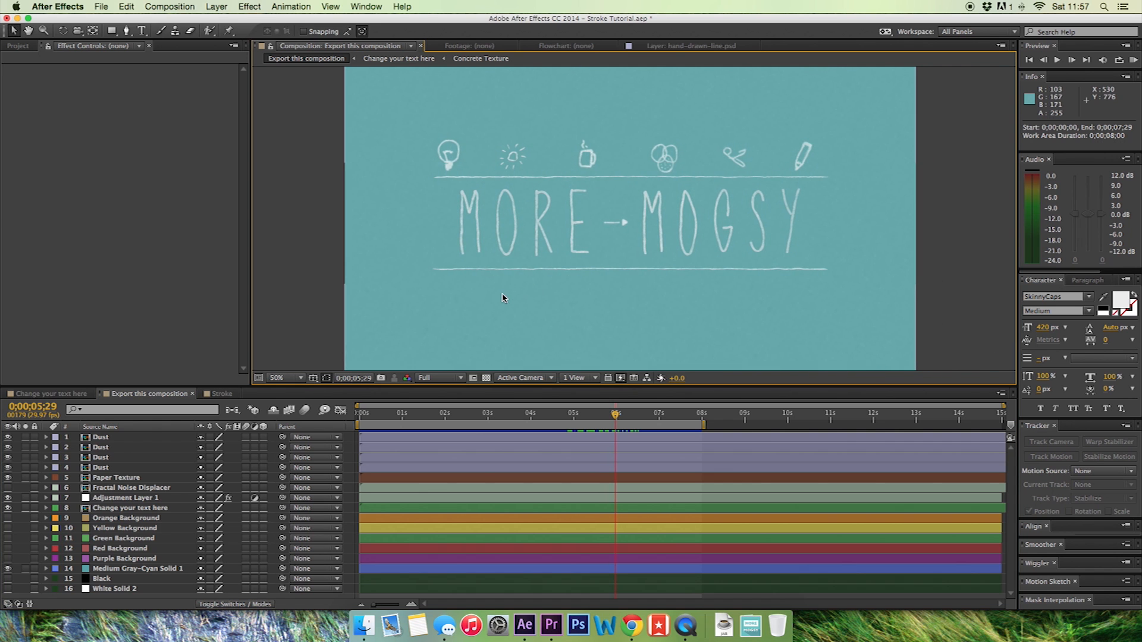
- Expand White Drawn Elements in the Project panel and select an arrow PSD
click(19, 45)
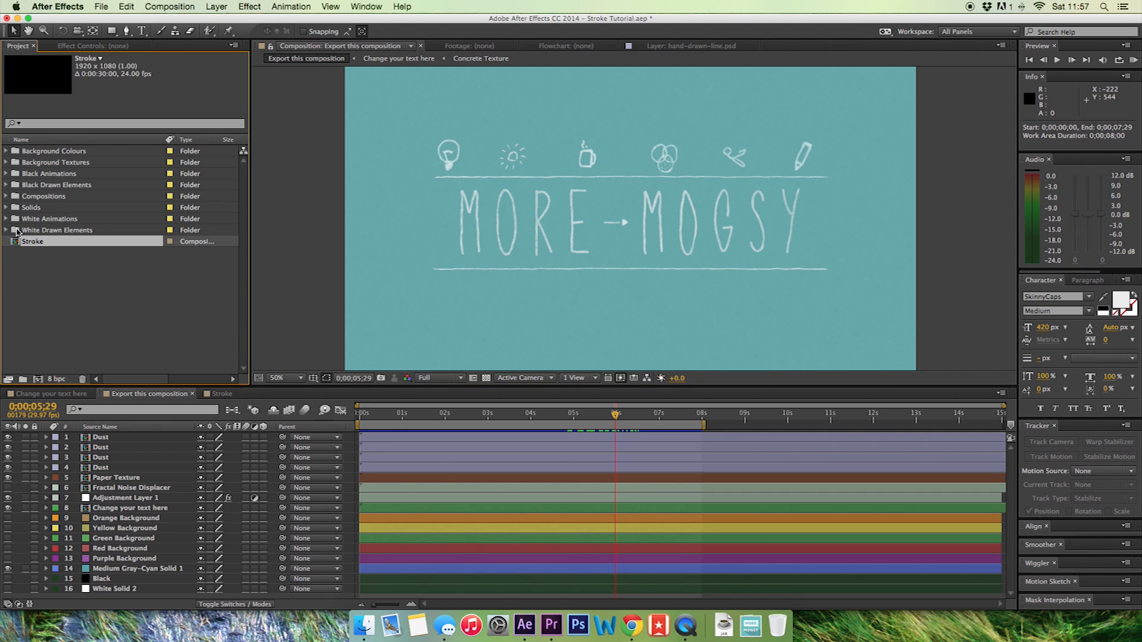
click(6, 230)
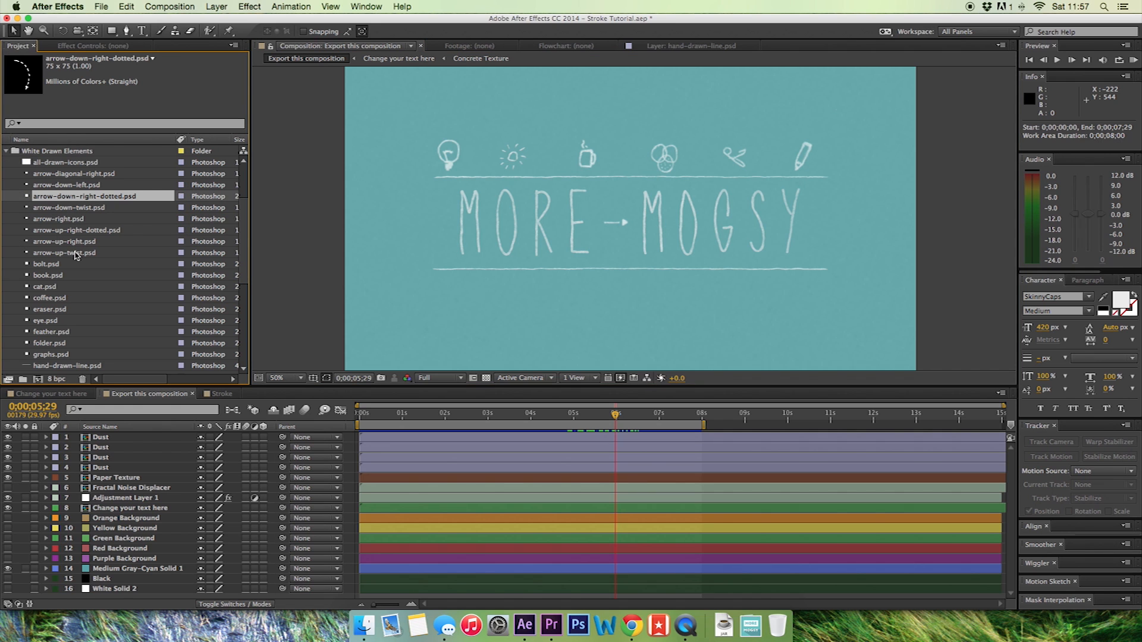
click(64, 240)
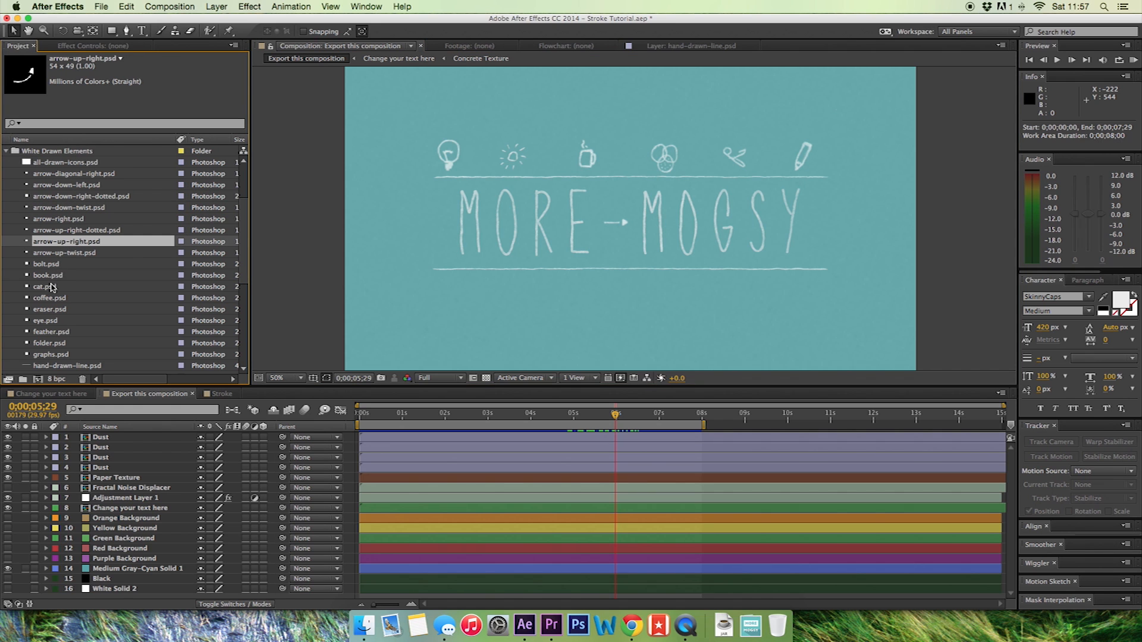